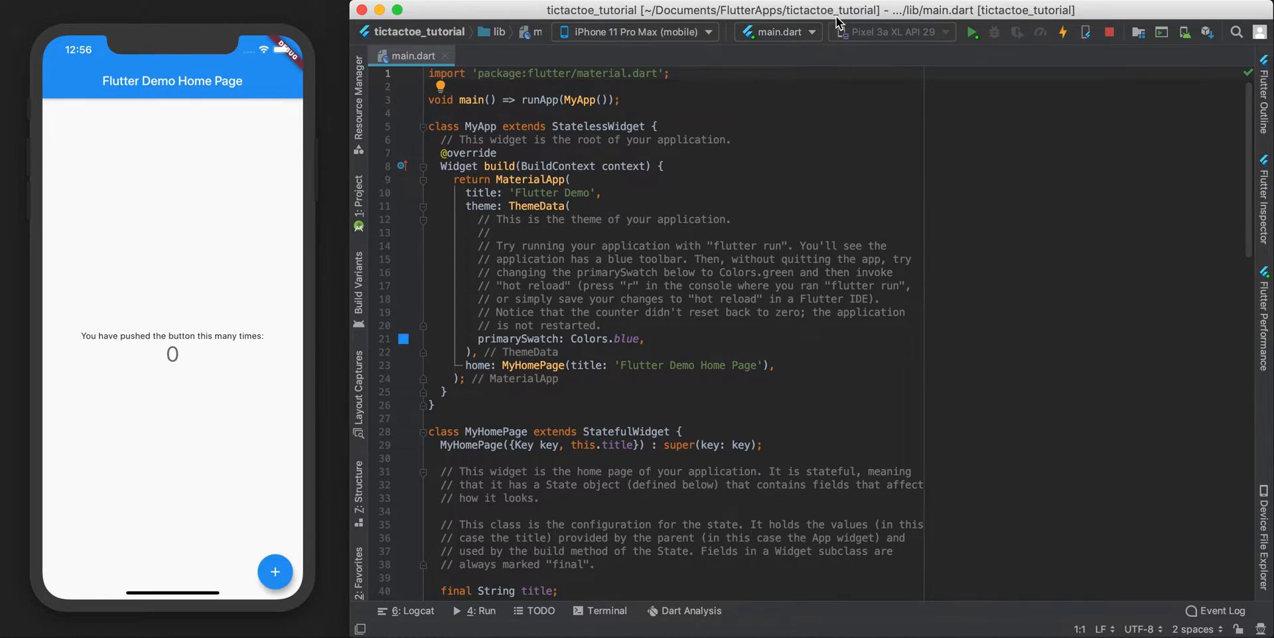
mouse_move(830, 61)
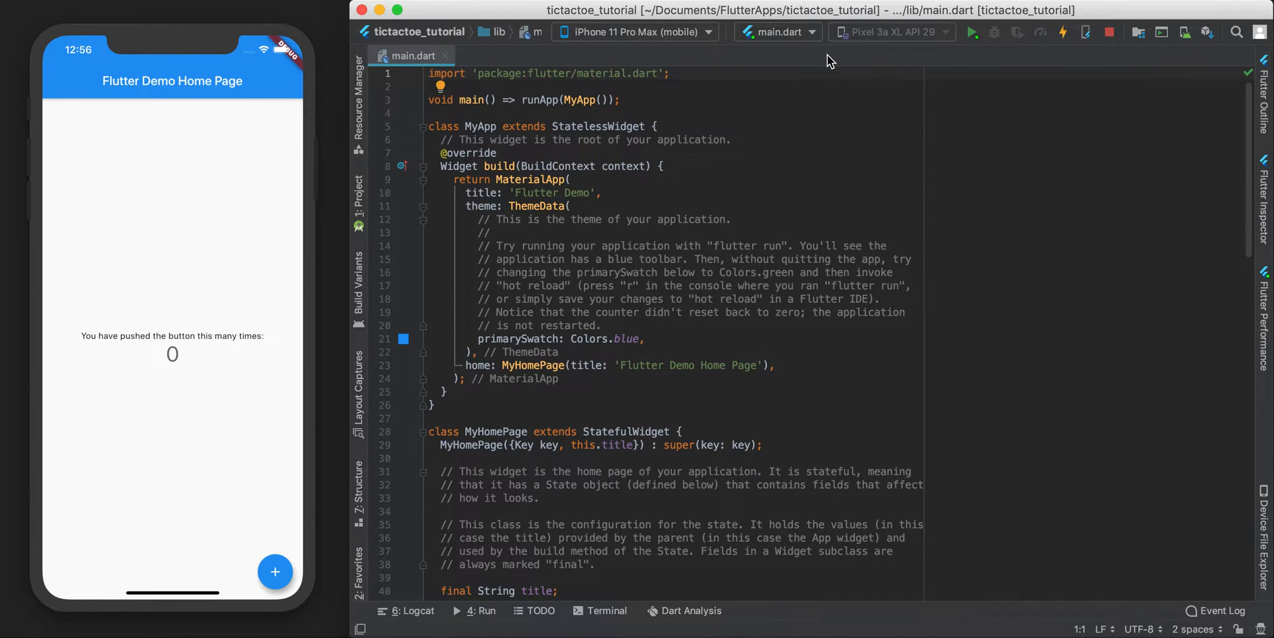
mouse_move(464, 100)
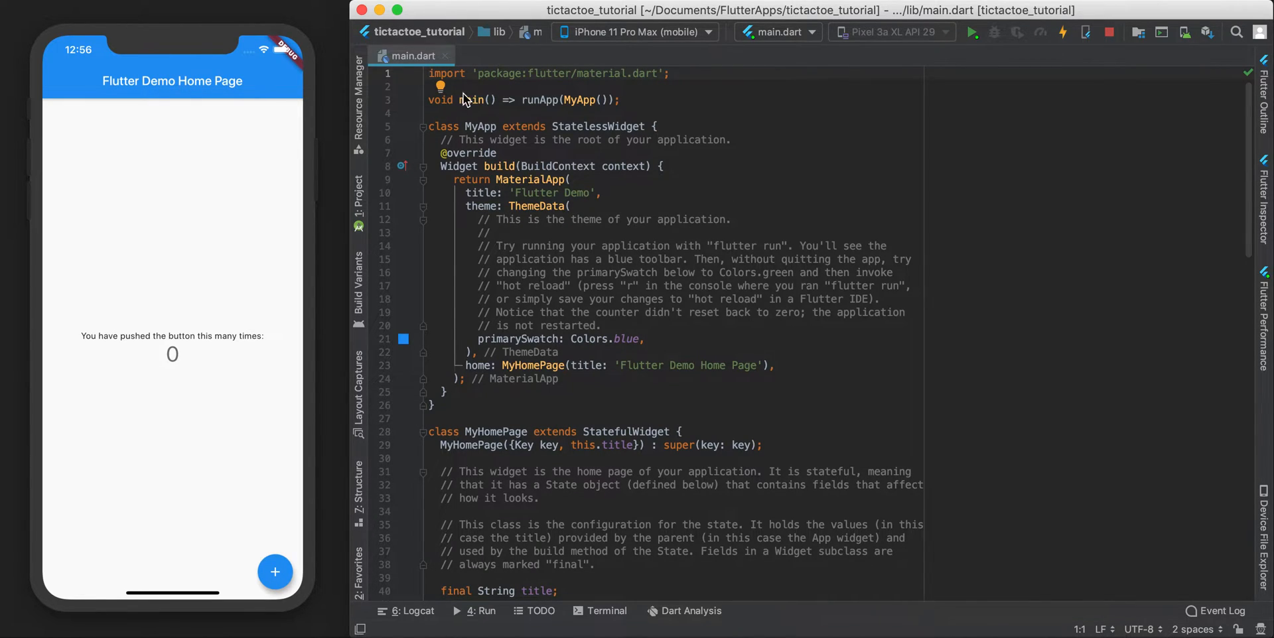
- Delete the generated counter-app code below main(), keeping only the import and main()
left_click(440, 113)
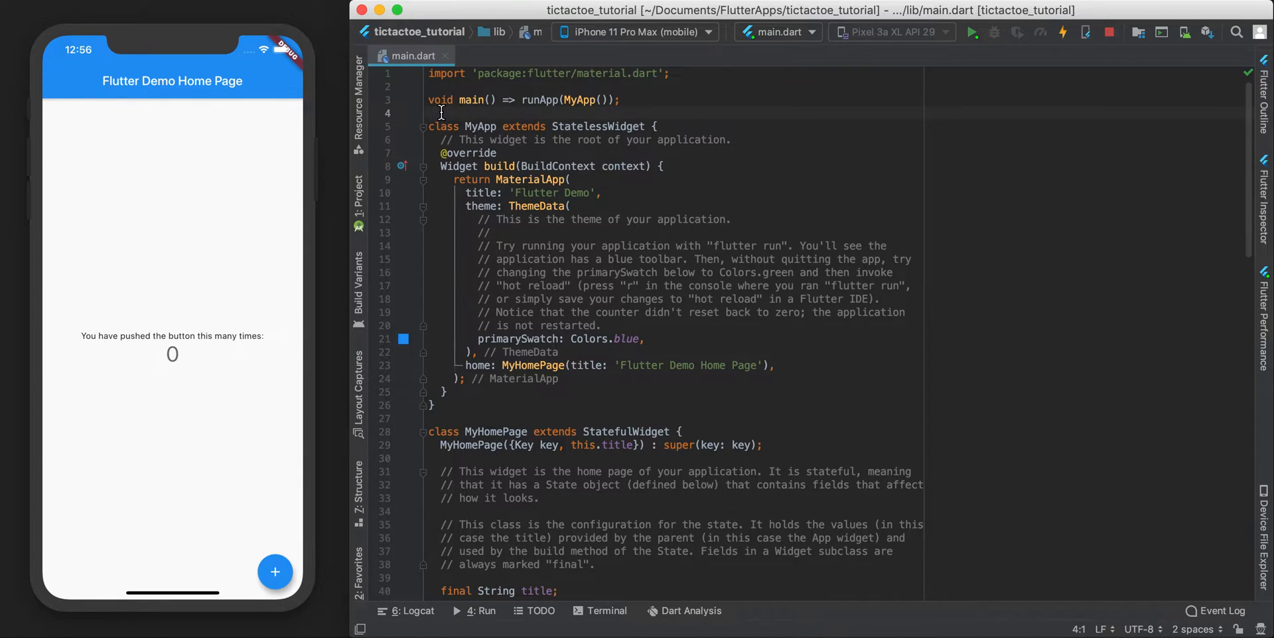
scroll("up", 3)
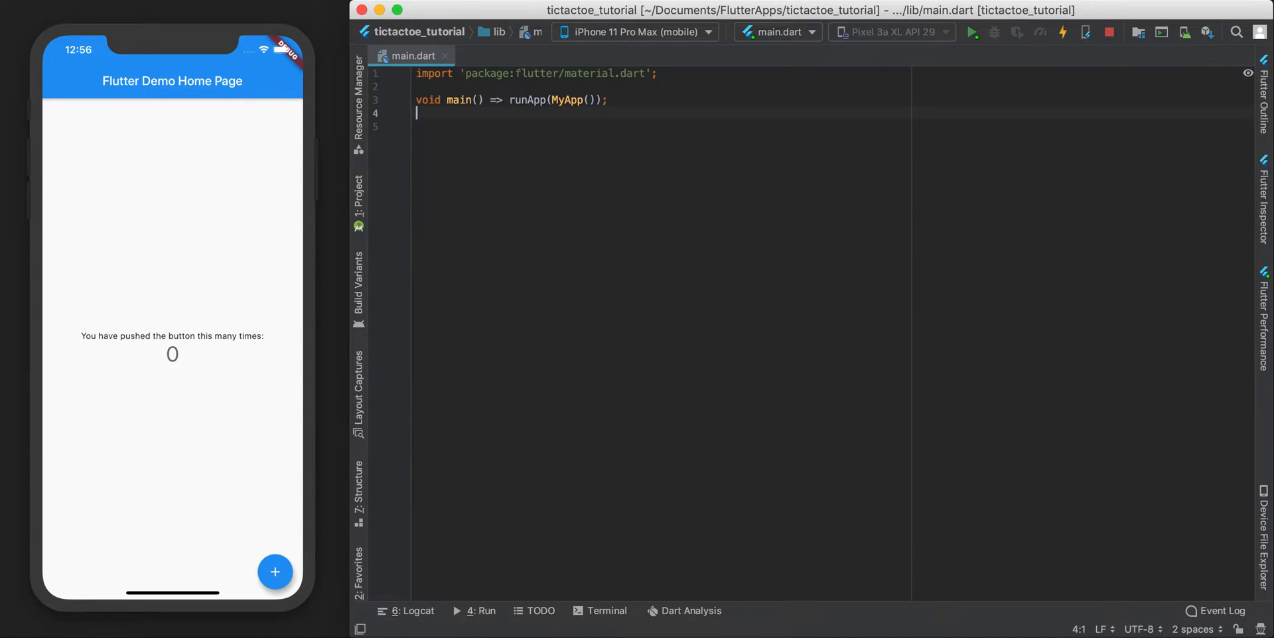
- Add stateless MyApp returning MaterialApp(debugShowCheckedModeBanner: false, home: HomePage())
key("Return")
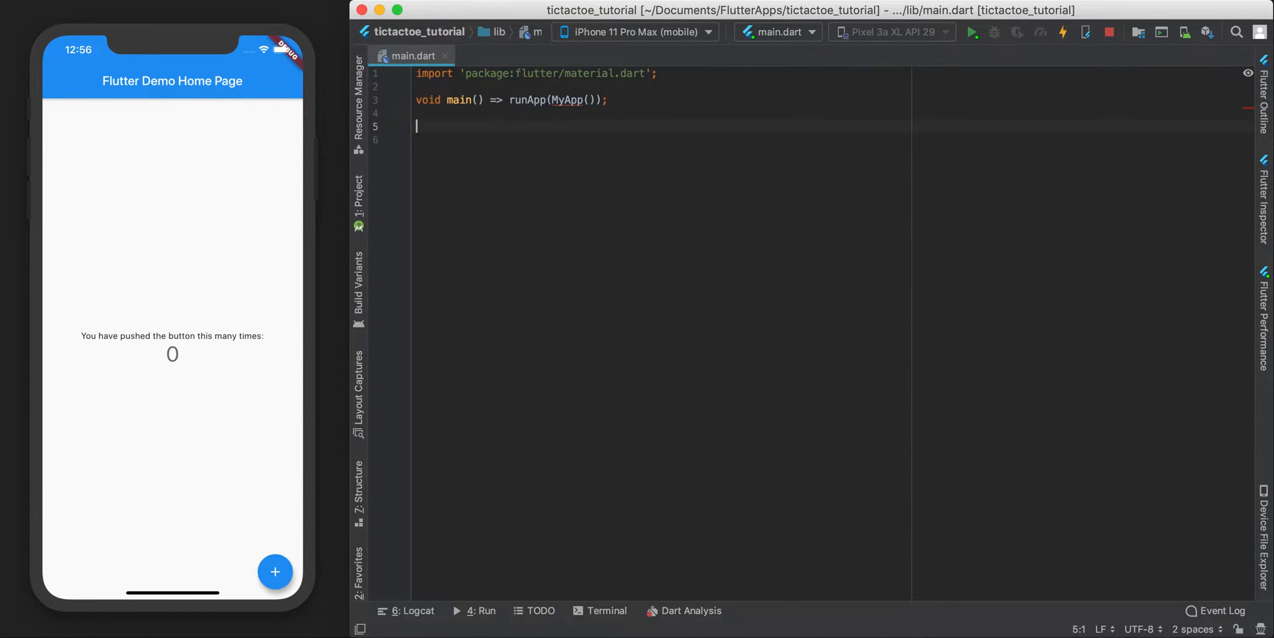
double_click(463, 100)
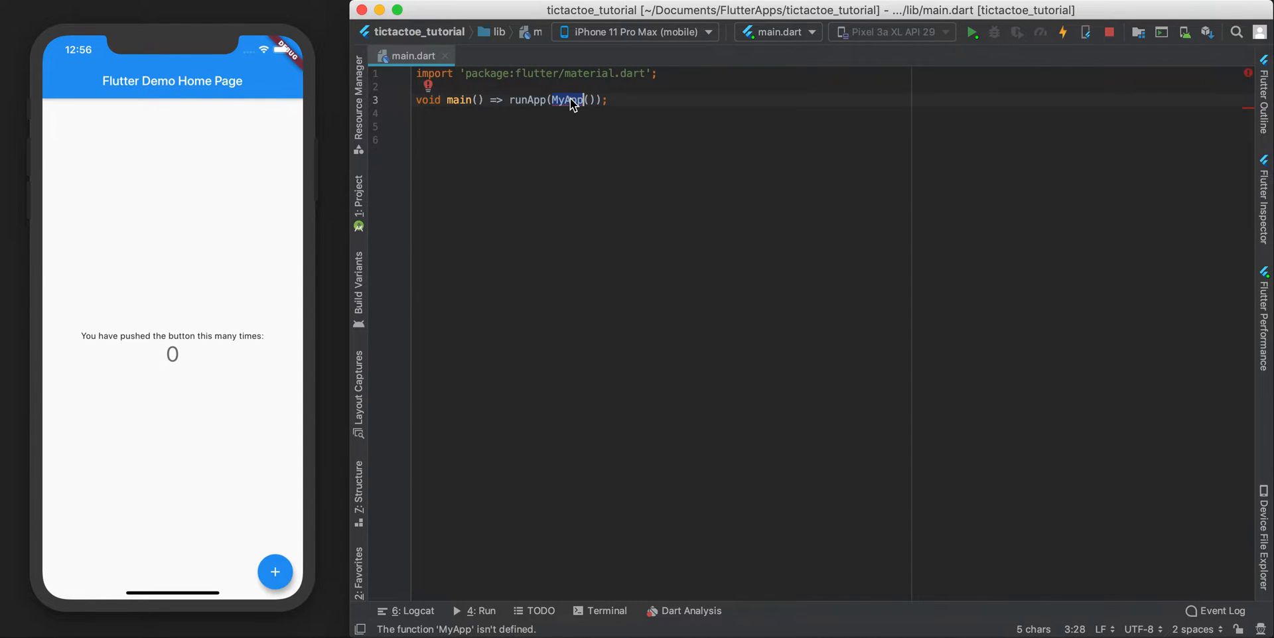
left_click(519, 126)
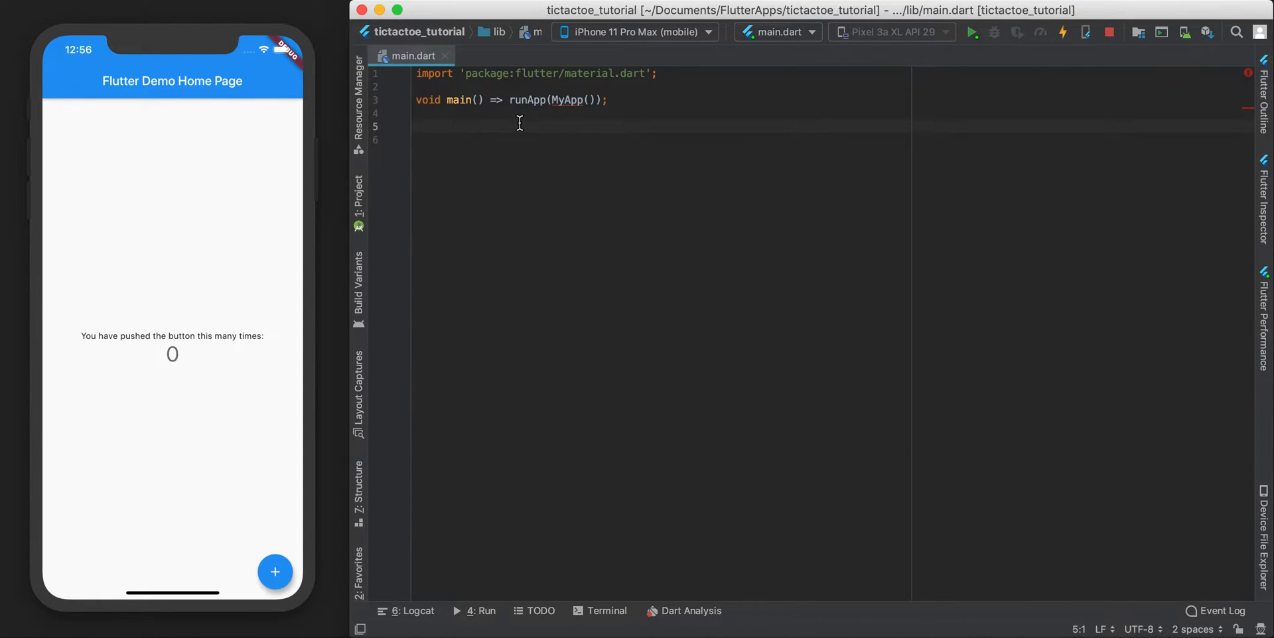
type("st")
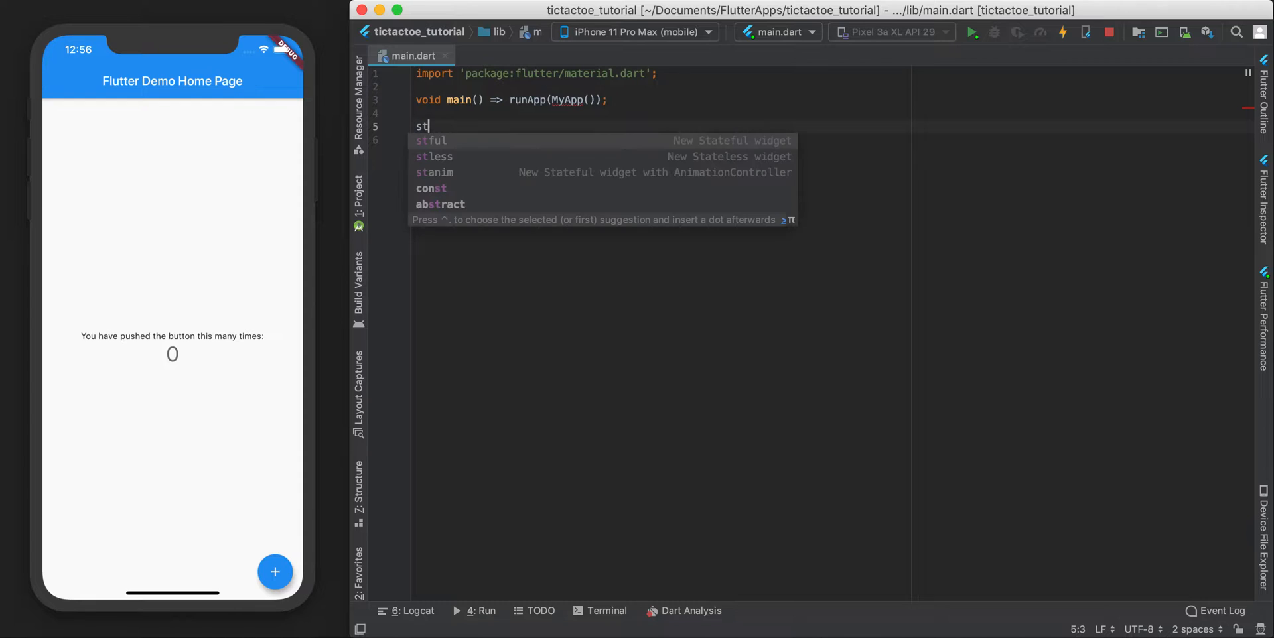
left_click(434, 157)
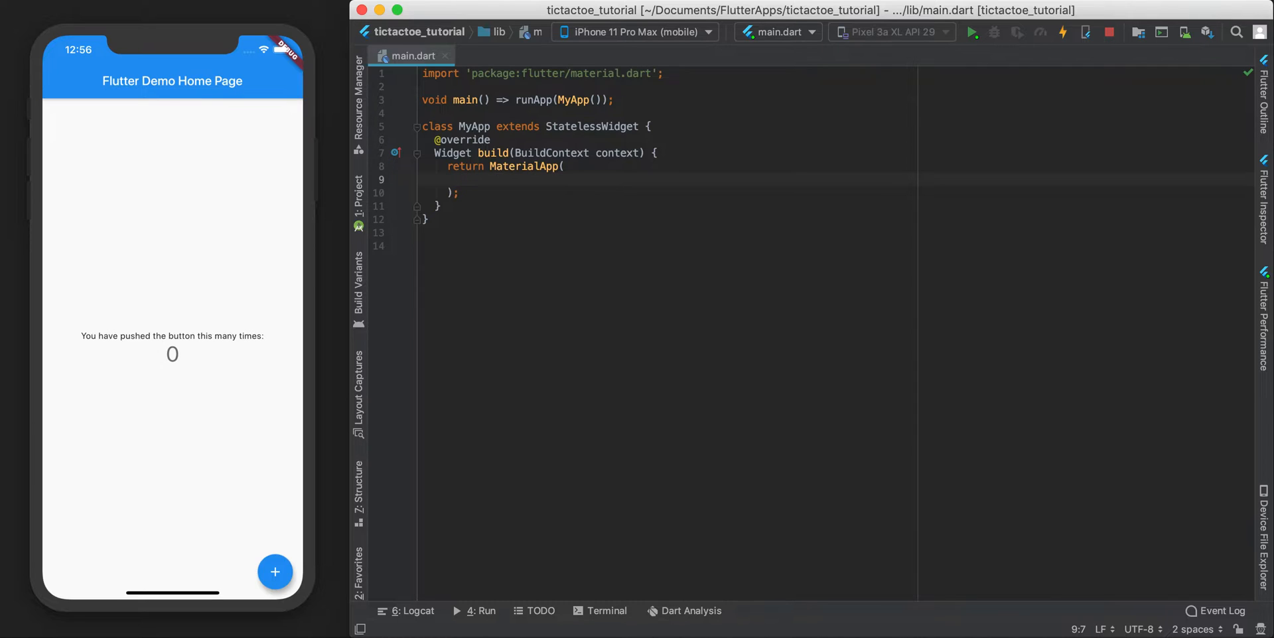
type("debugShowCheckedModeBanner: ,")
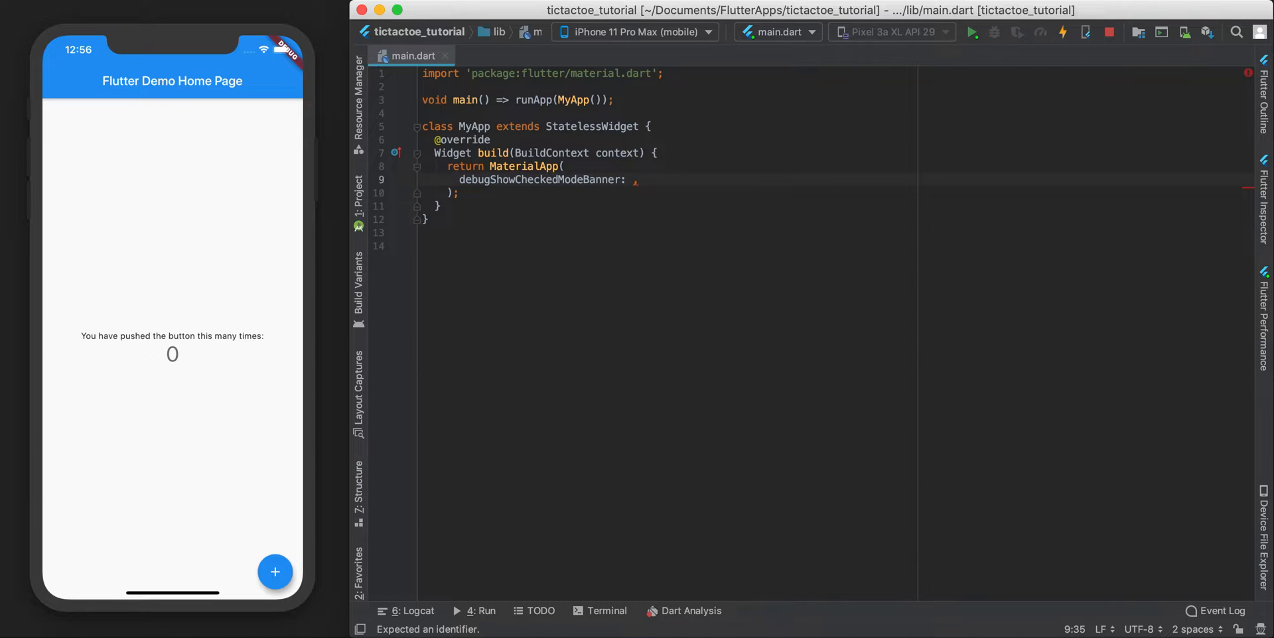
type("false")
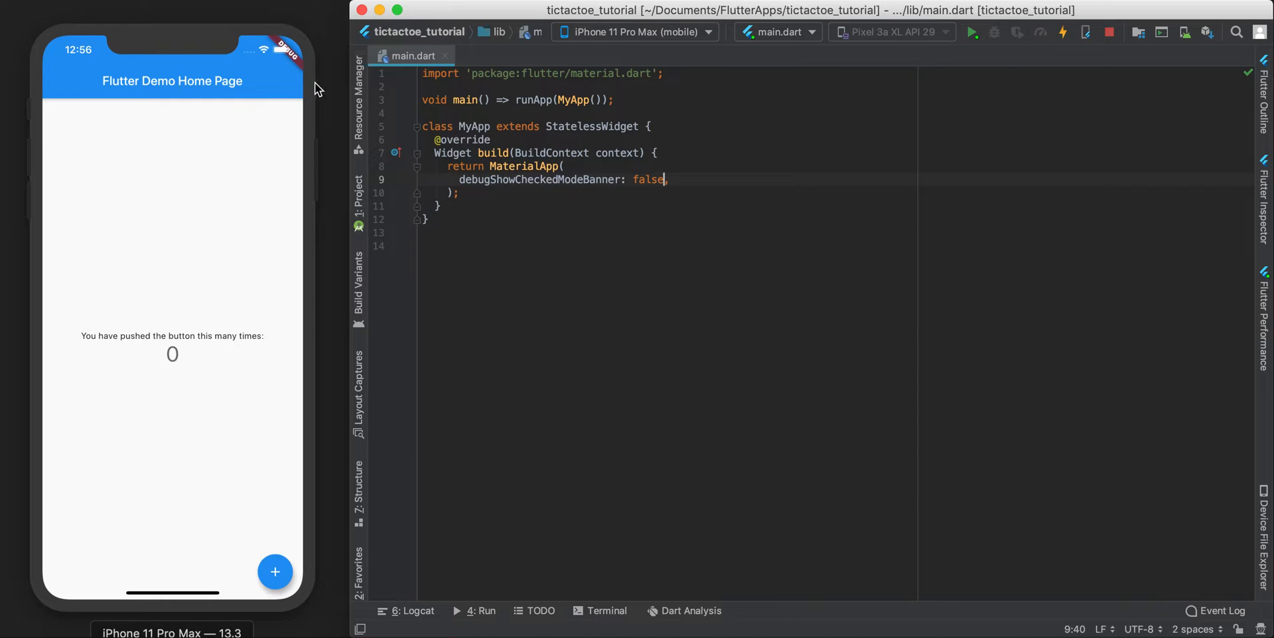
mouse_move(268, 34)
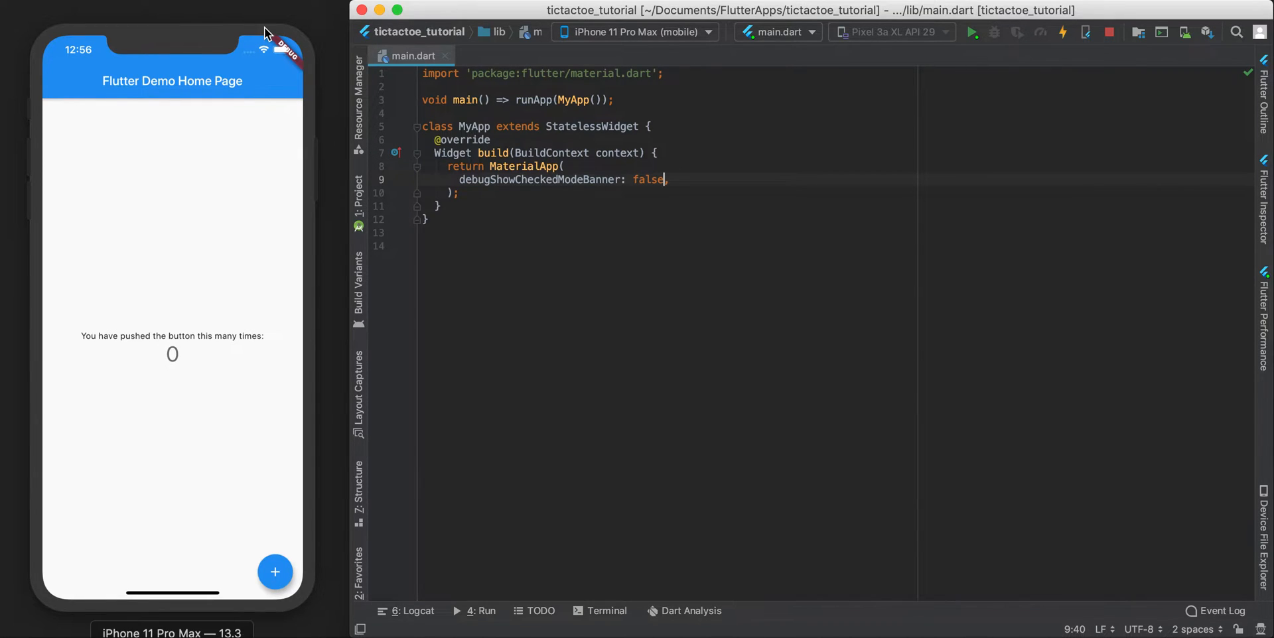
type(",")
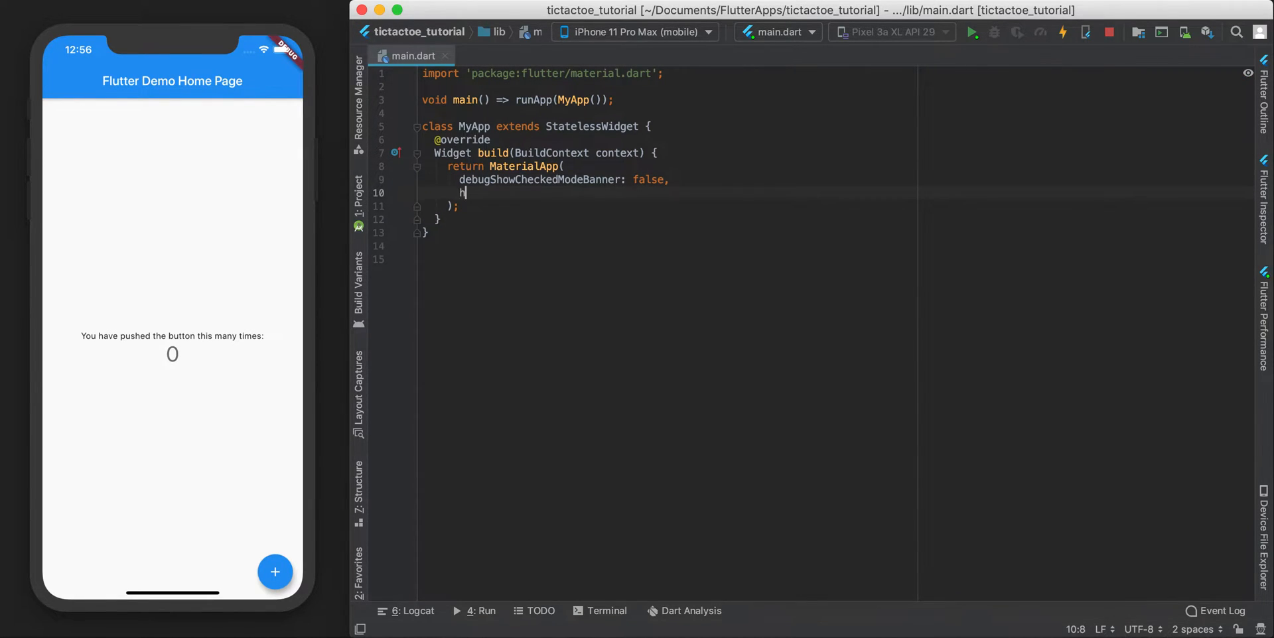
type("ome:")
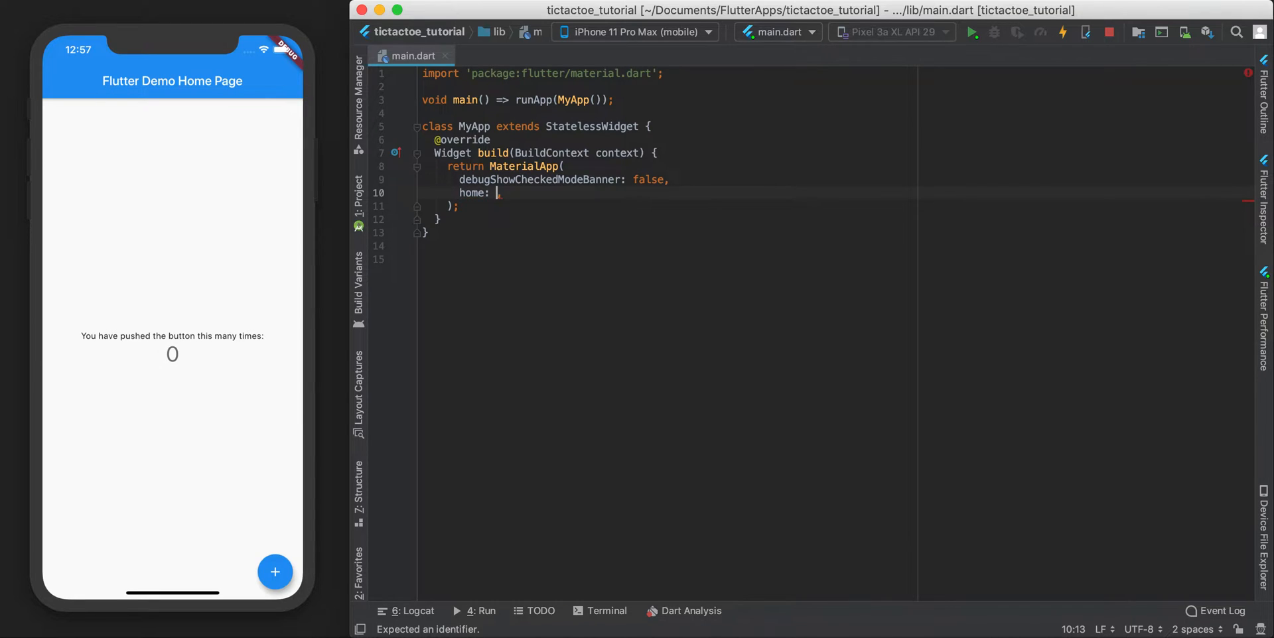
type("HomePa")
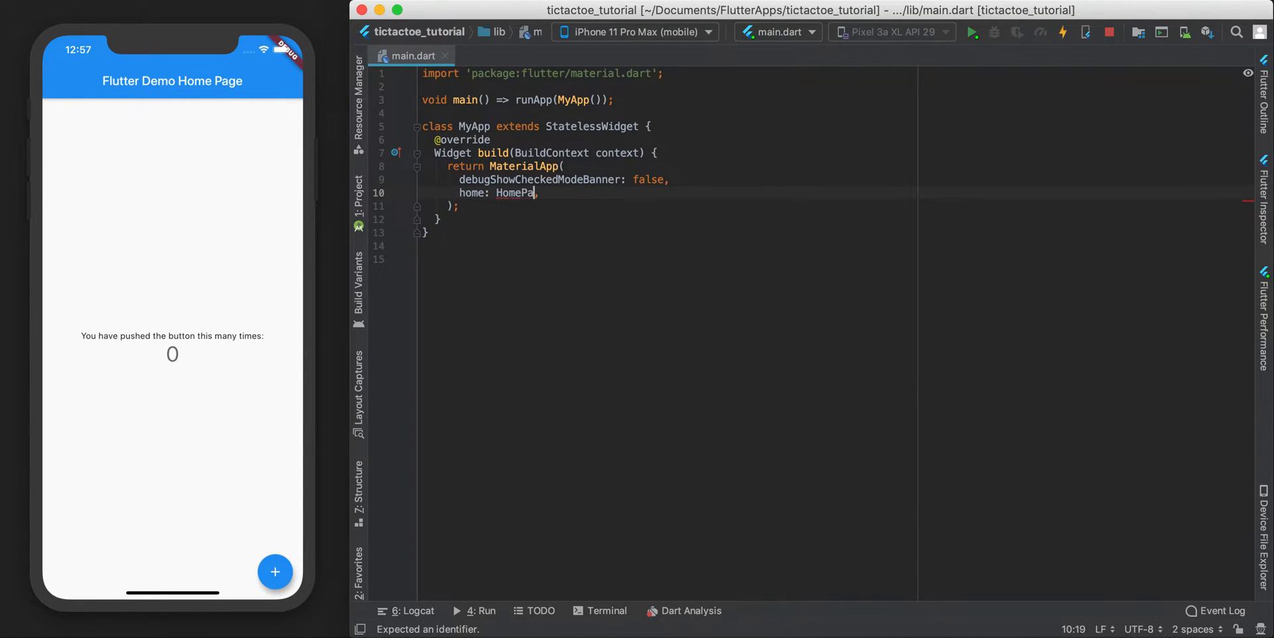
type("ge()")
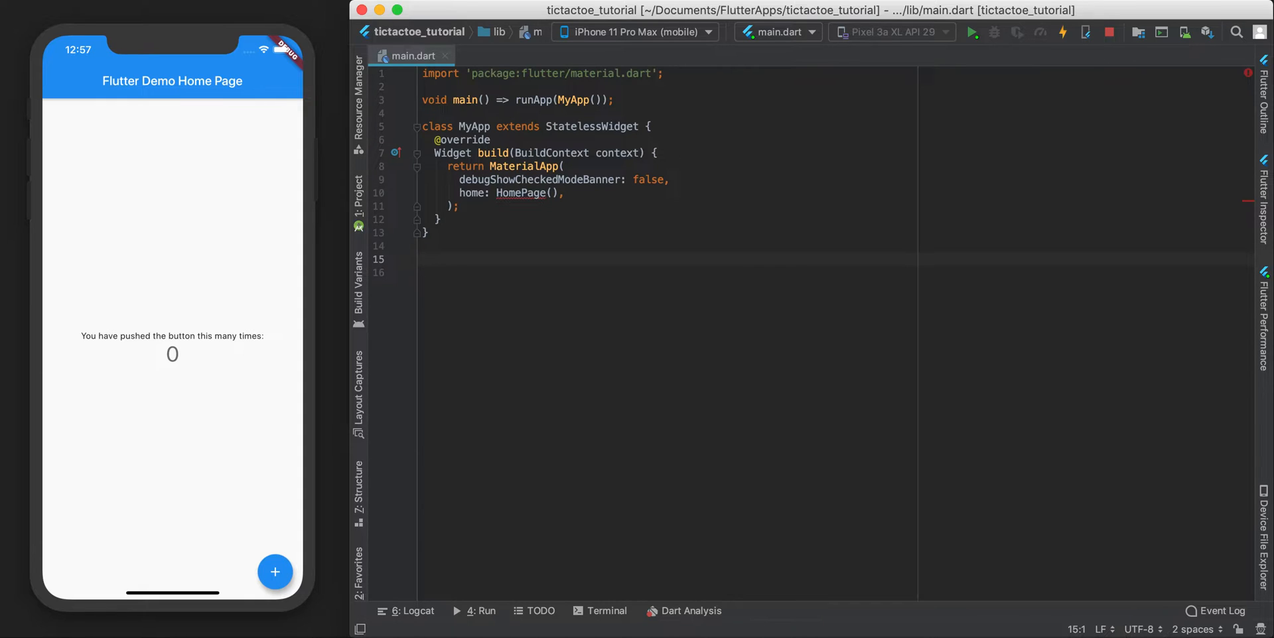
- Create a stateful HomePage widget whose build returns Scaffold() instead of Container
type("stf")
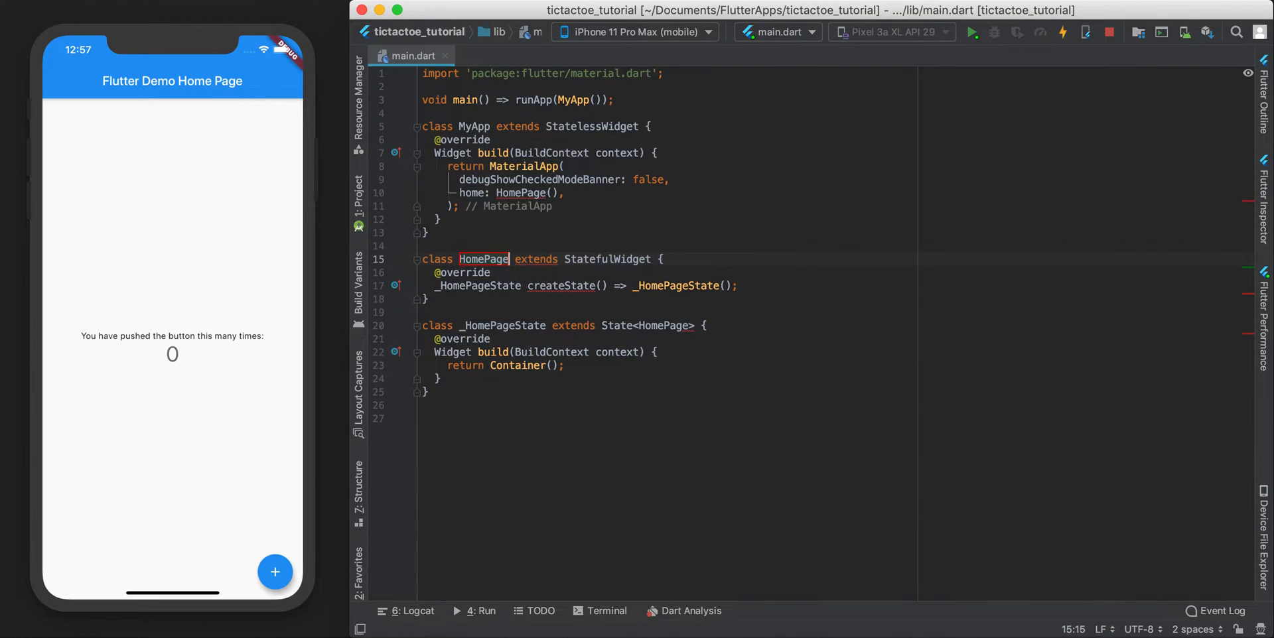
left_click(547, 299)
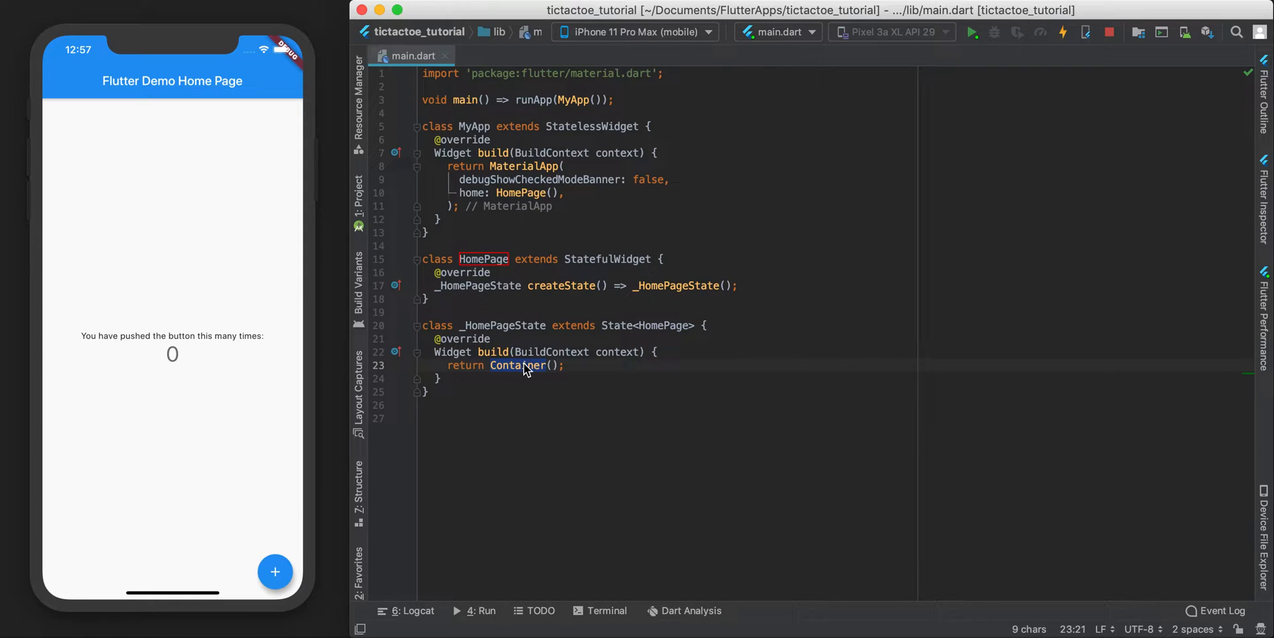
type("Scaffold(")
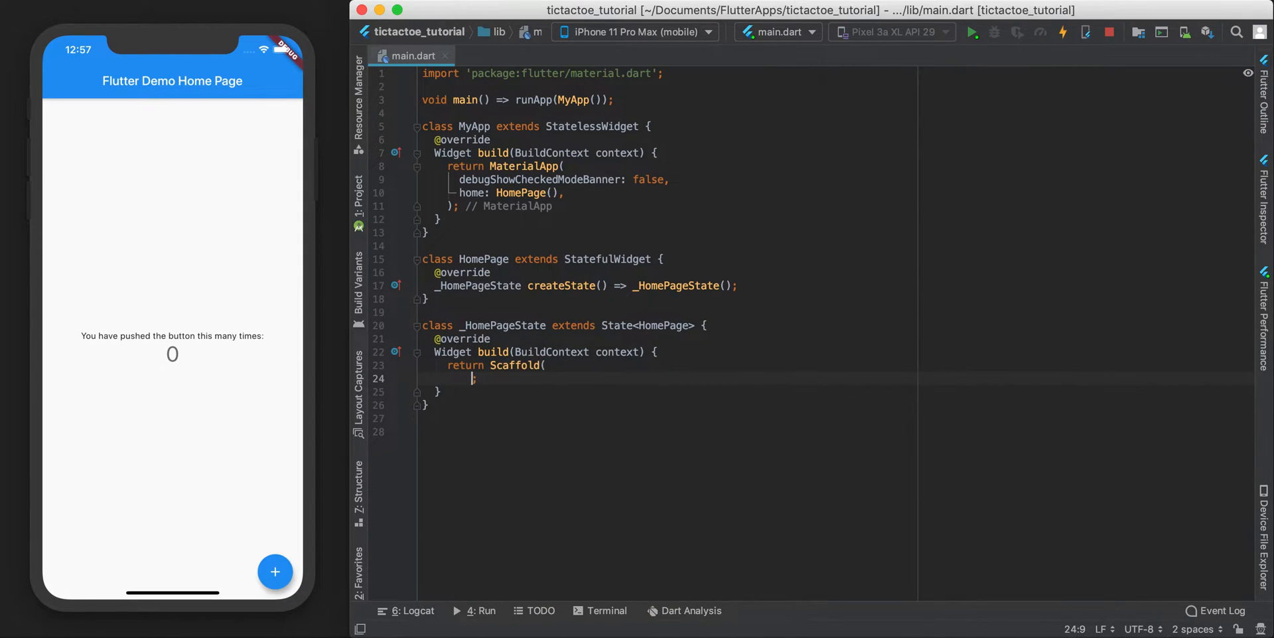
type(")")
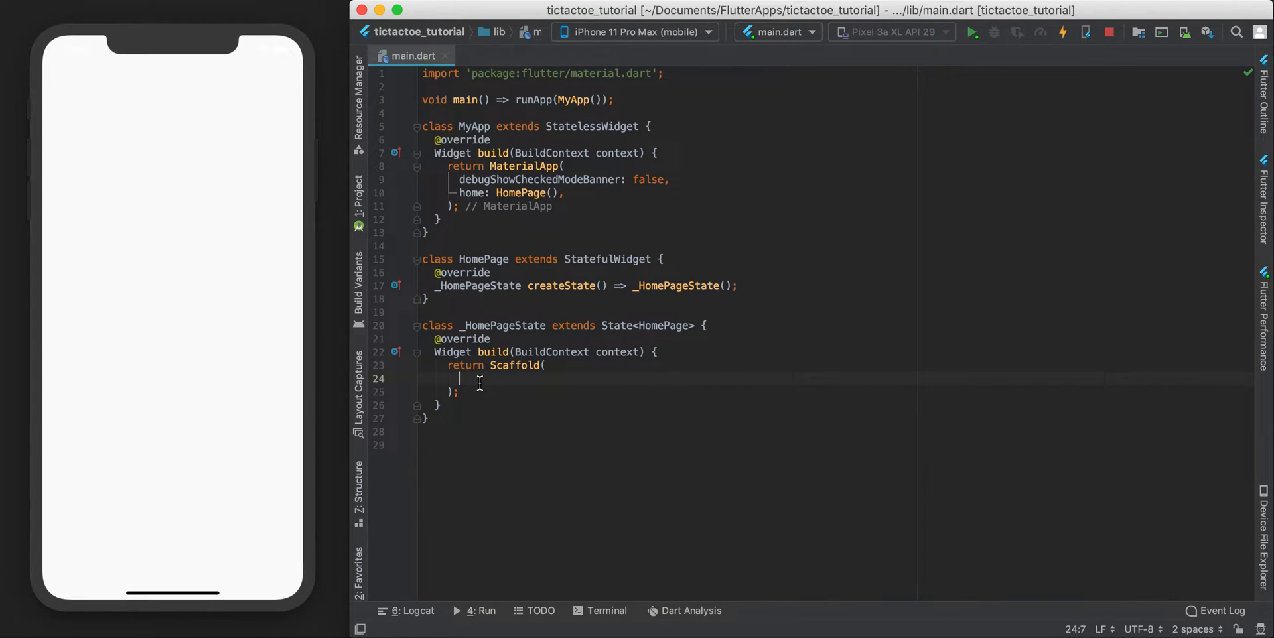
- Set the Scaffold backgroundColor to Colors.grey[800] and begin a body: property
type("backgroundColor: Colors.grey[],")
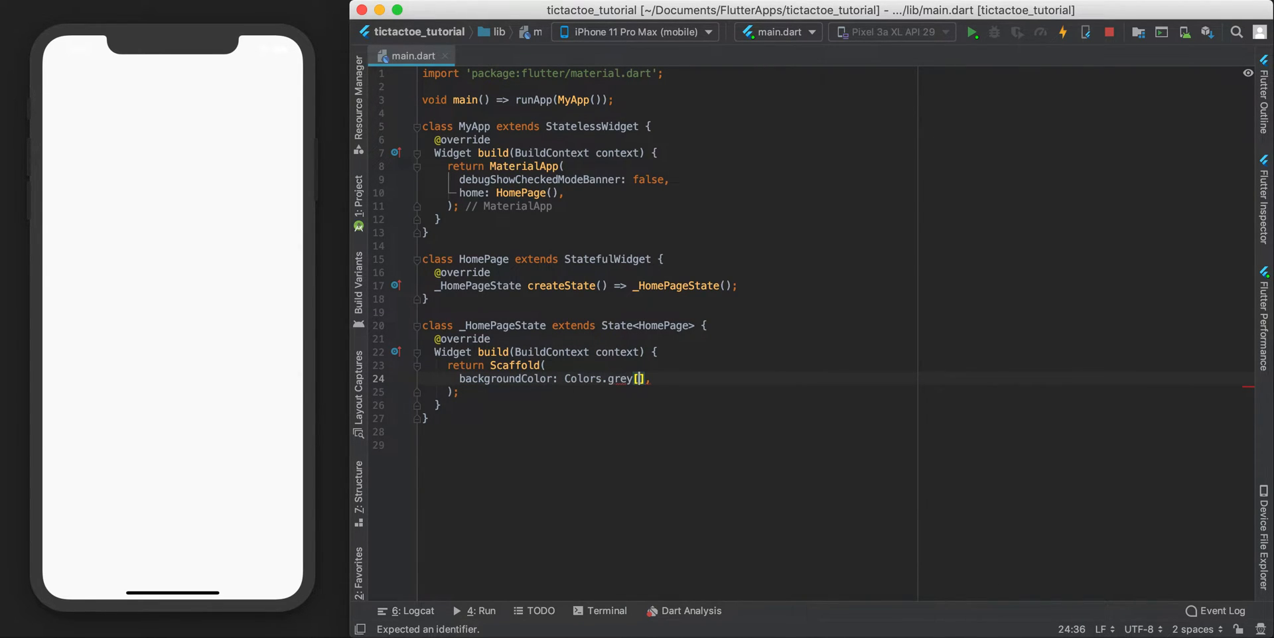
type("800")
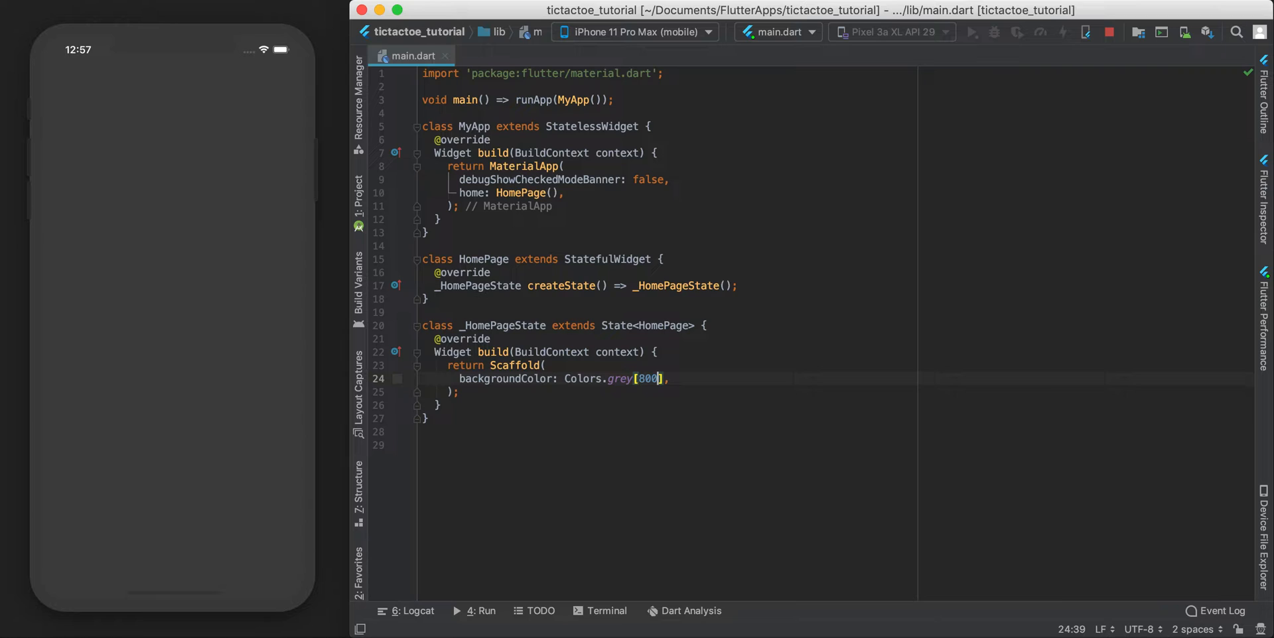
type("b")
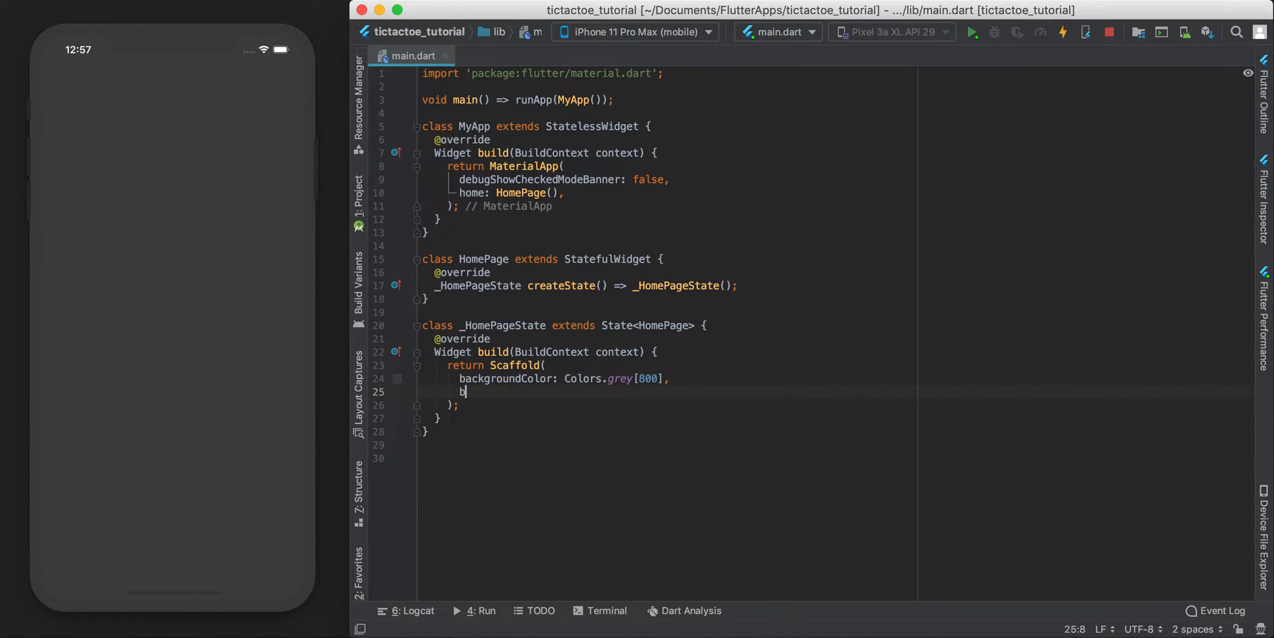
type("ody: ,")
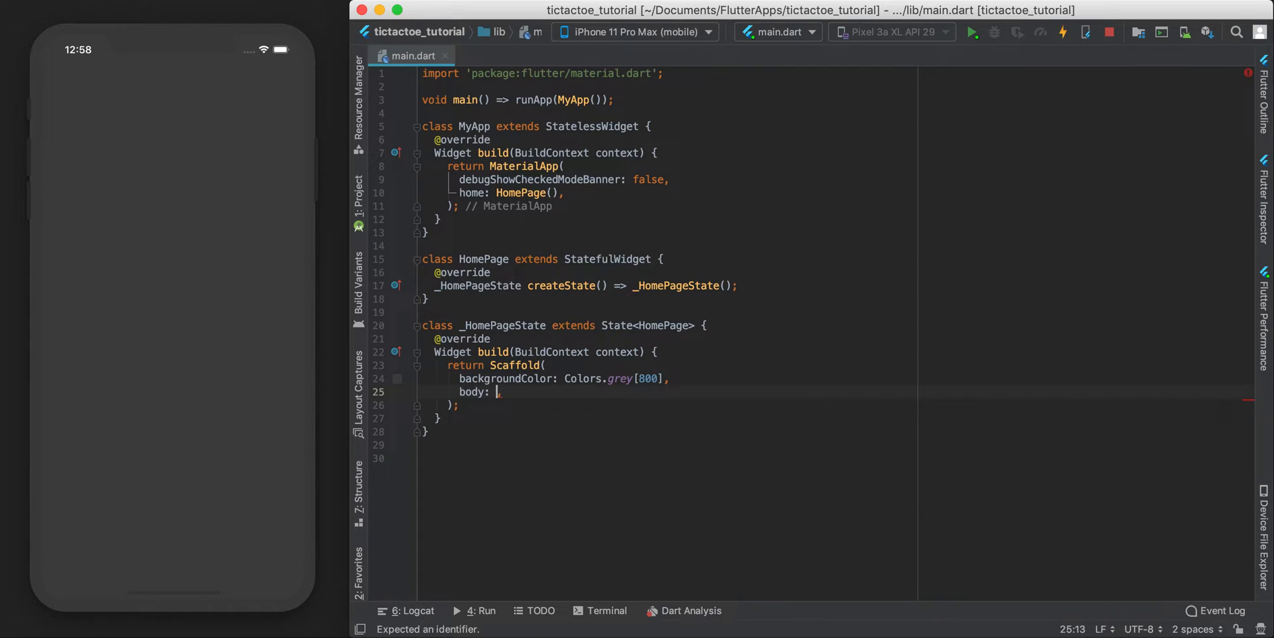
- Set body to GridView.builder with SliverGridDelegateWithFixedCrossAxisCount, crossAxisCount 3
type("Grid")
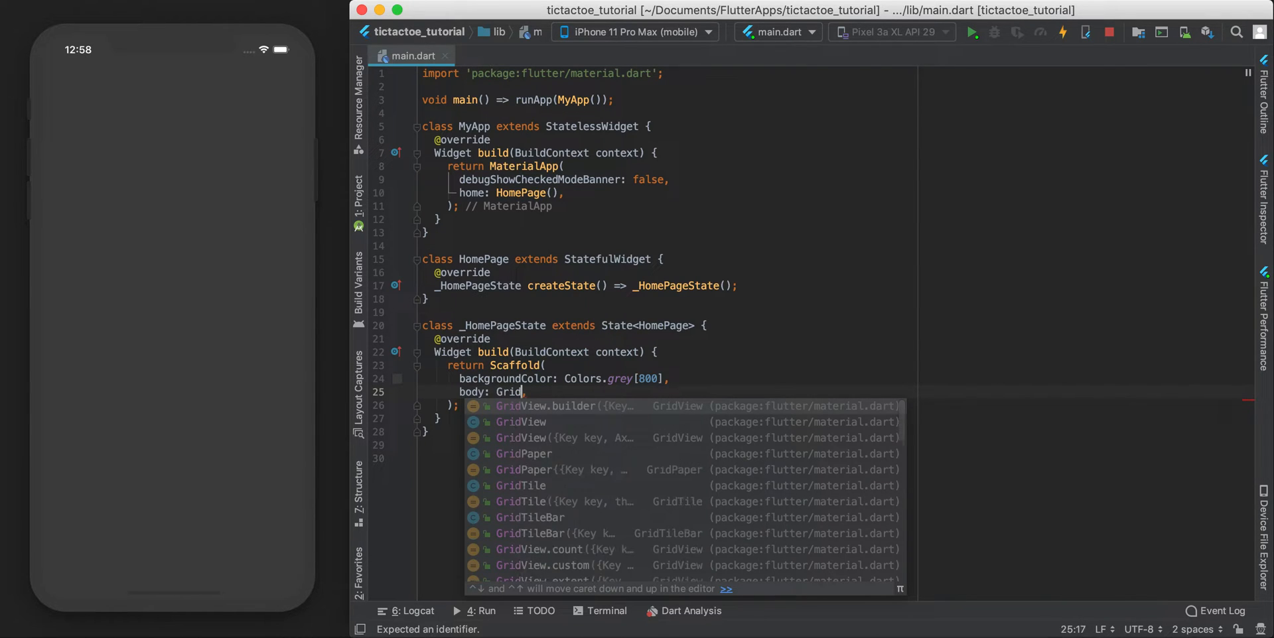
left_click(564, 406)
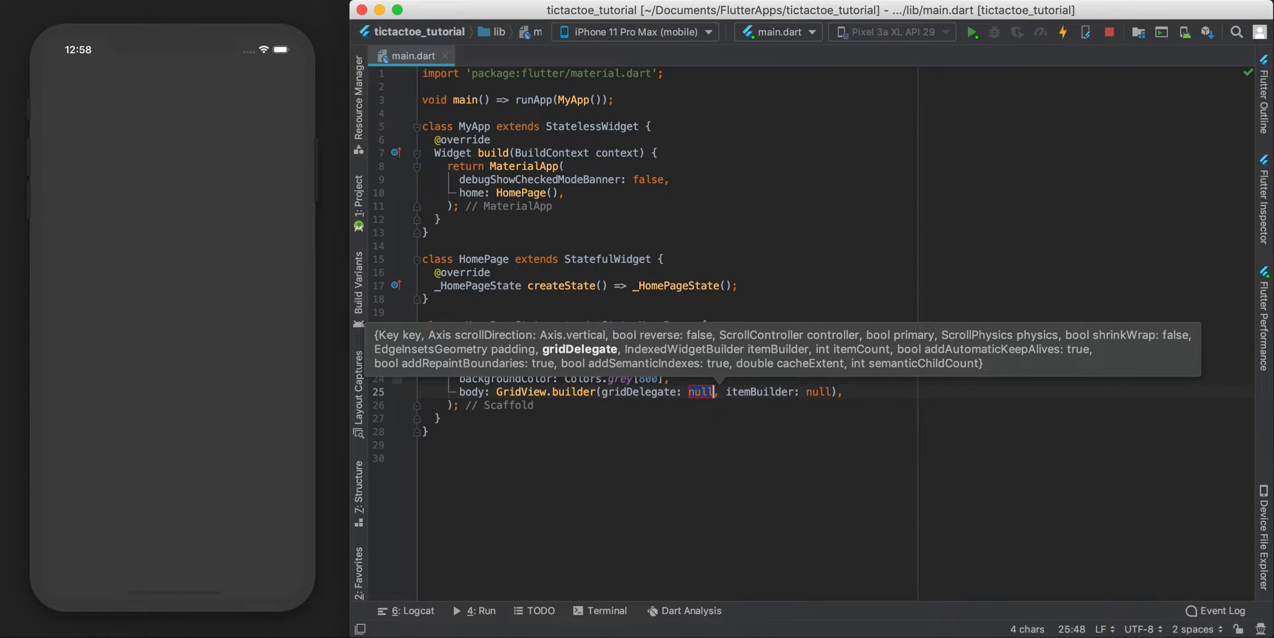
type("Sli")
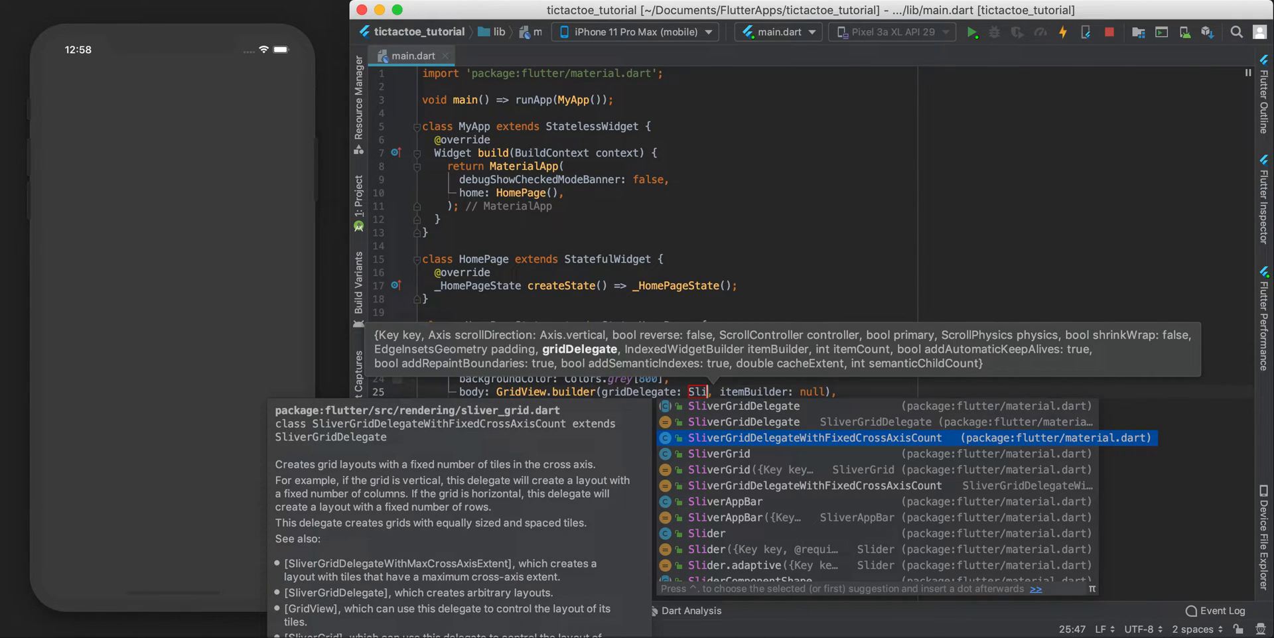
left_click(814, 438)
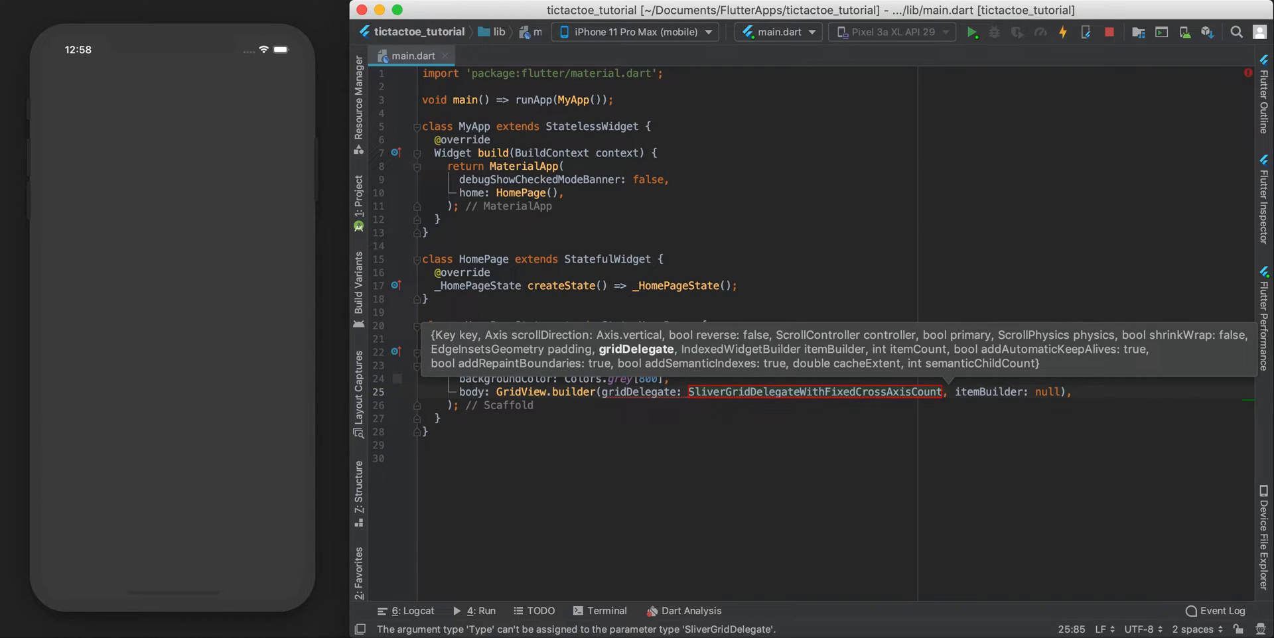
type("(crossAxisCount:")
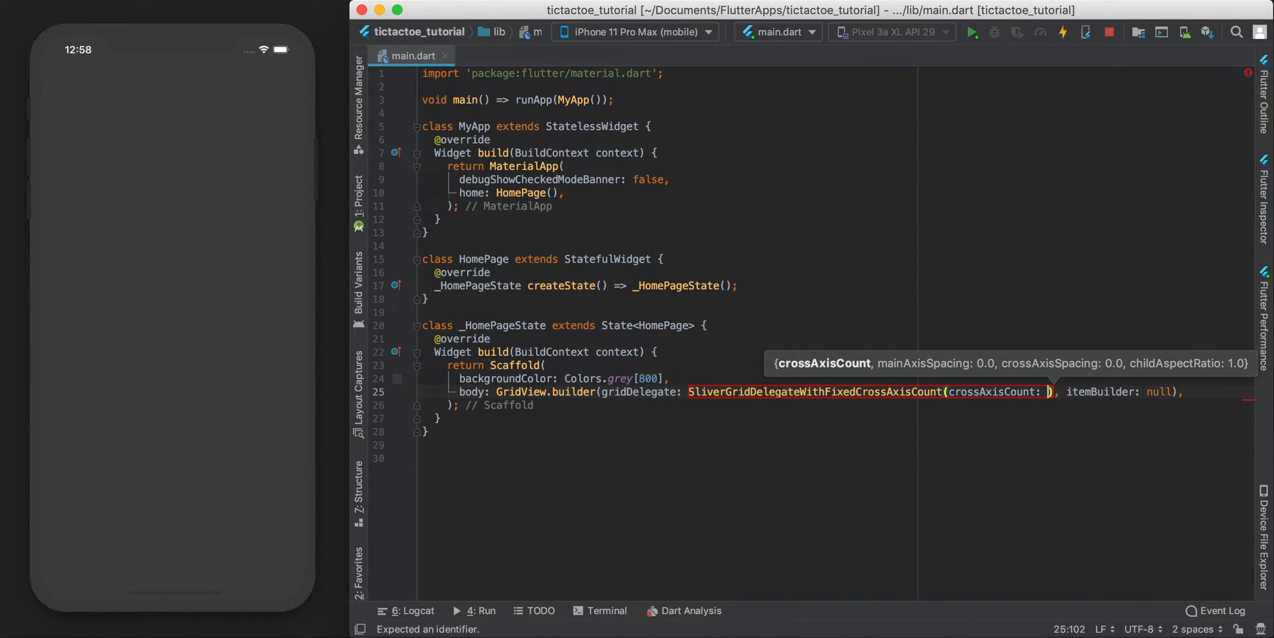
type("3")
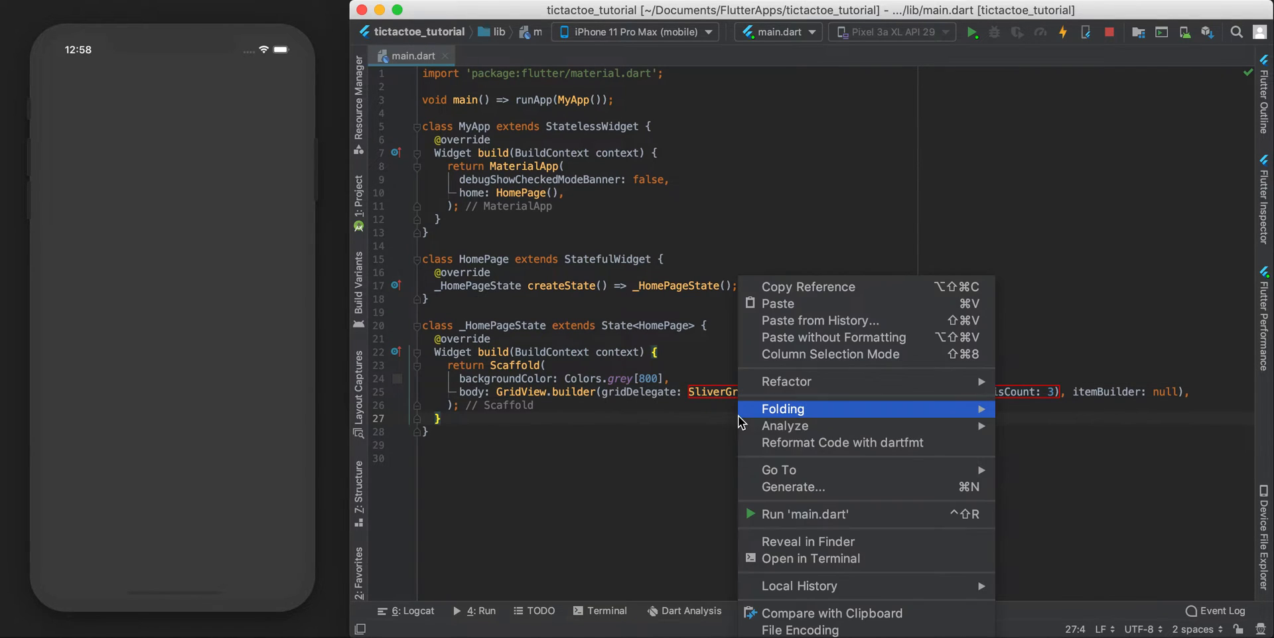
- Reformat the GridView.builder code with dartfmt and add itemCount: 9
left_click(840, 443)
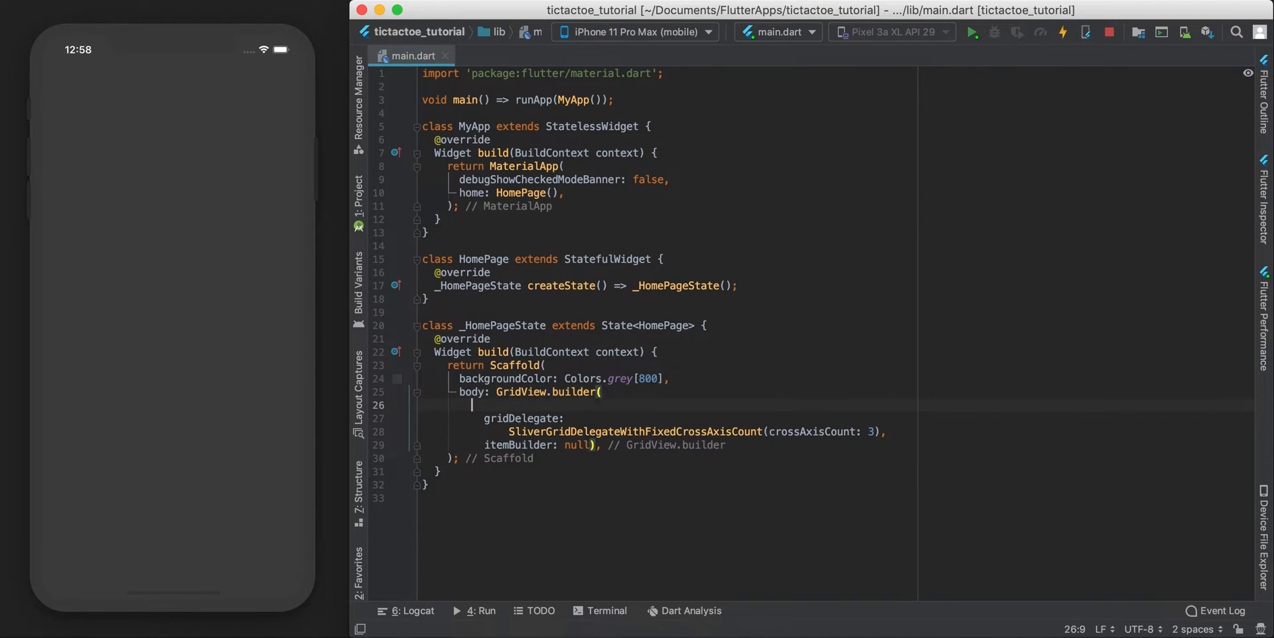
type("i")
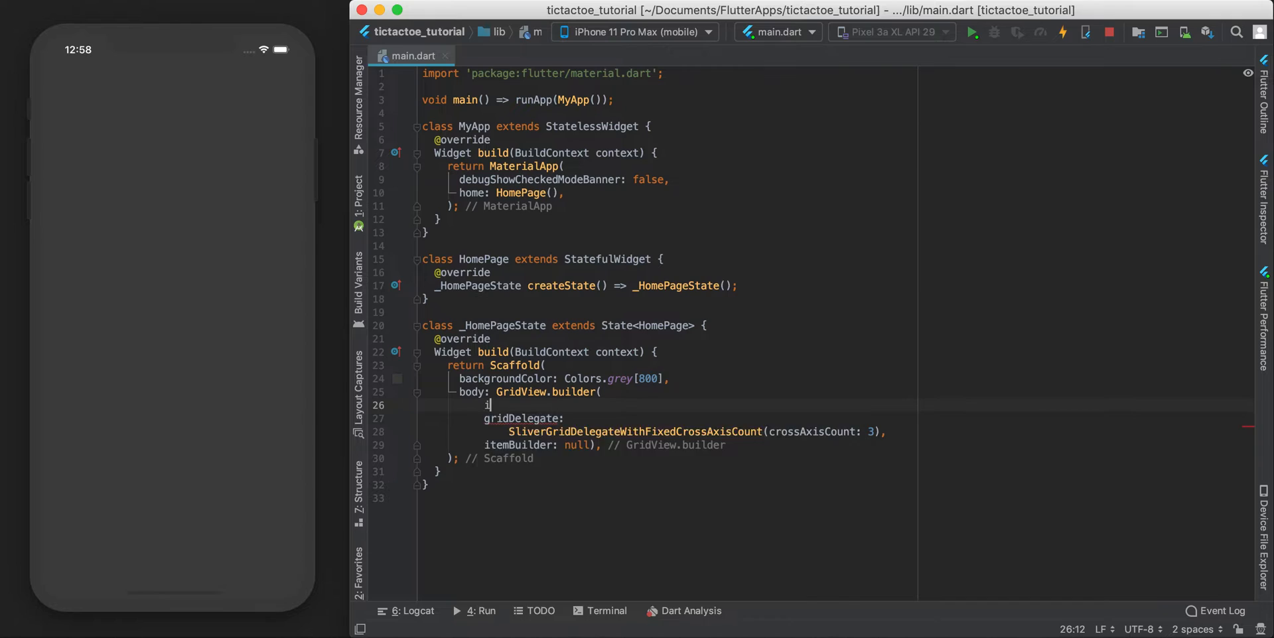
type("temCount: ,")
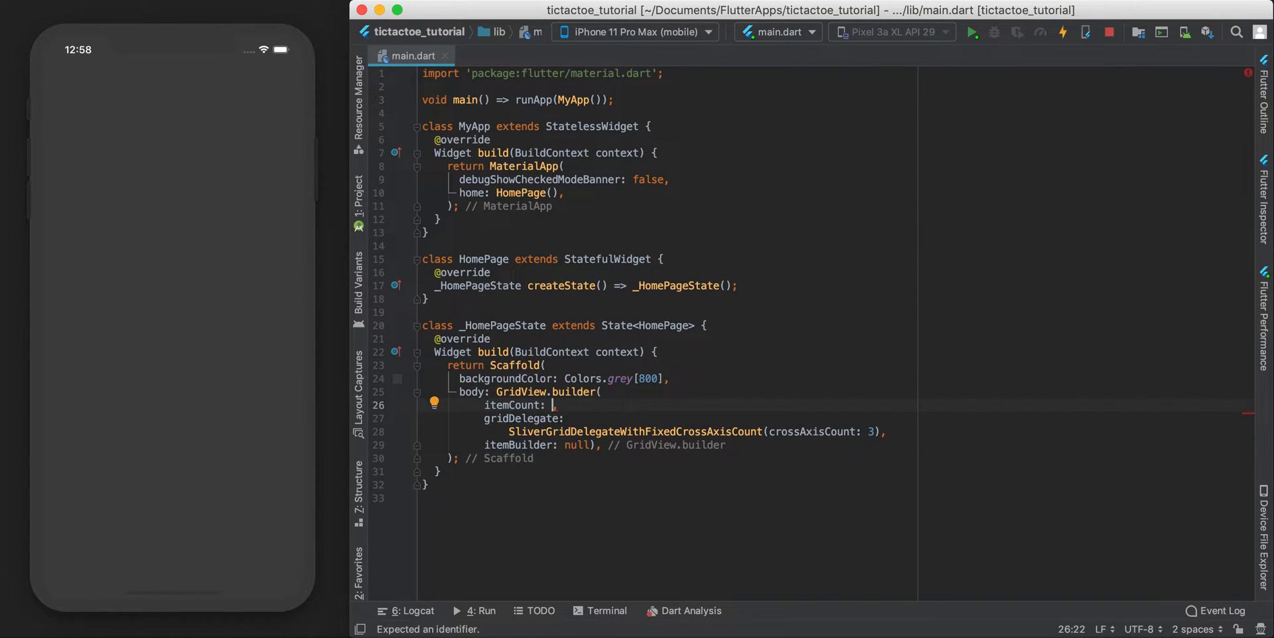
type("9")
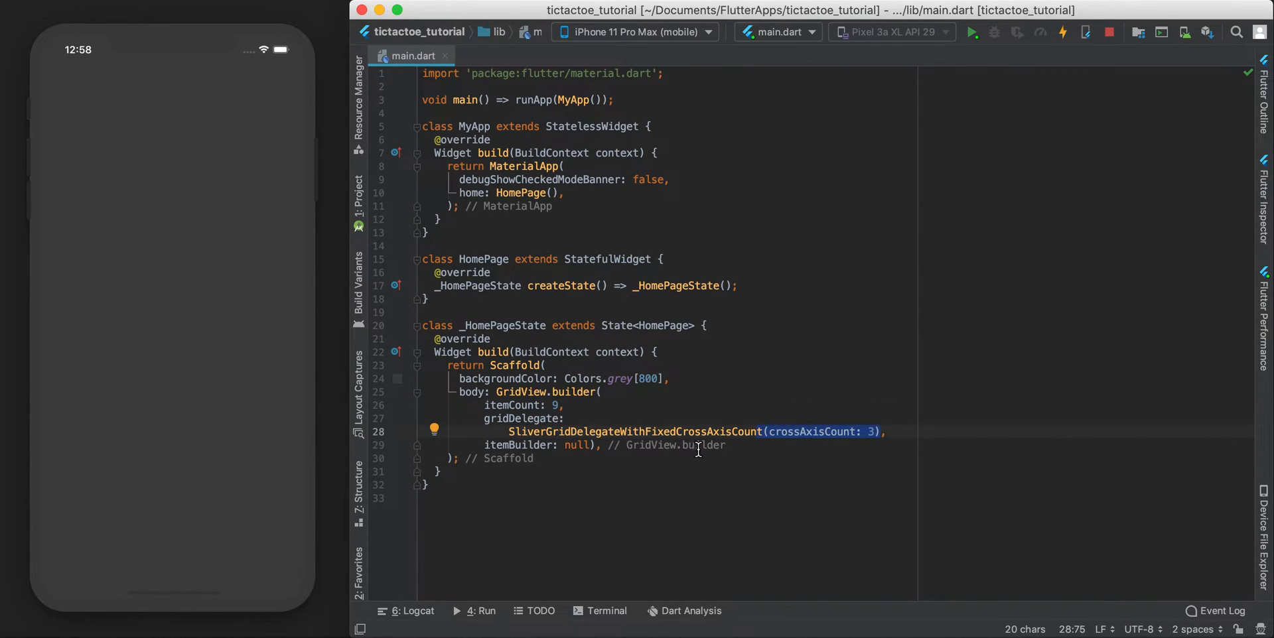
double_click(577, 446)
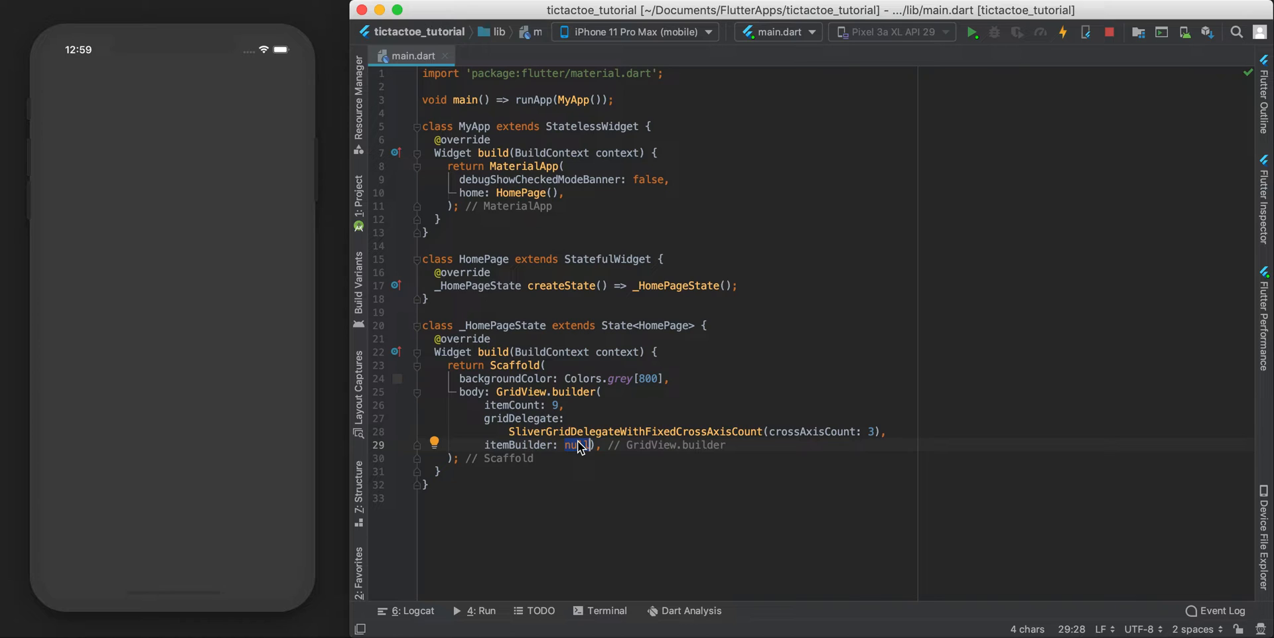
- Make itemBuilder return a Container with centred Text(index.toString())
type("(B")
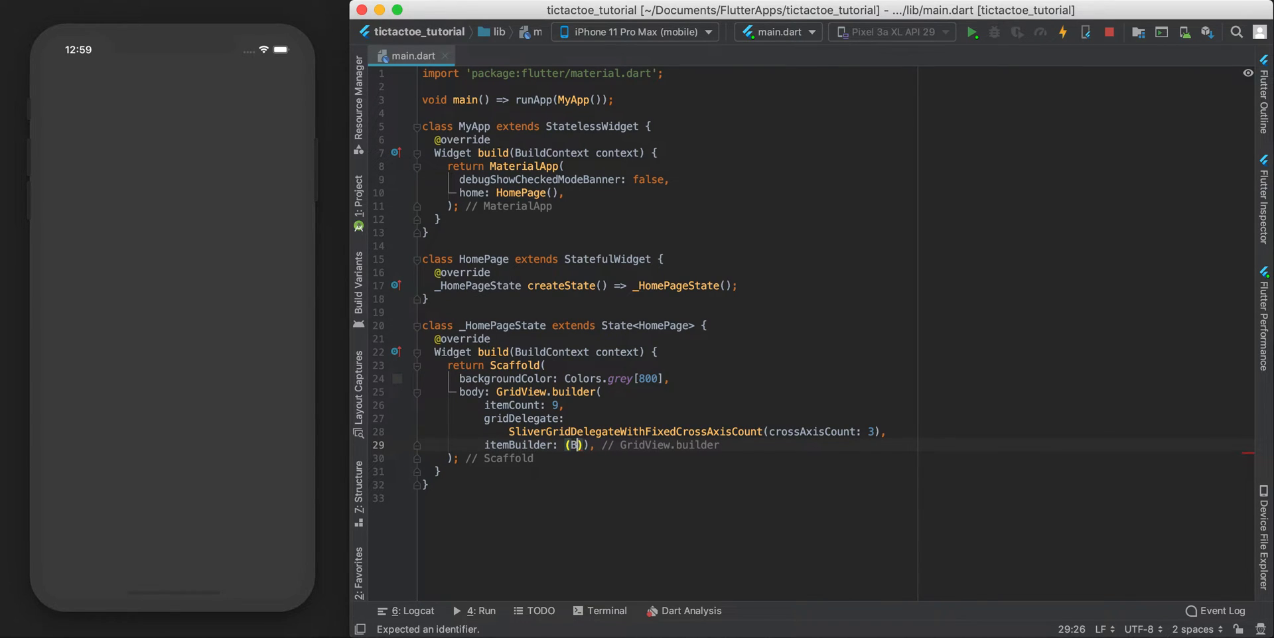
type("uildContext context, int")
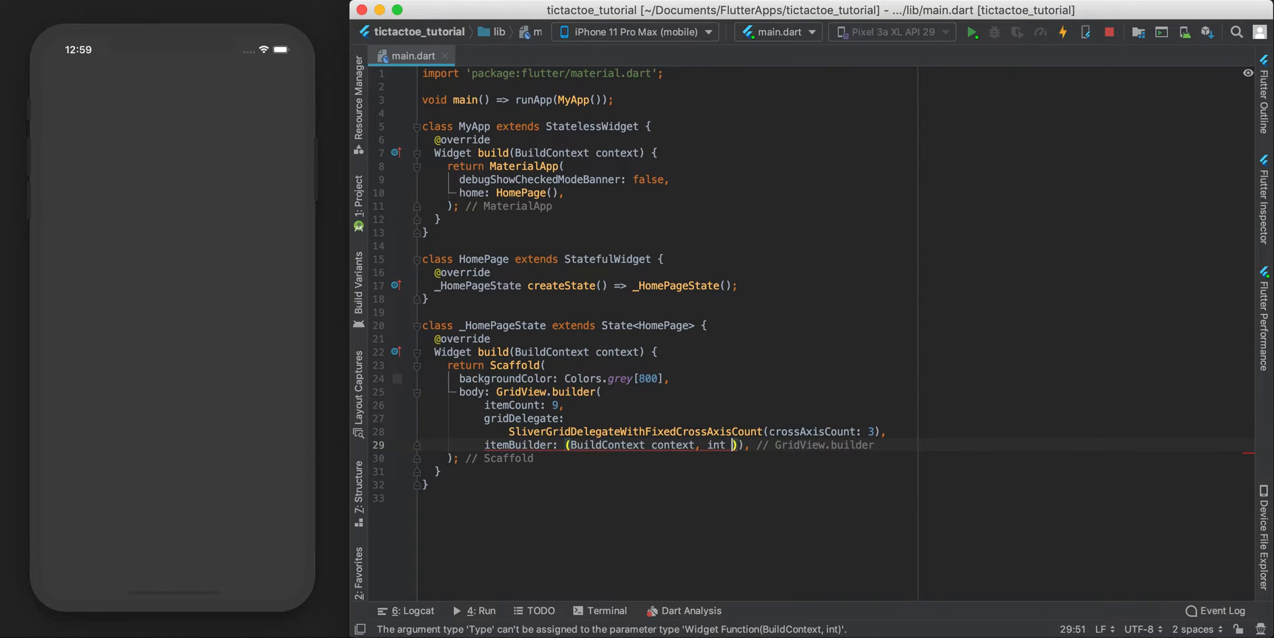
type("index){")
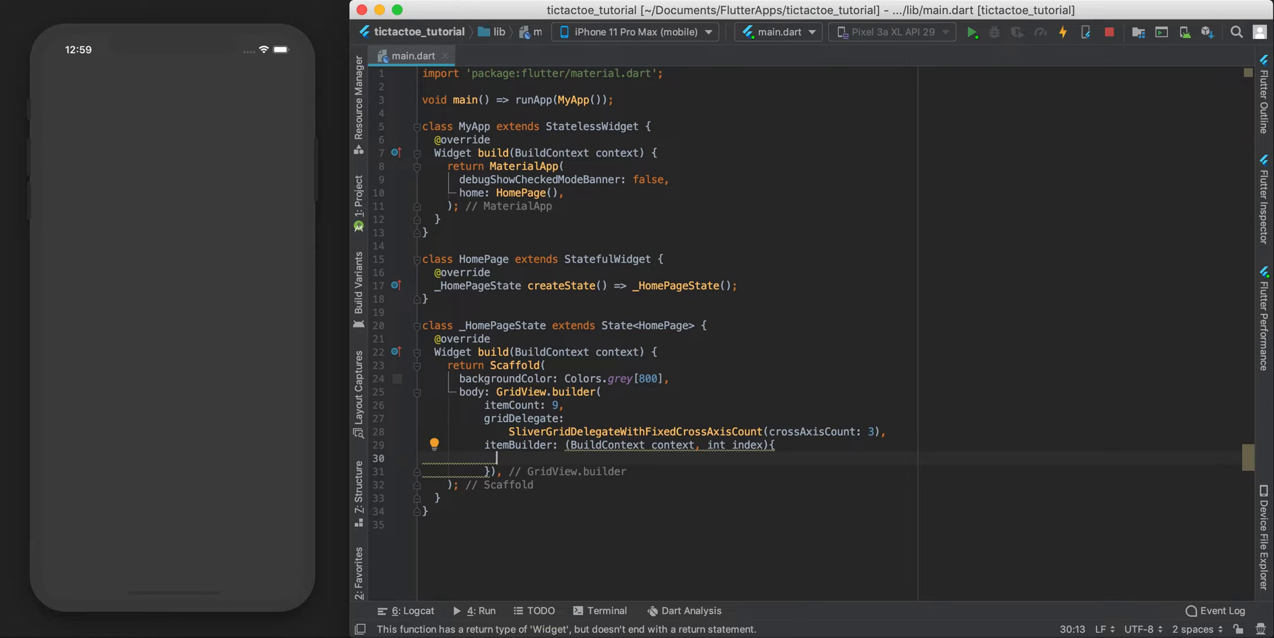
type("return Container(")
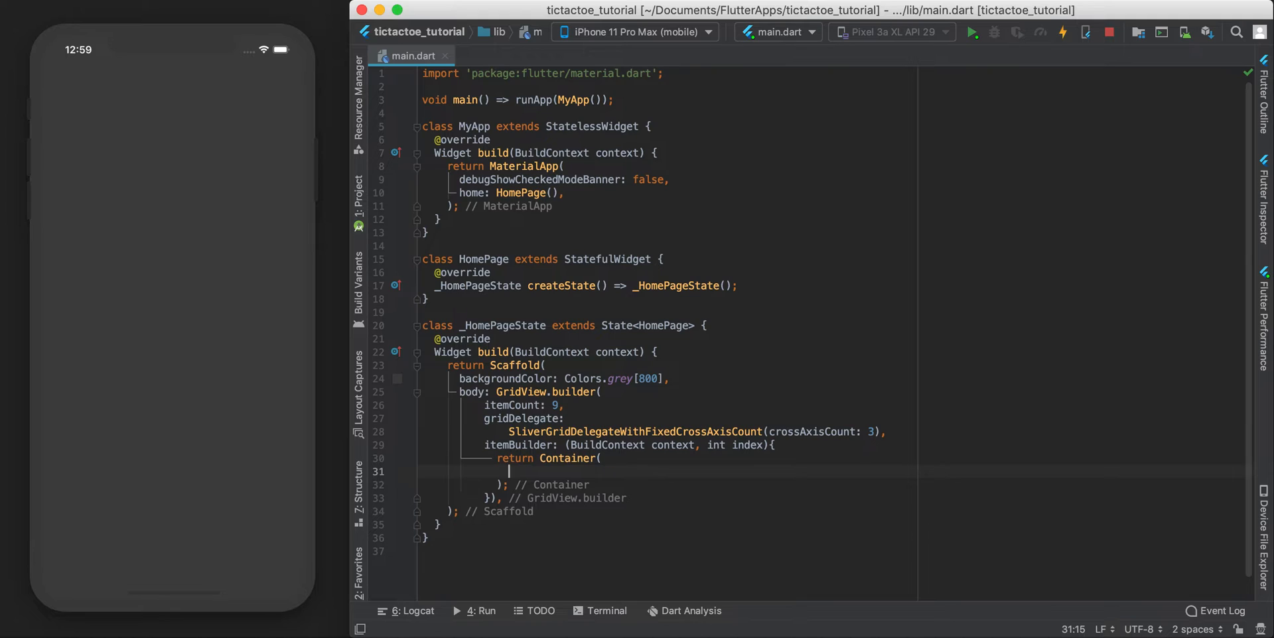
type("c")
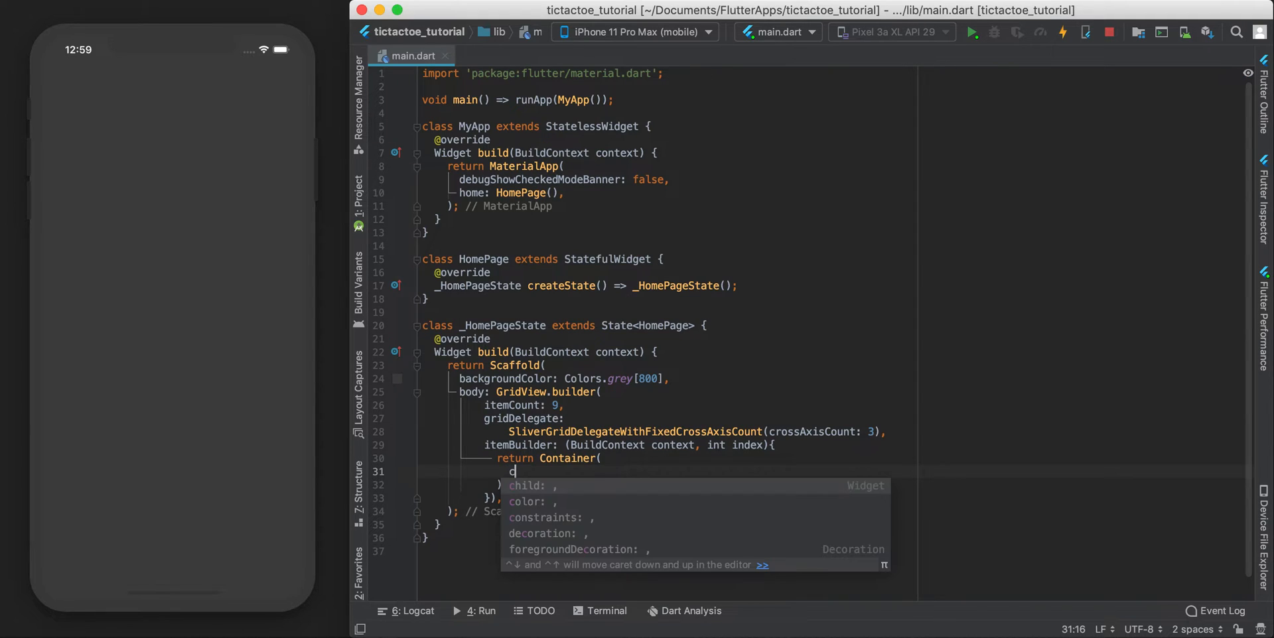
type("enter(")
type("child:")
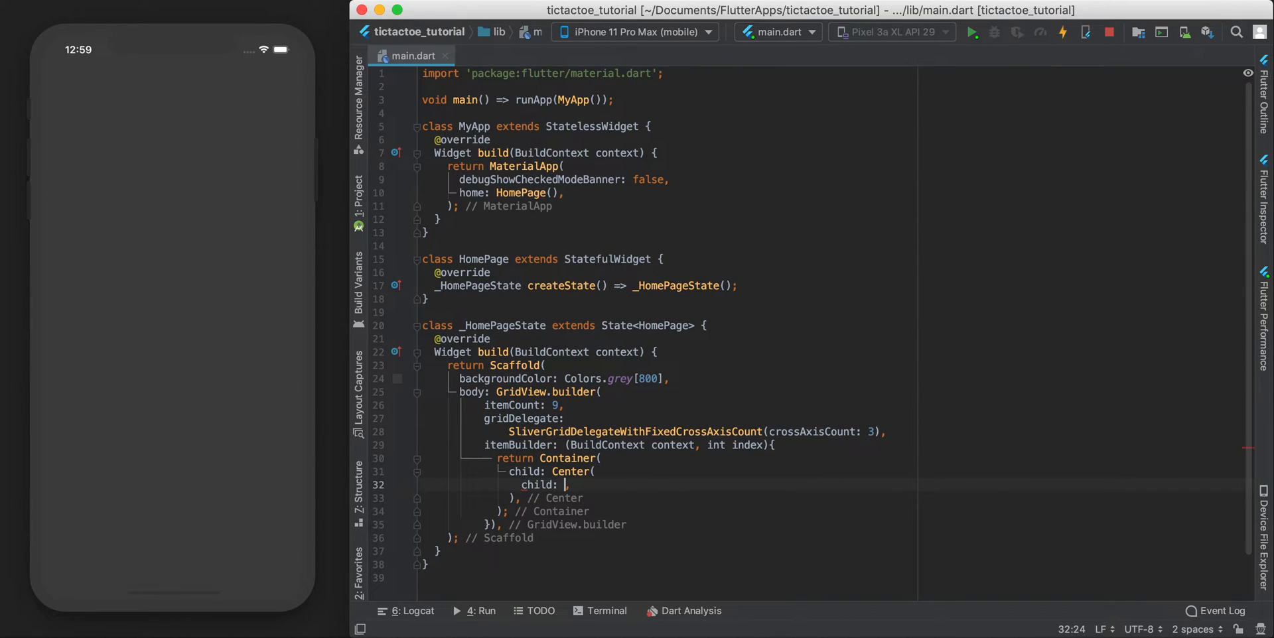
type("Text()")
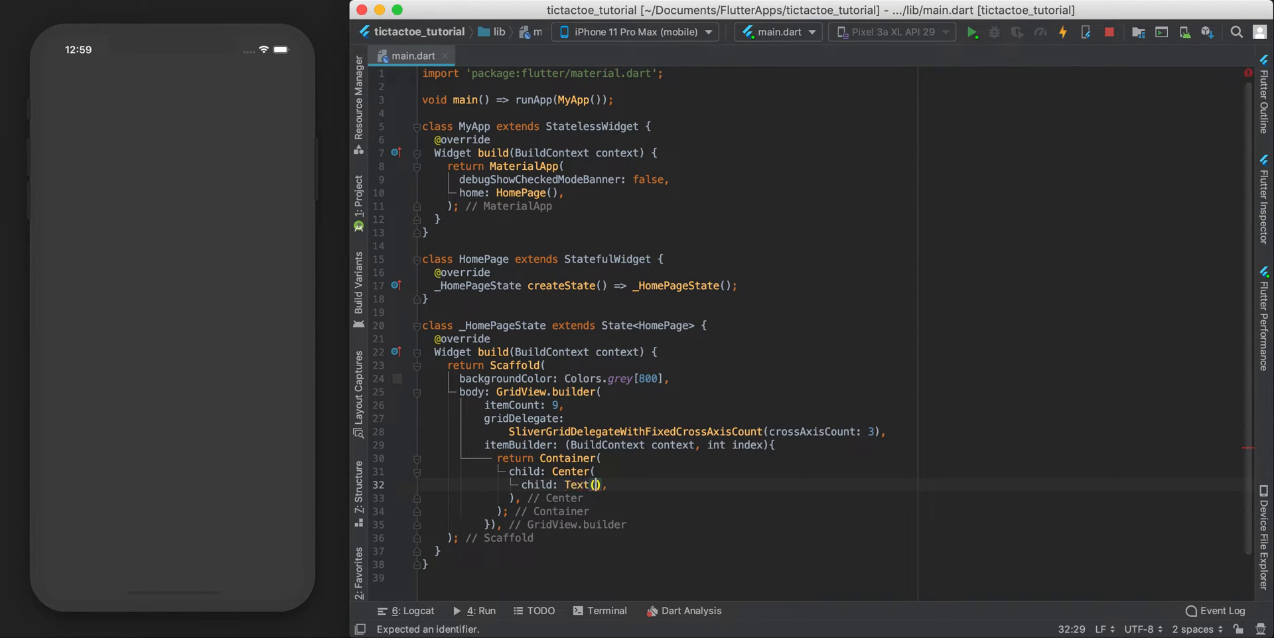
type("index")
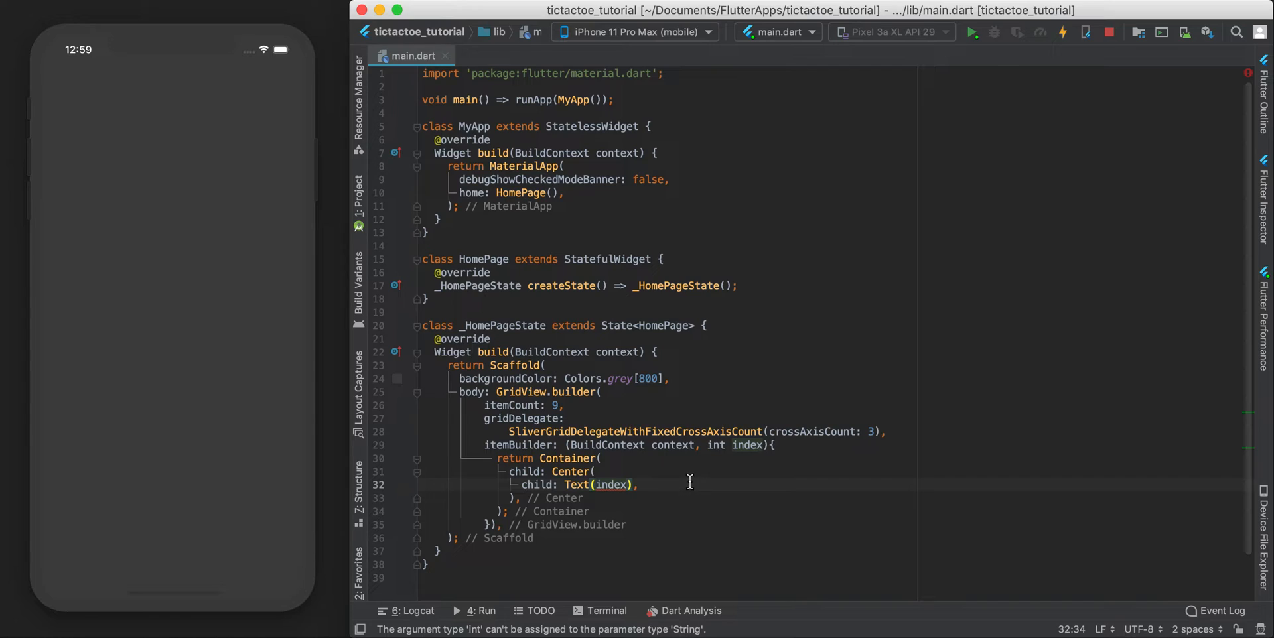
mouse_move(611, 485)
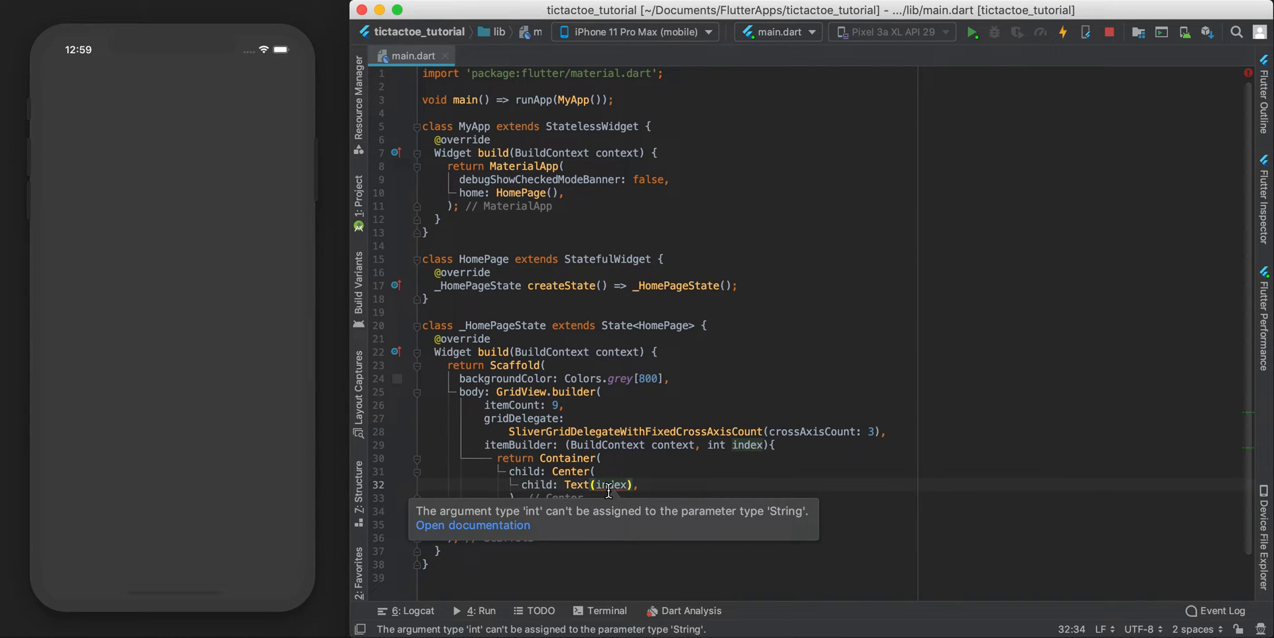
mouse_move(629, 487)
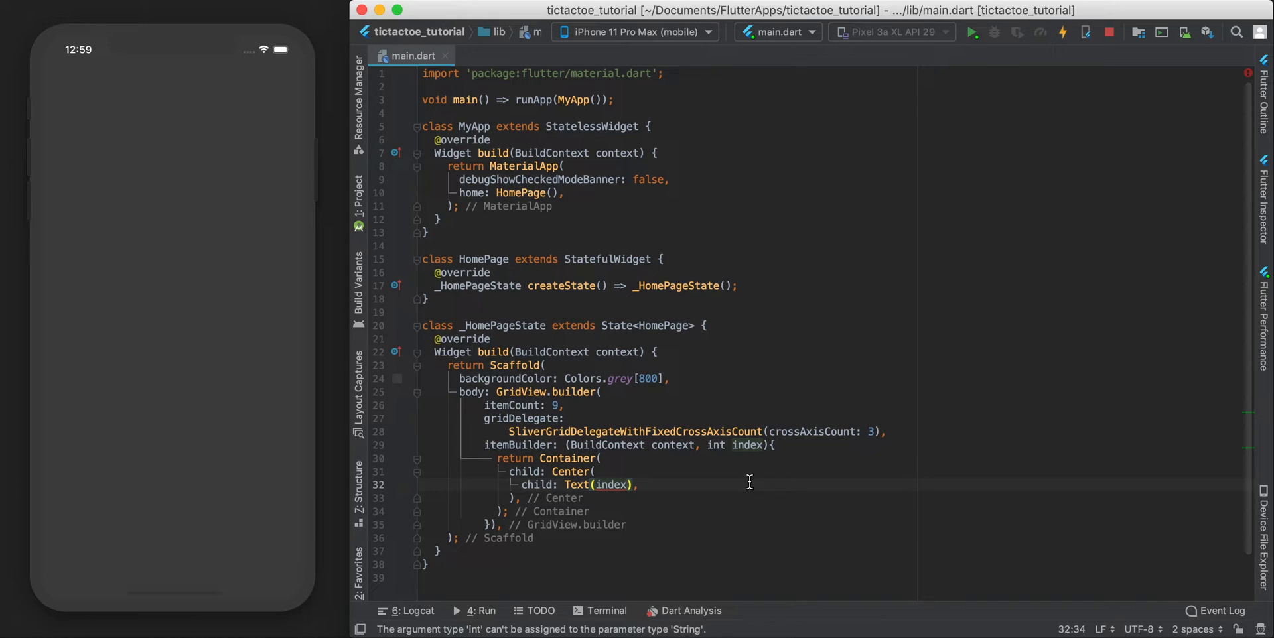
mouse_move(728, 445)
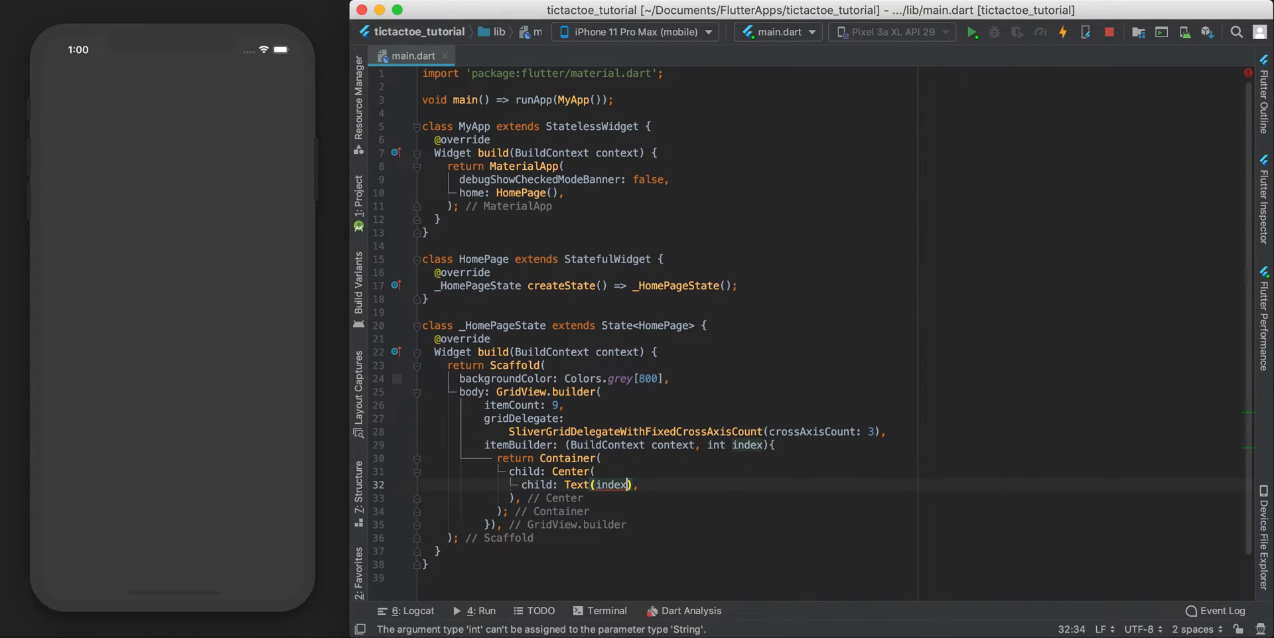
type(".toString()")
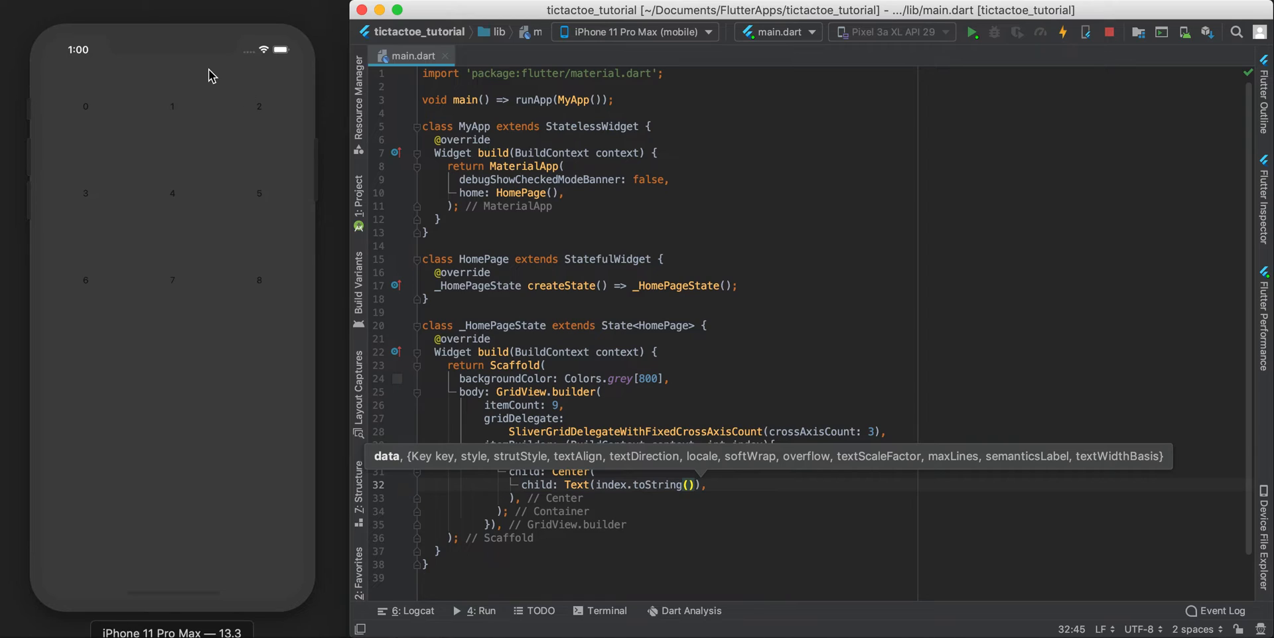
mouse_move(255, 294)
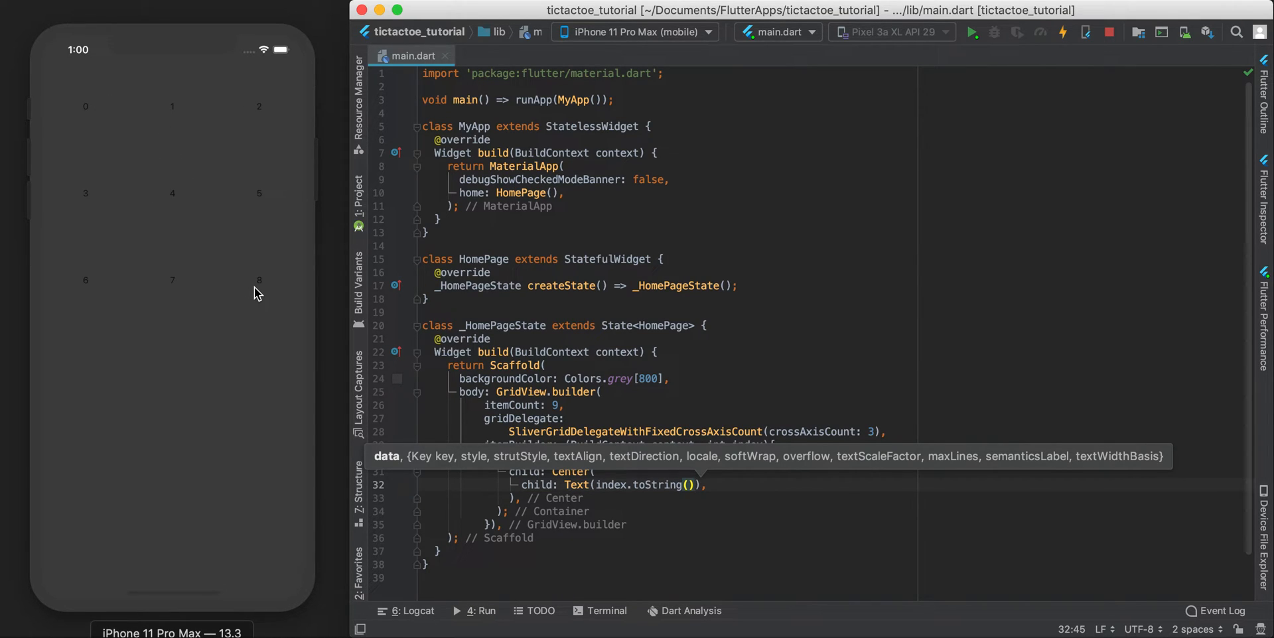
- Style the cell text with a TextStyle of Colors.white and fontSize 40
left_click(695, 485)
type(", ")
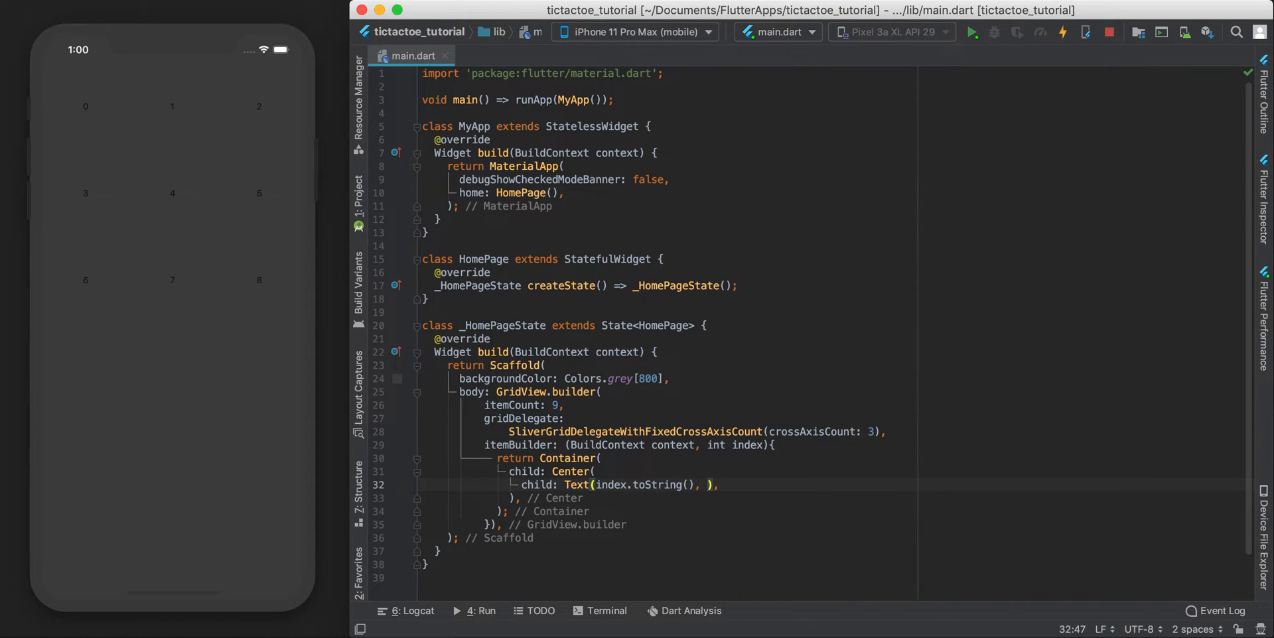
type("style:")
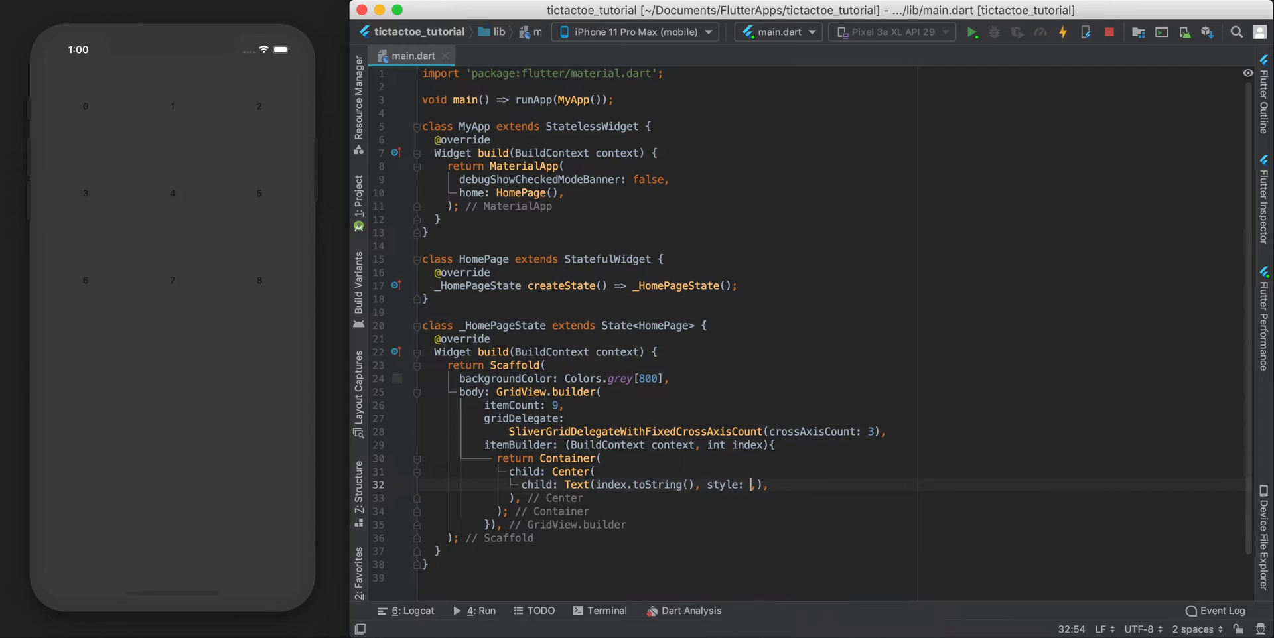
type("TextStyle(color:")
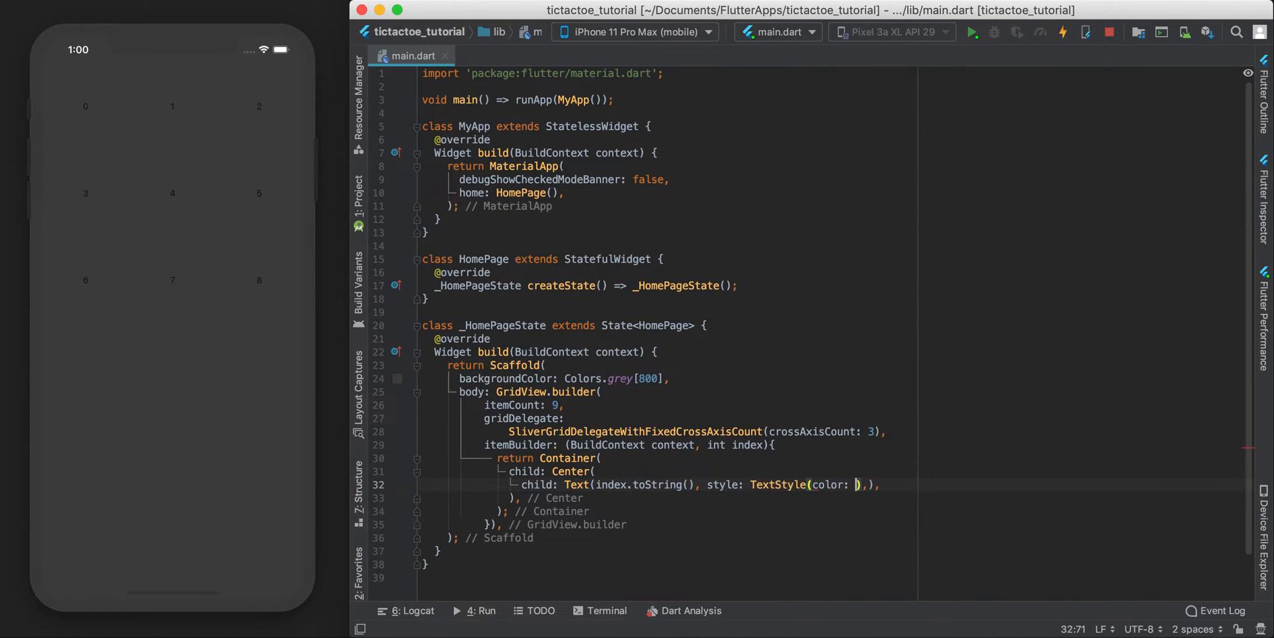
type("Colors.white,")
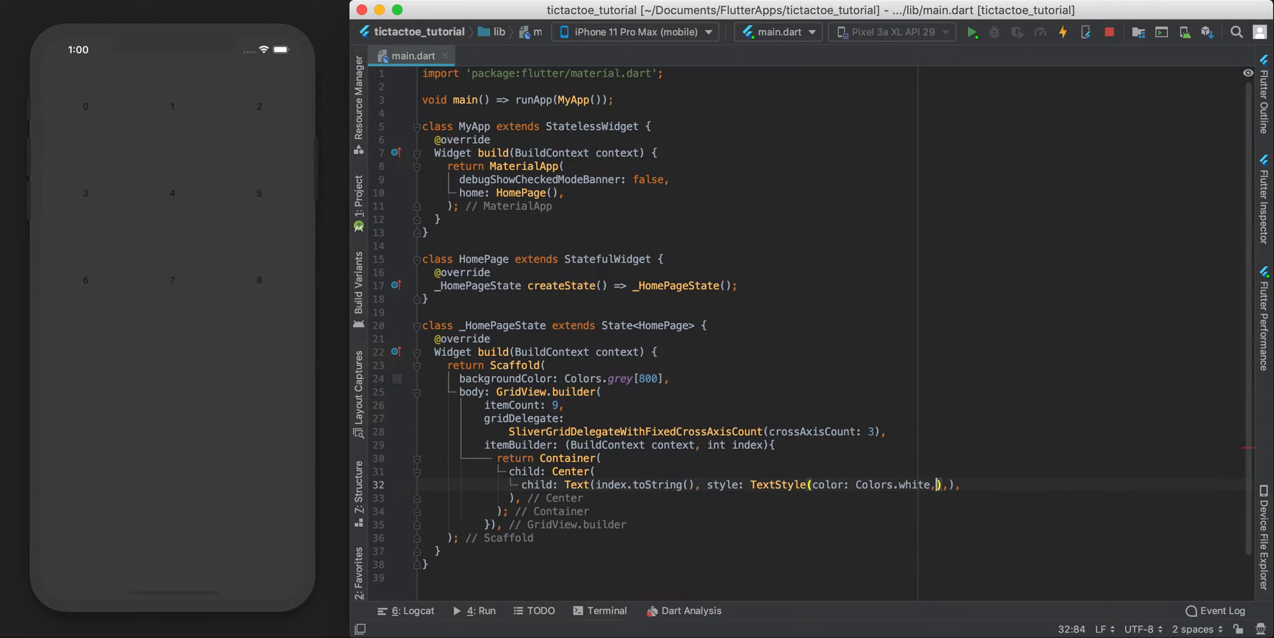
type("fontSize:")
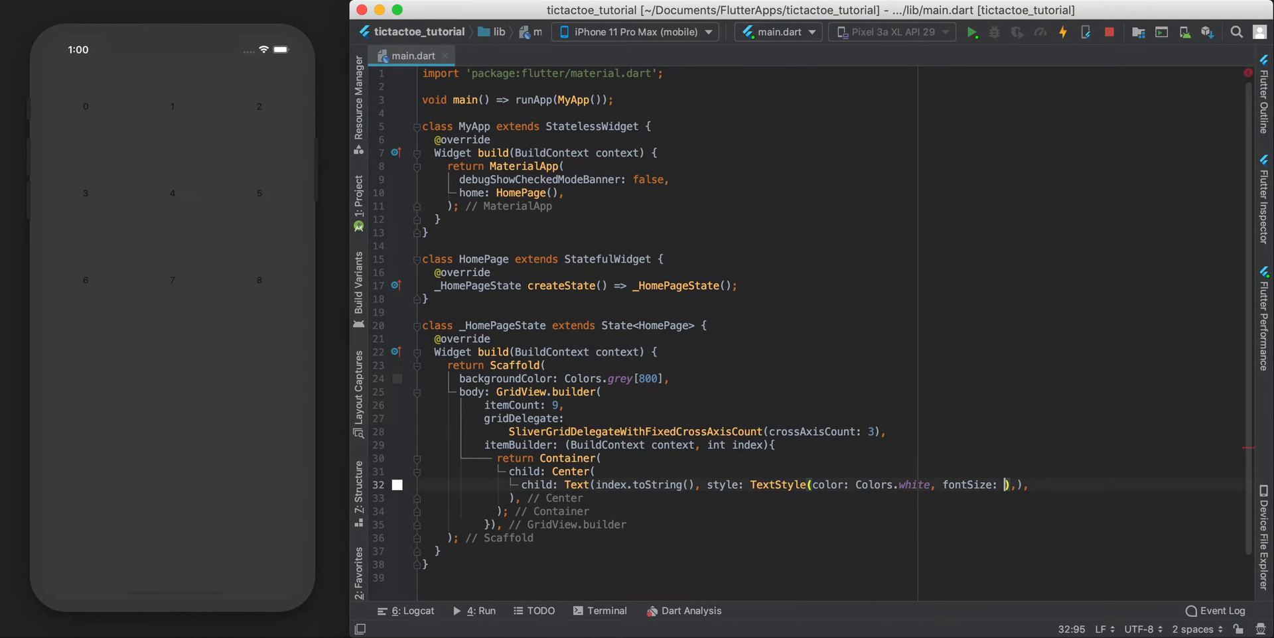
type("40")
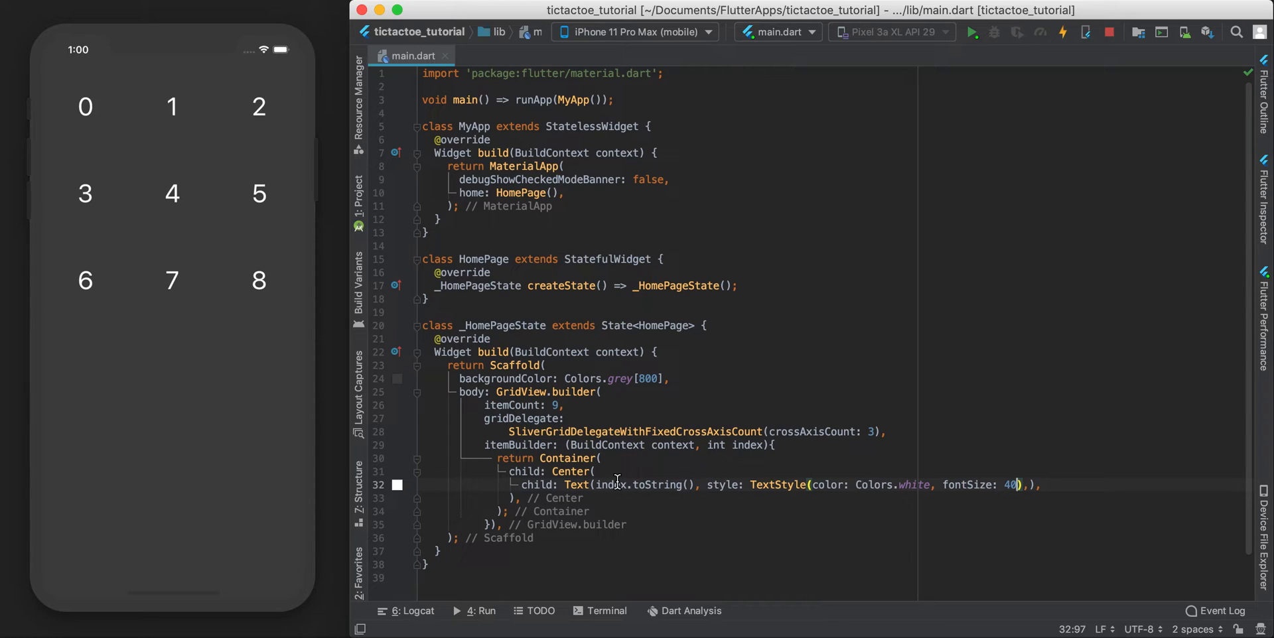
mouse_move(360, 268)
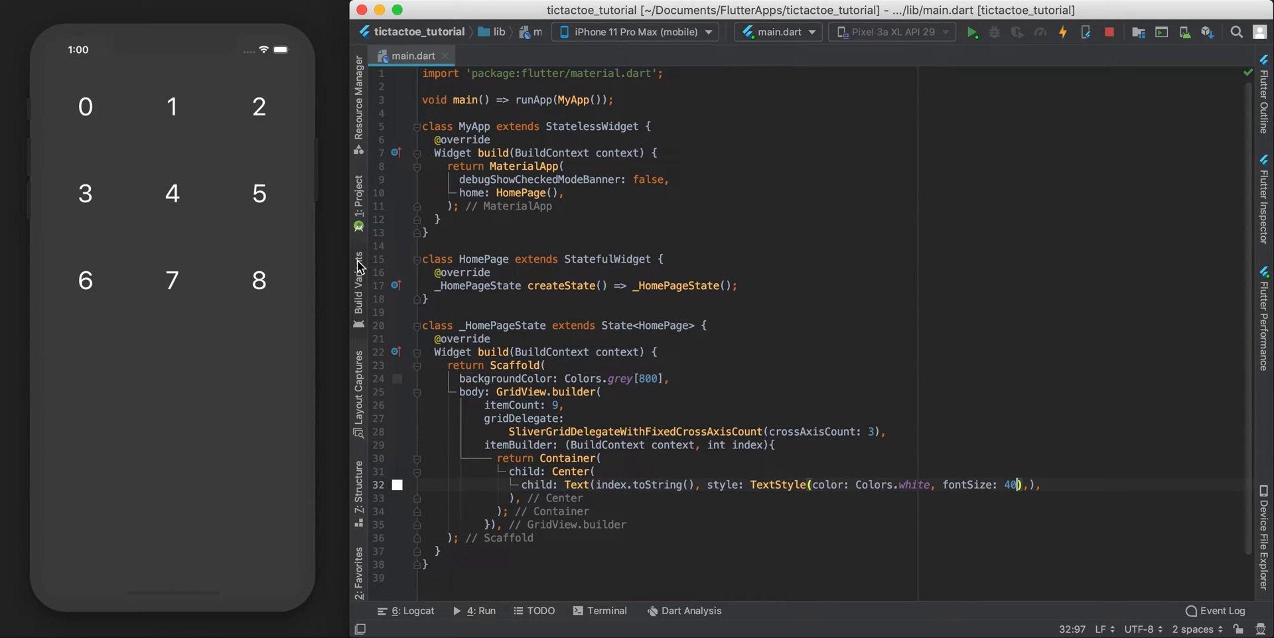
mouse_move(103, 243)
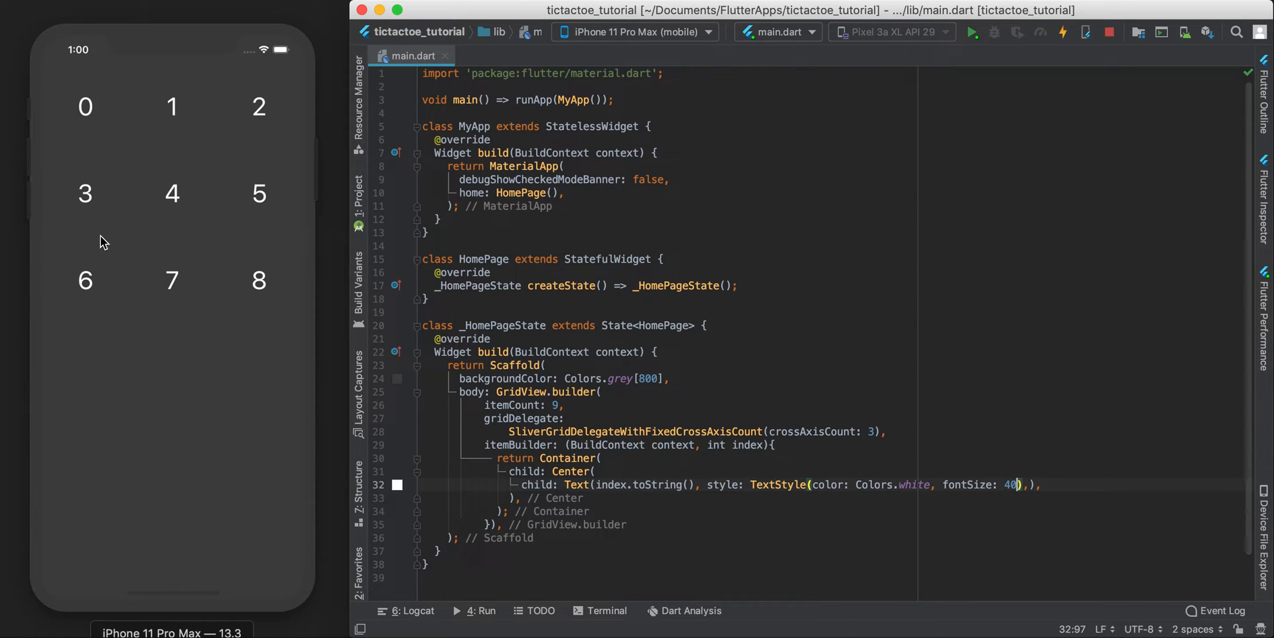
mouse_move(217, 226)
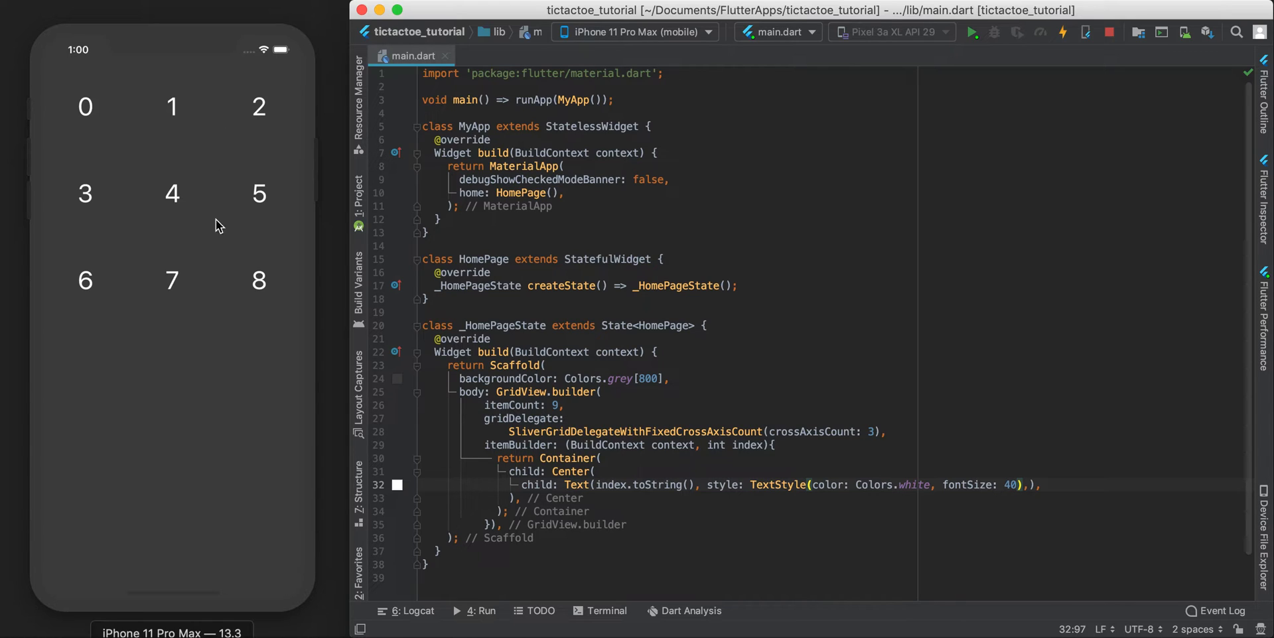
mouse_move(59, 156)
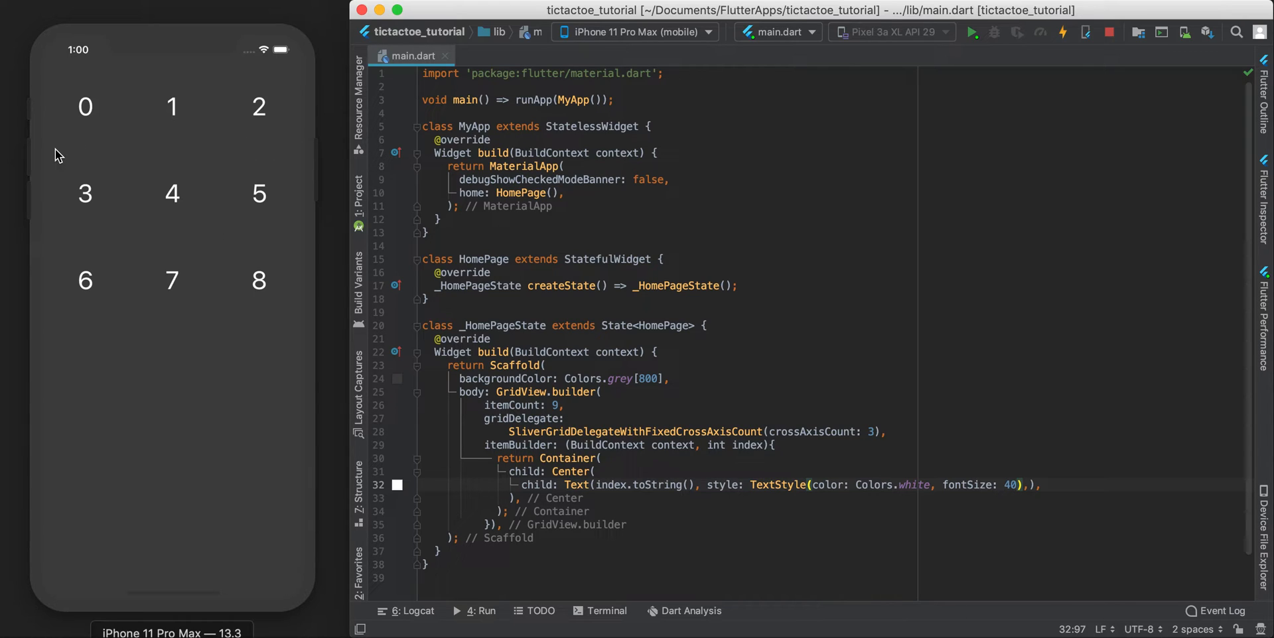
mouse_move(593, 442)
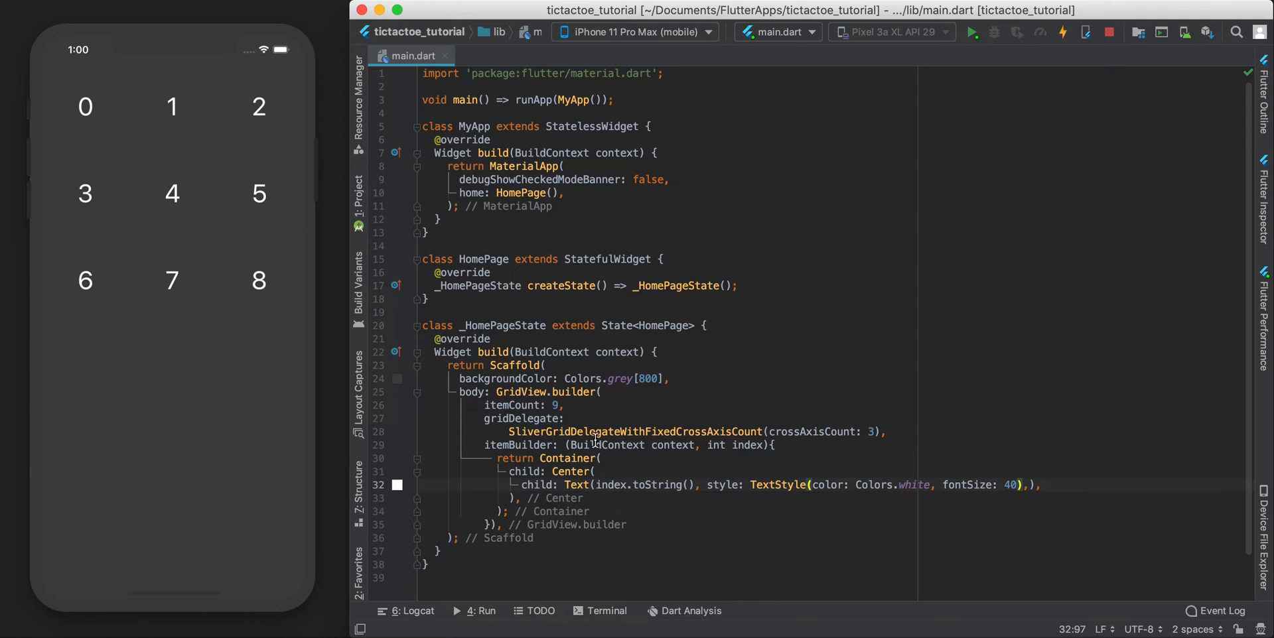
- Add decoration: BoxDecoration(border: Border.all(color: Colors.grey[700])) to each cell Container
left_click(603, 458)
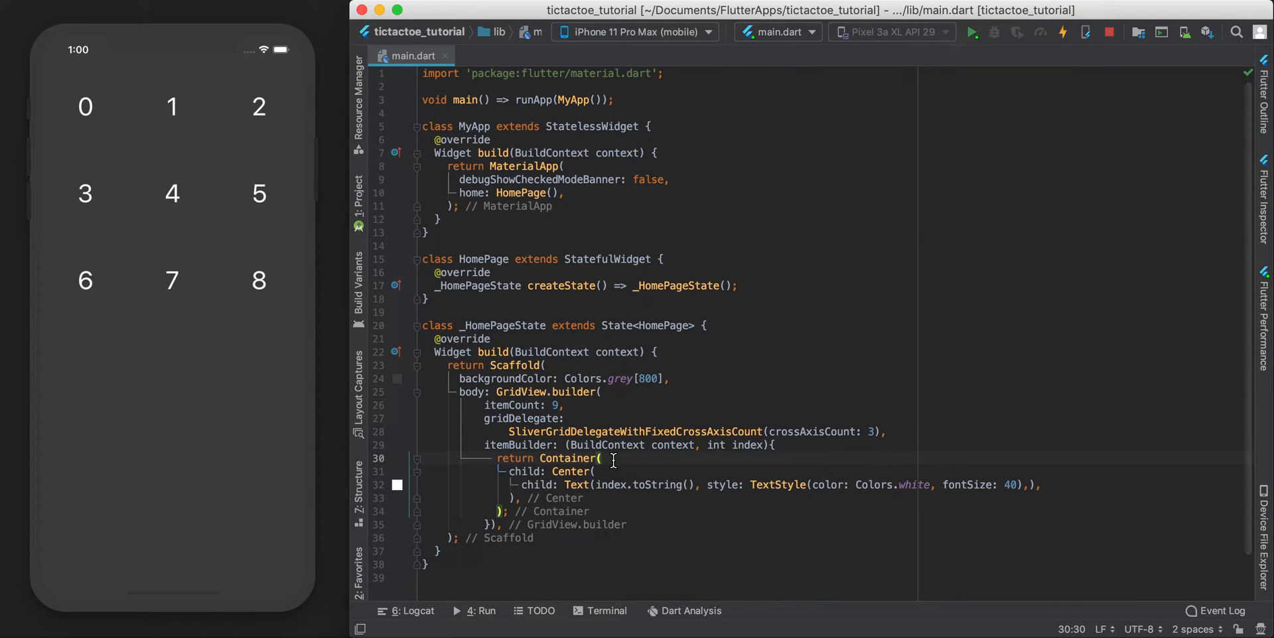
key("enter")
type("d")
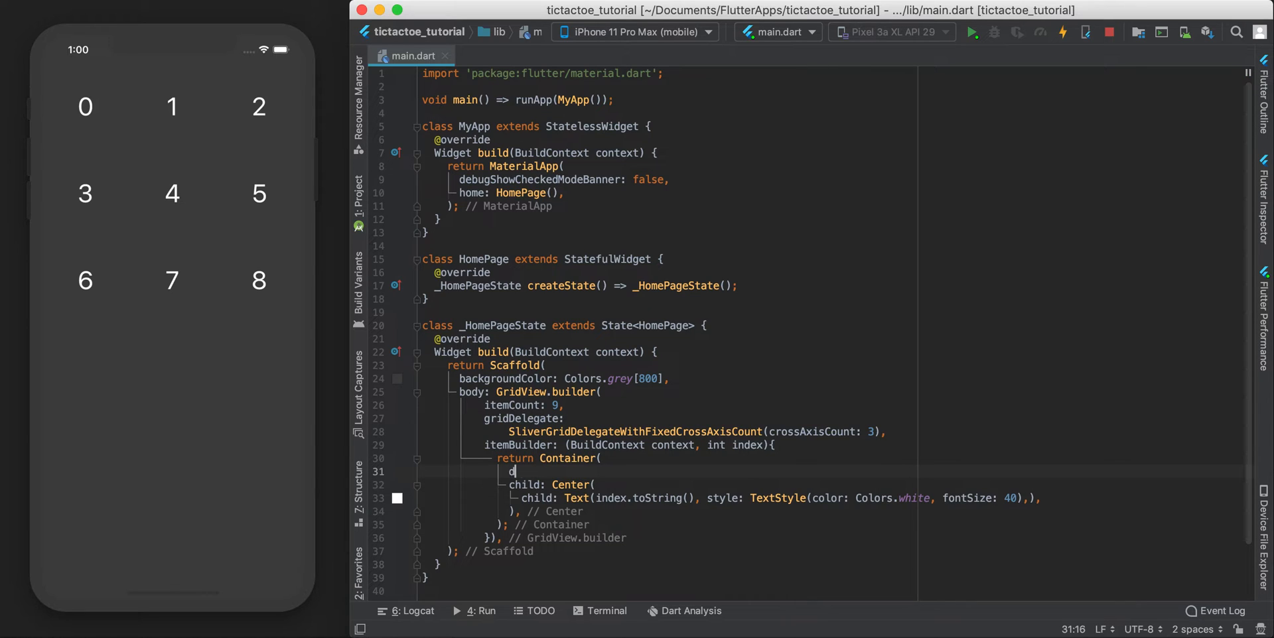
type("ecoration: BoxDecoration(")
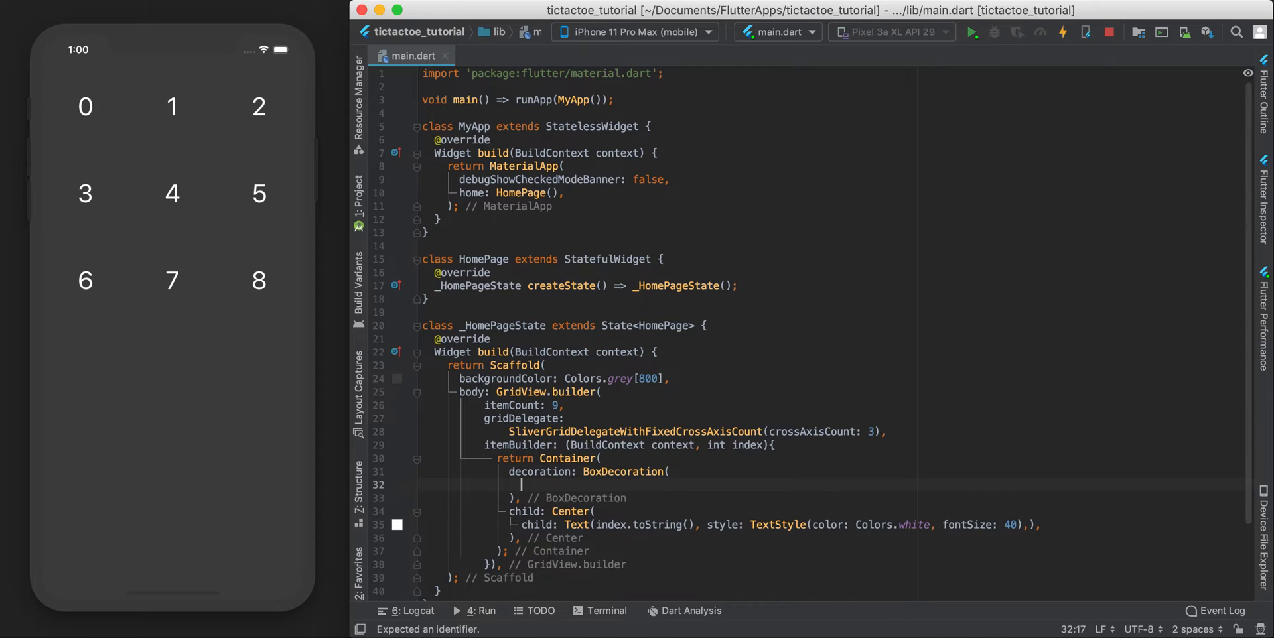
type("border:")
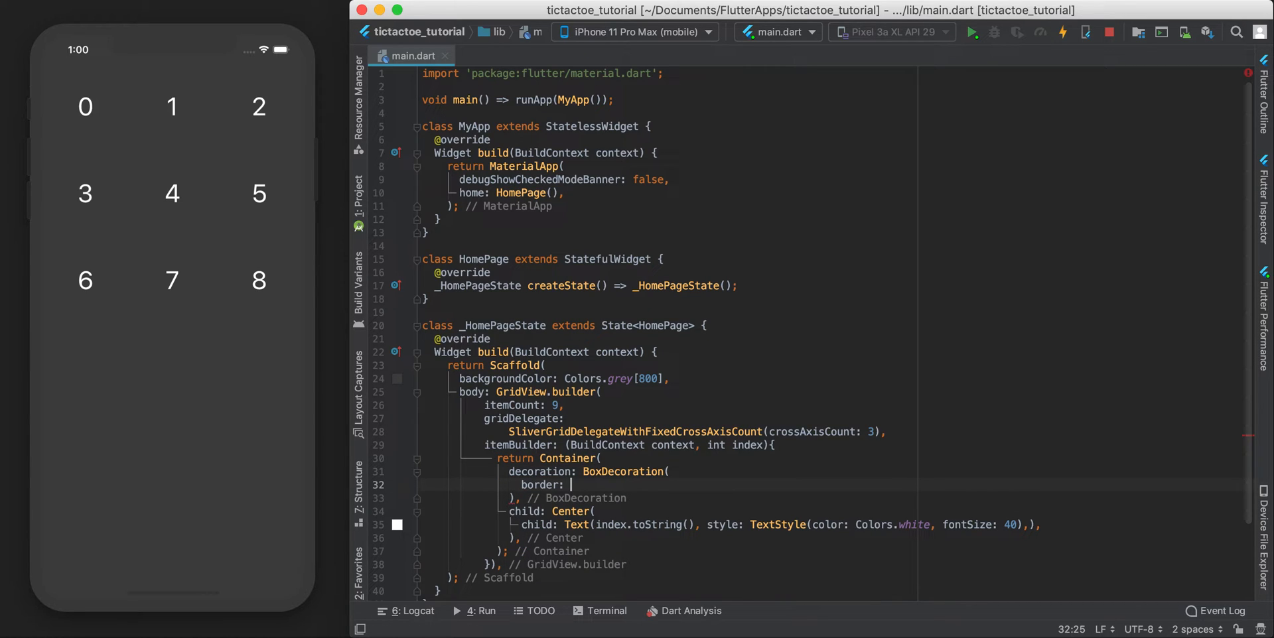
type("Border.all()")
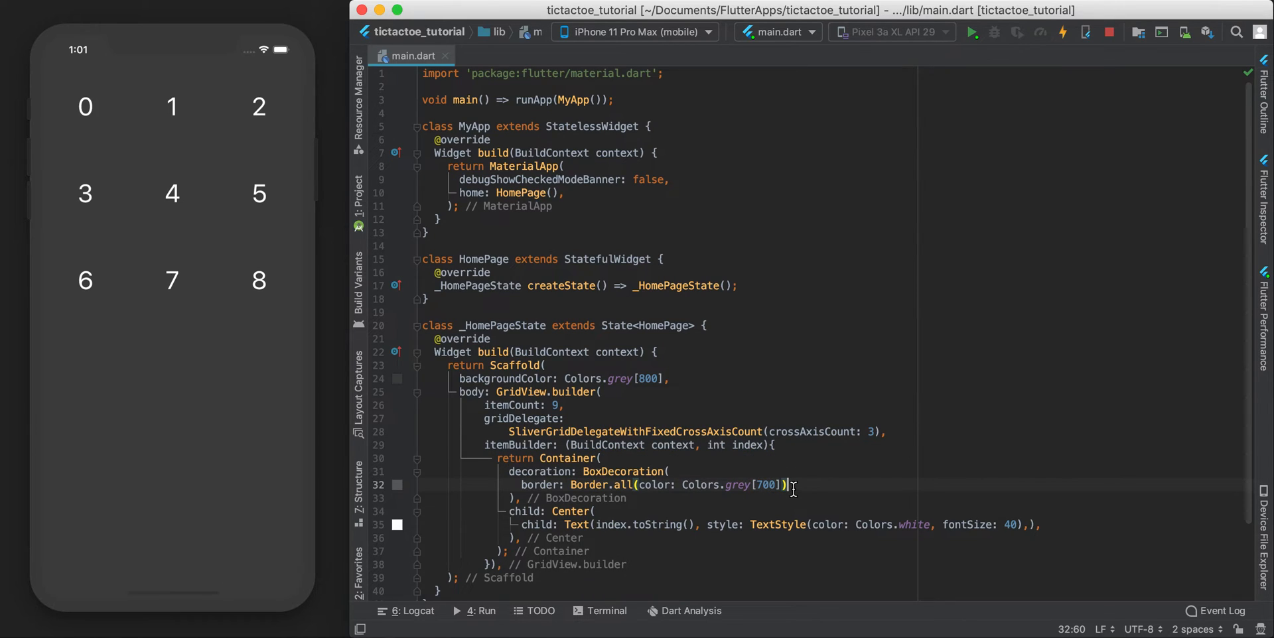
double_click(647, 378)
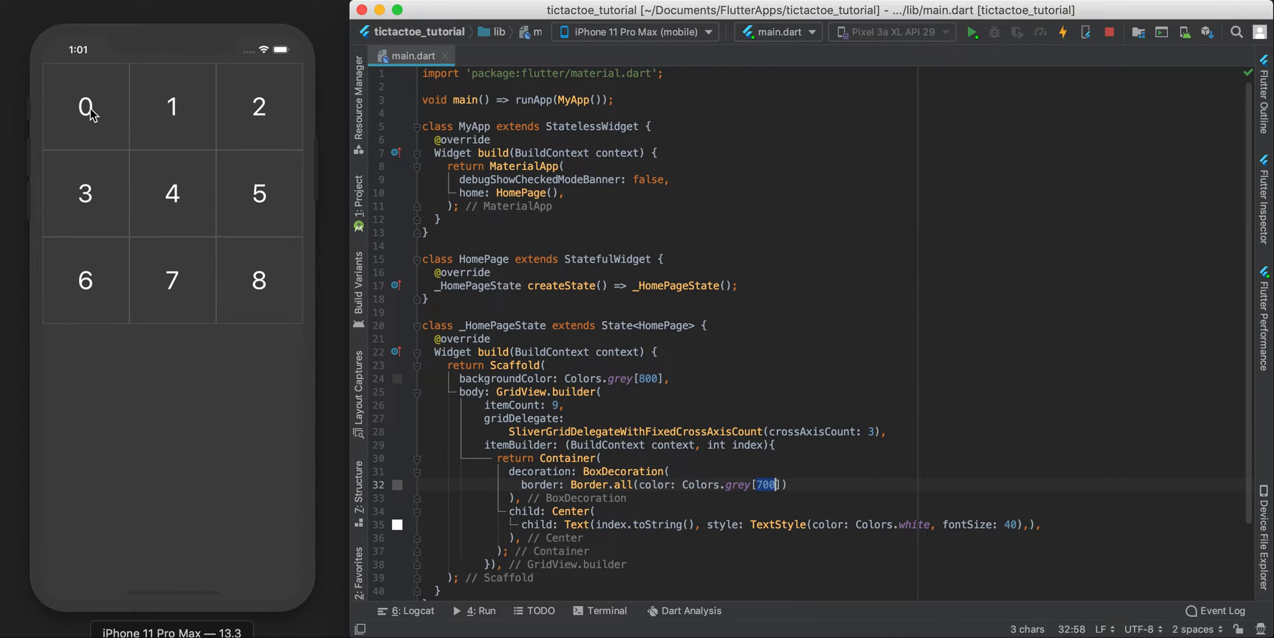
mouse_move(264, 115)
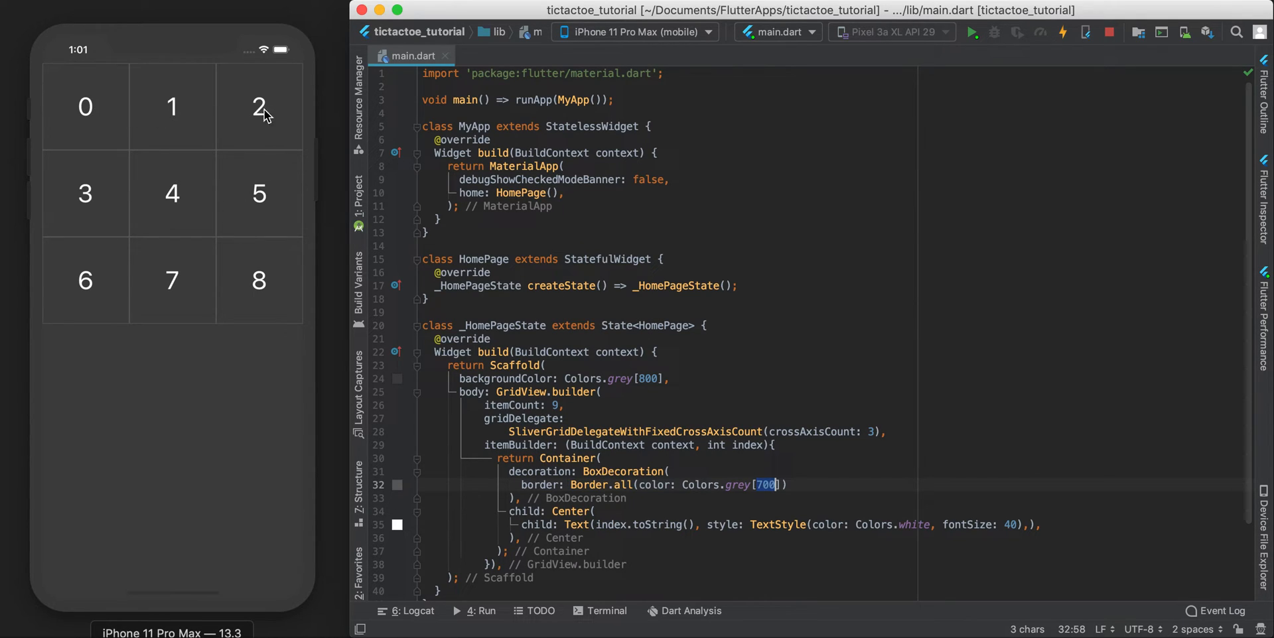
mouse_move(555, 427)
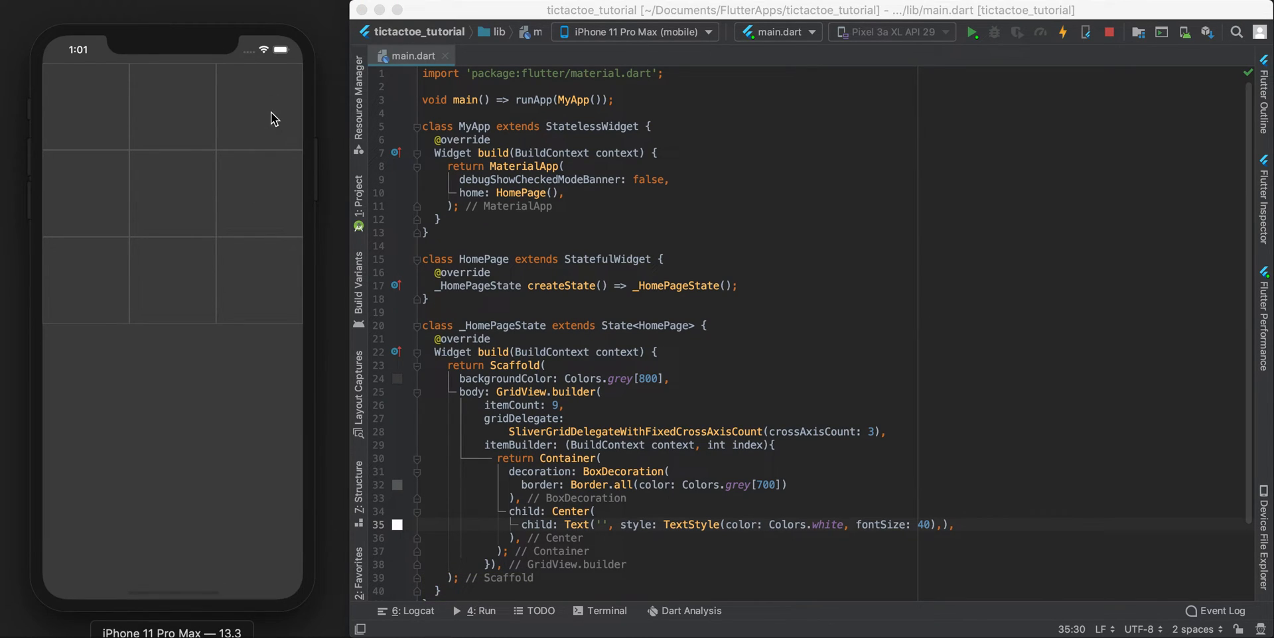
mouse_move(263, 291)
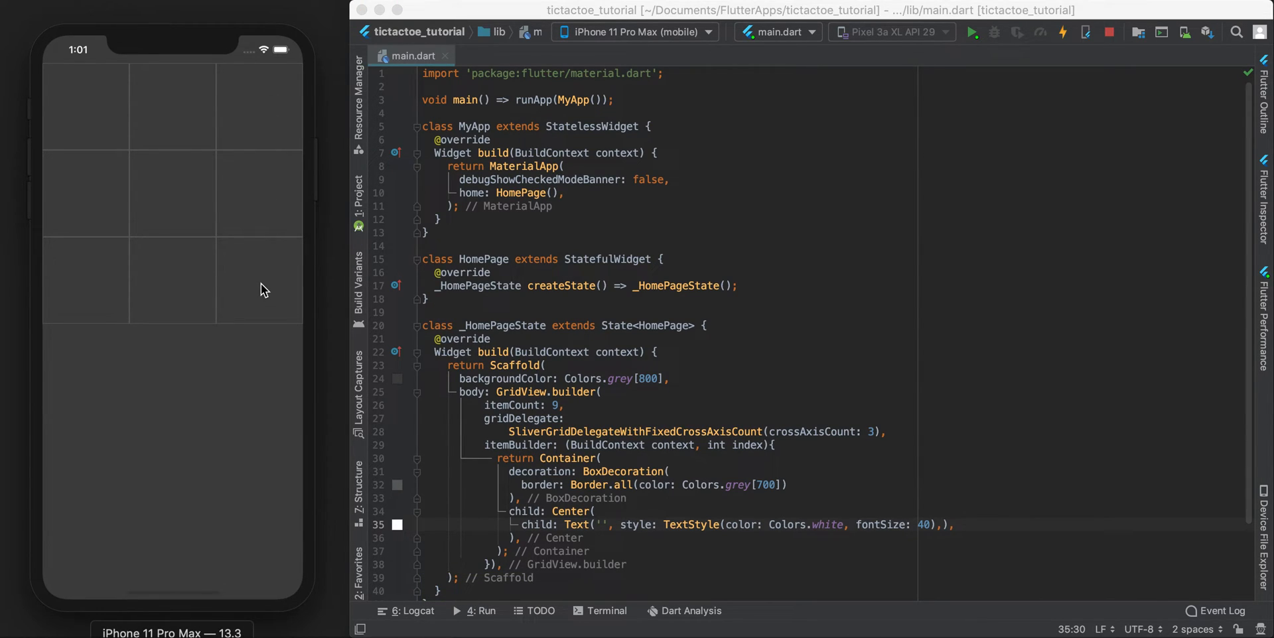
mouse_move(268, 316)
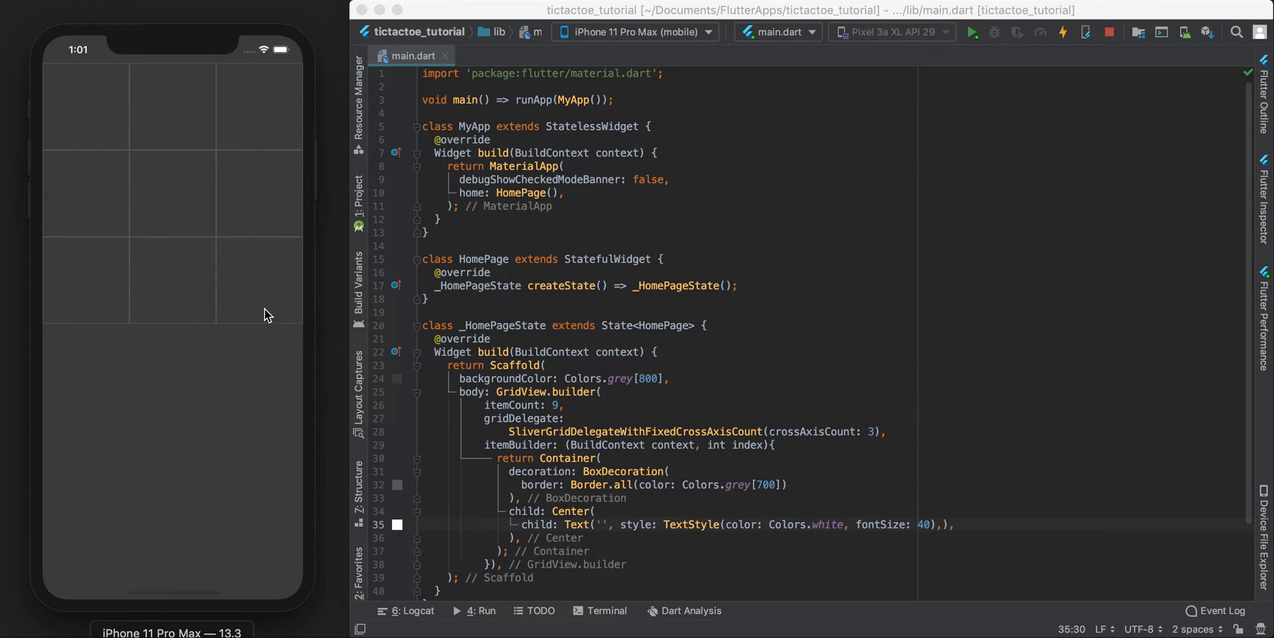
mouse_move(598, 507)
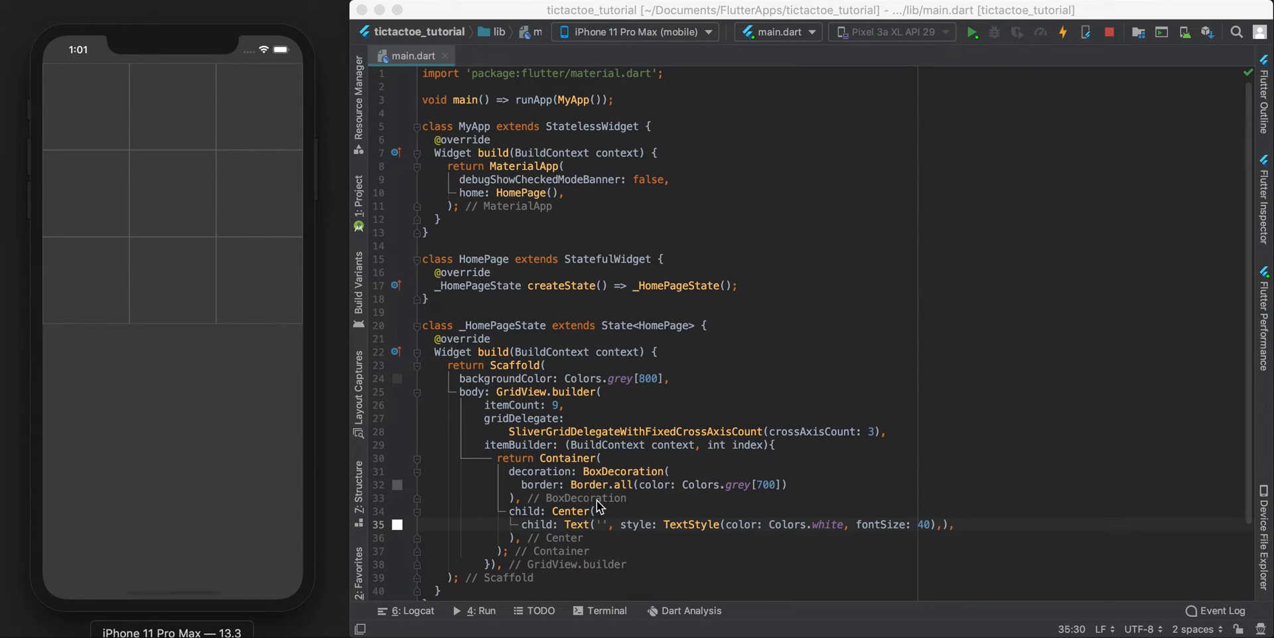
mouse_move(253, 320)
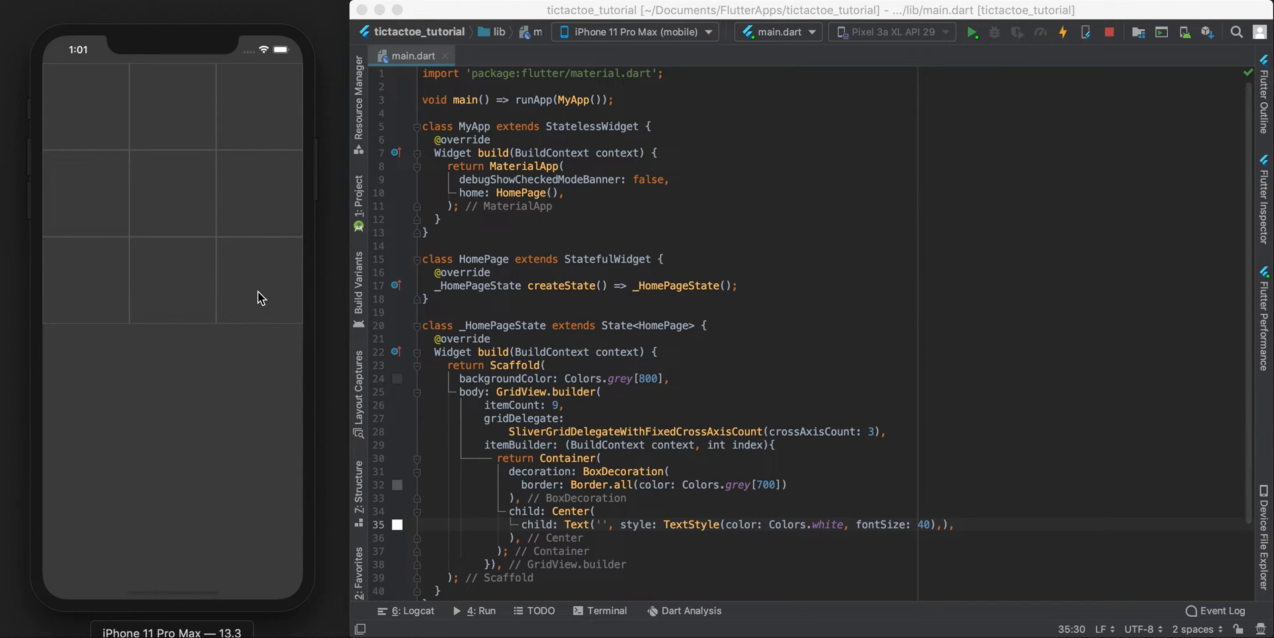
mouse_move(605, 529)
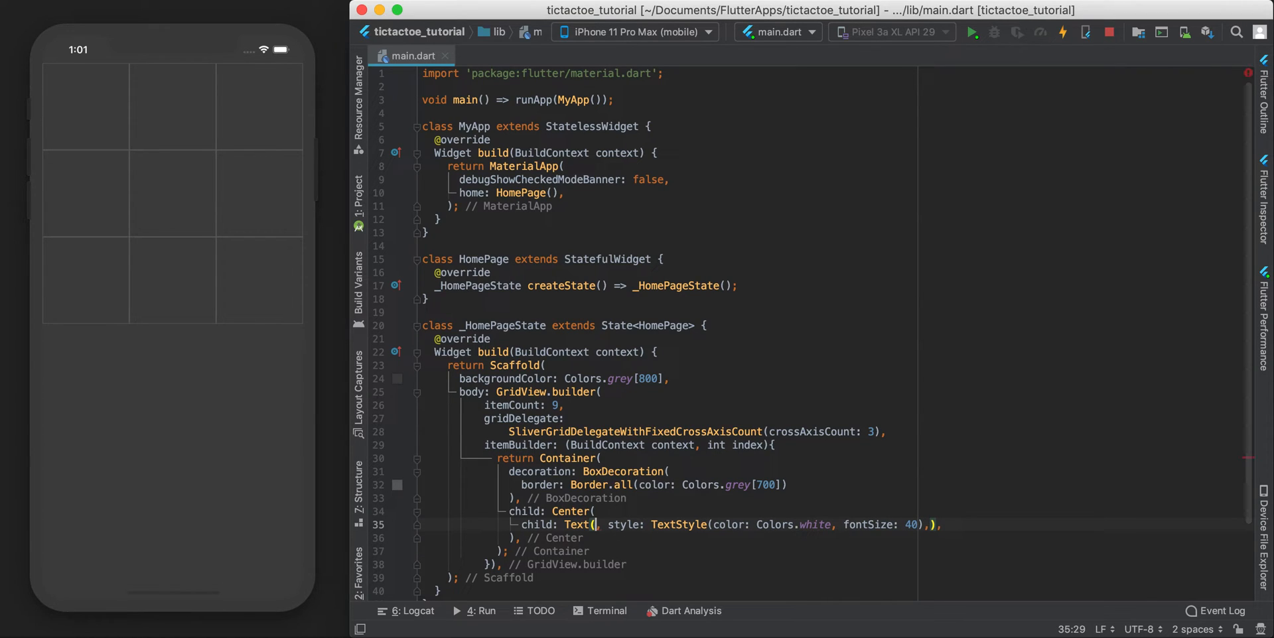
- Show displayExOh in the cells and declare String displayExOh = '' in _HomePageState
type("displayEx")
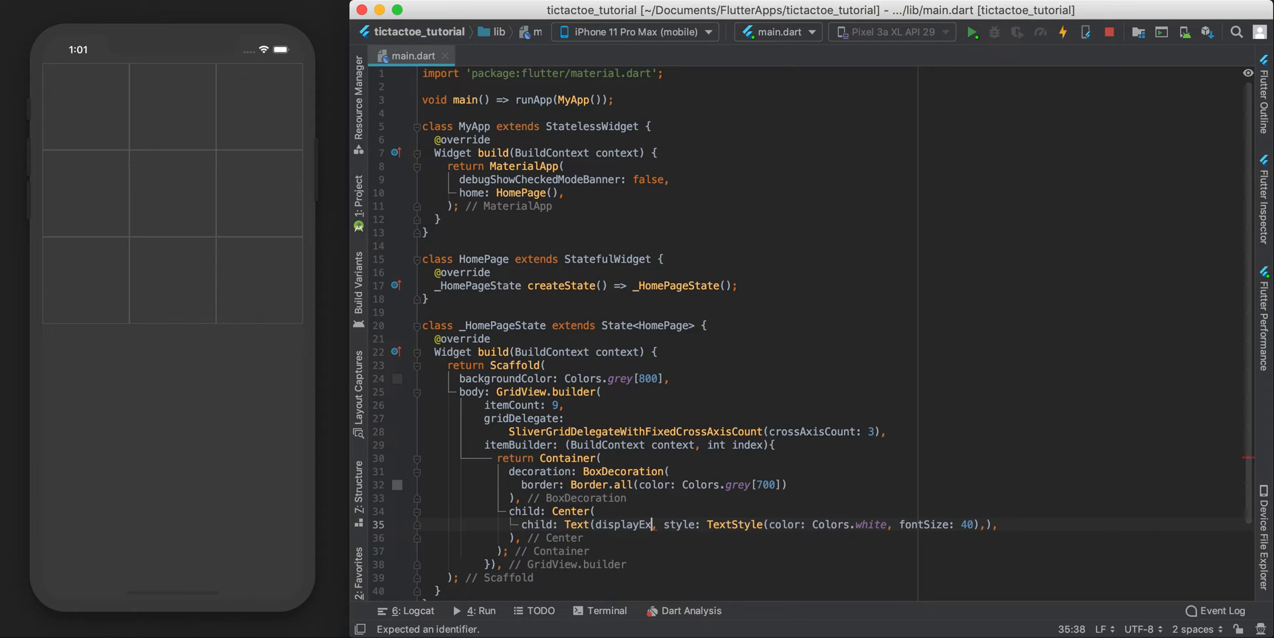
type("Oh")
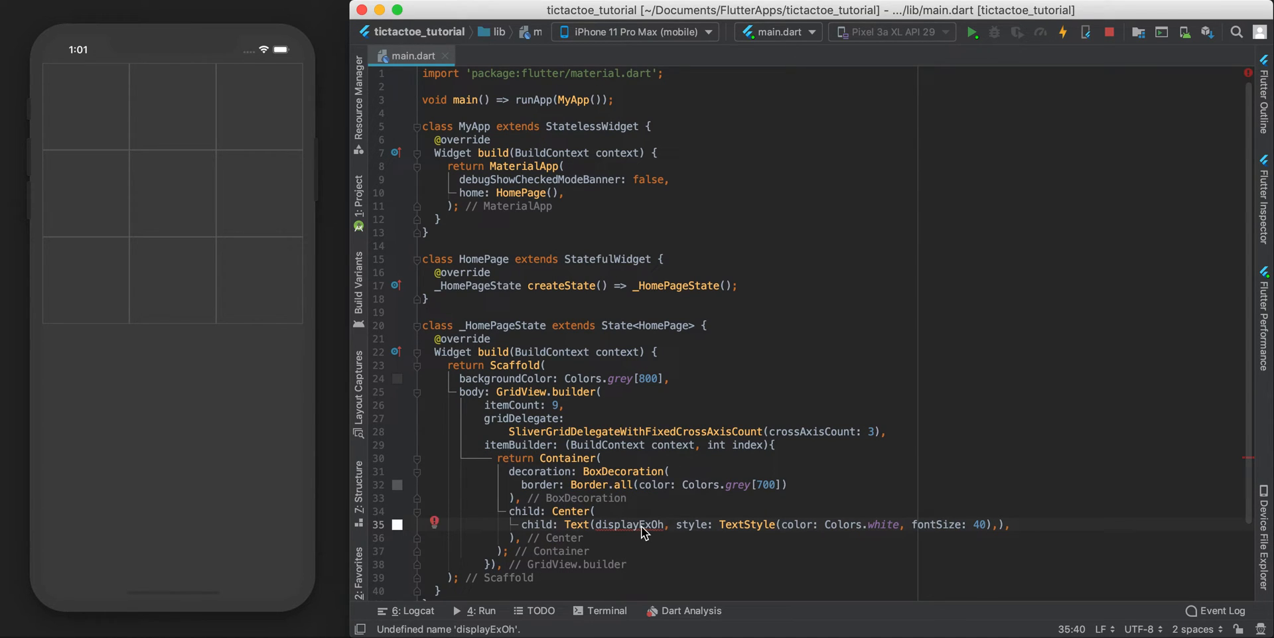
left_click(706, 326)
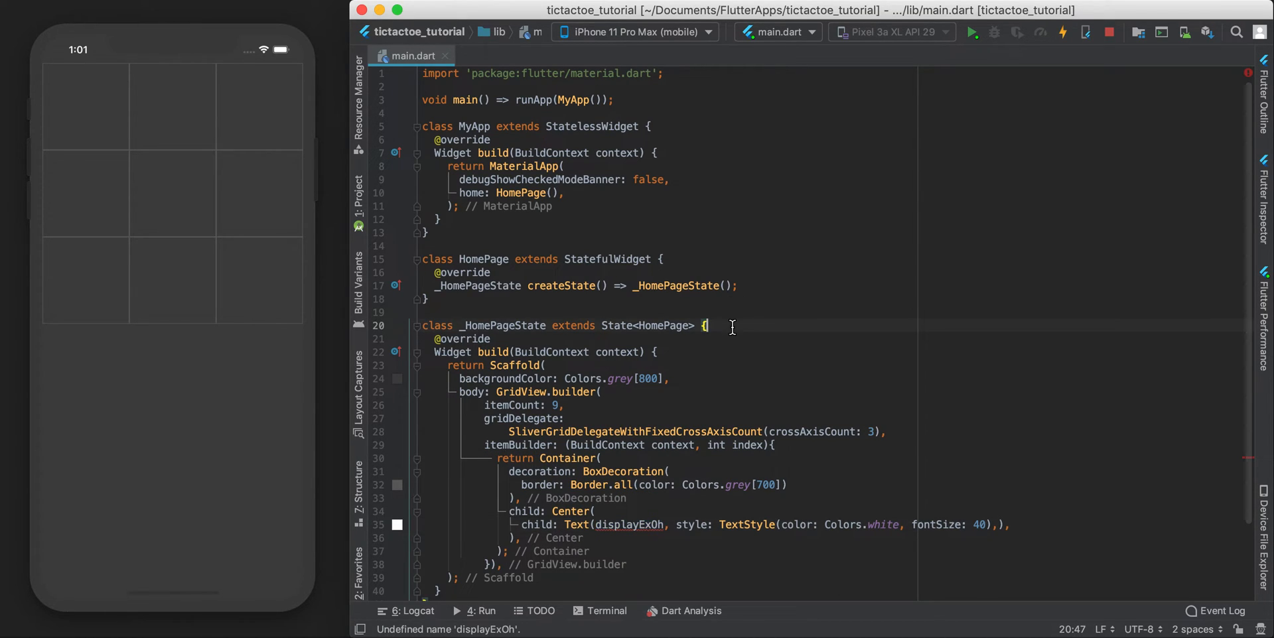
type("String displayExOh")
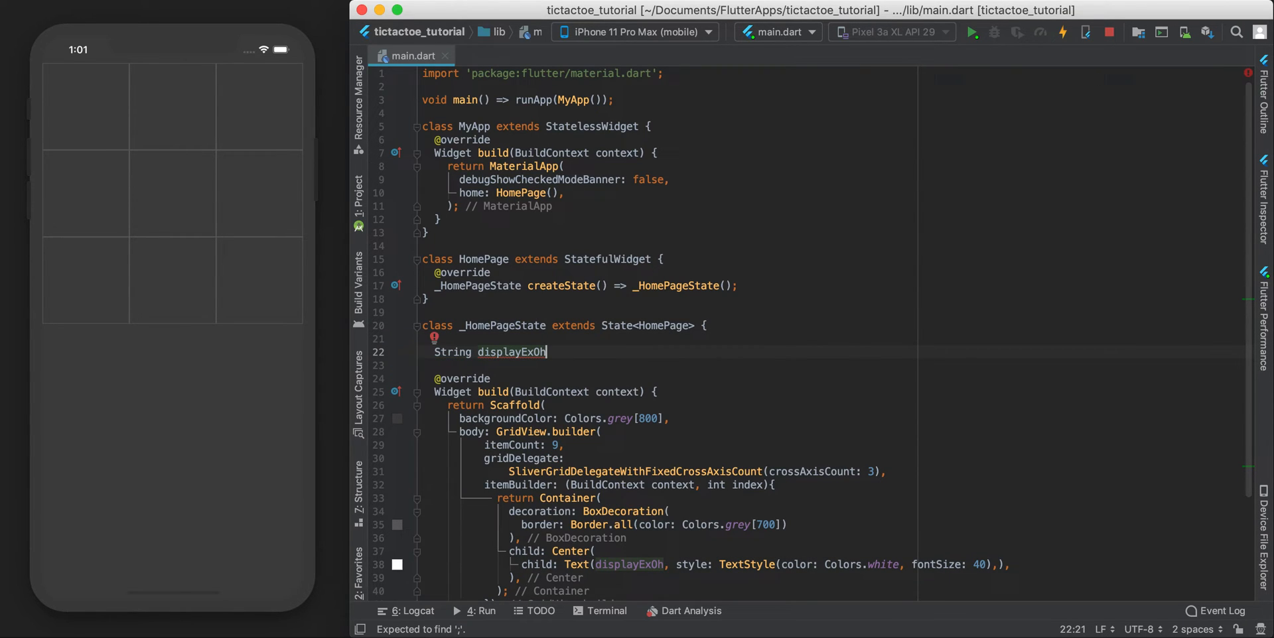
type("= '';")
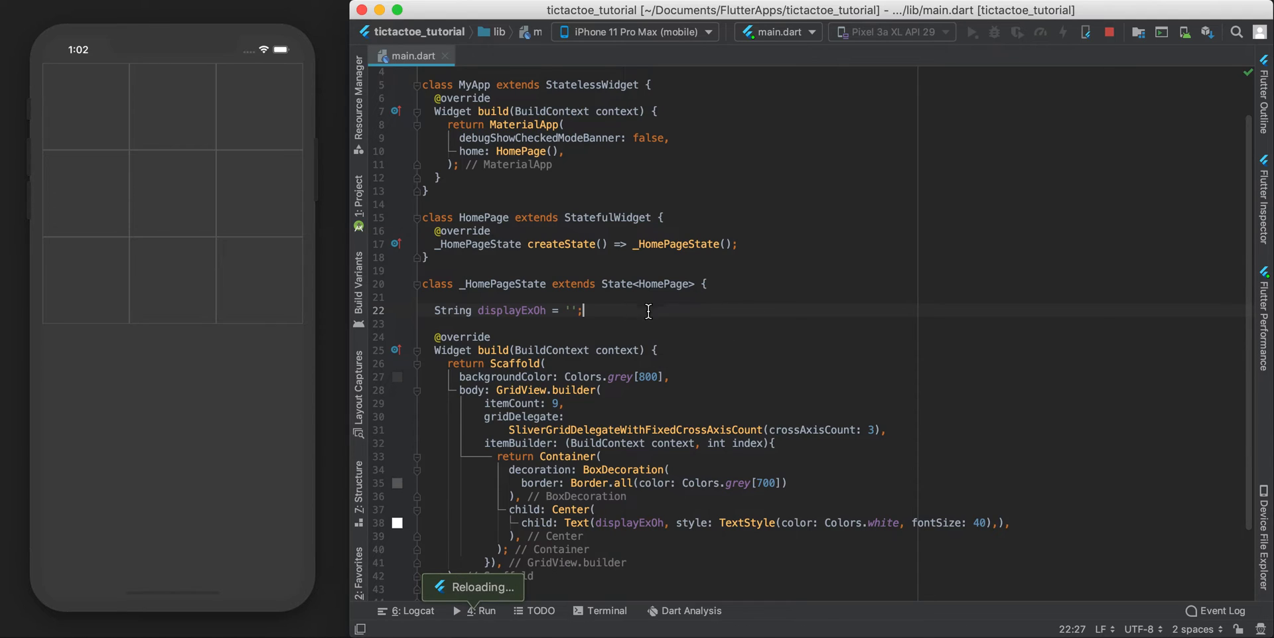
- Check the running app to confirm all nine cells are now blank
double_click(511, 310)
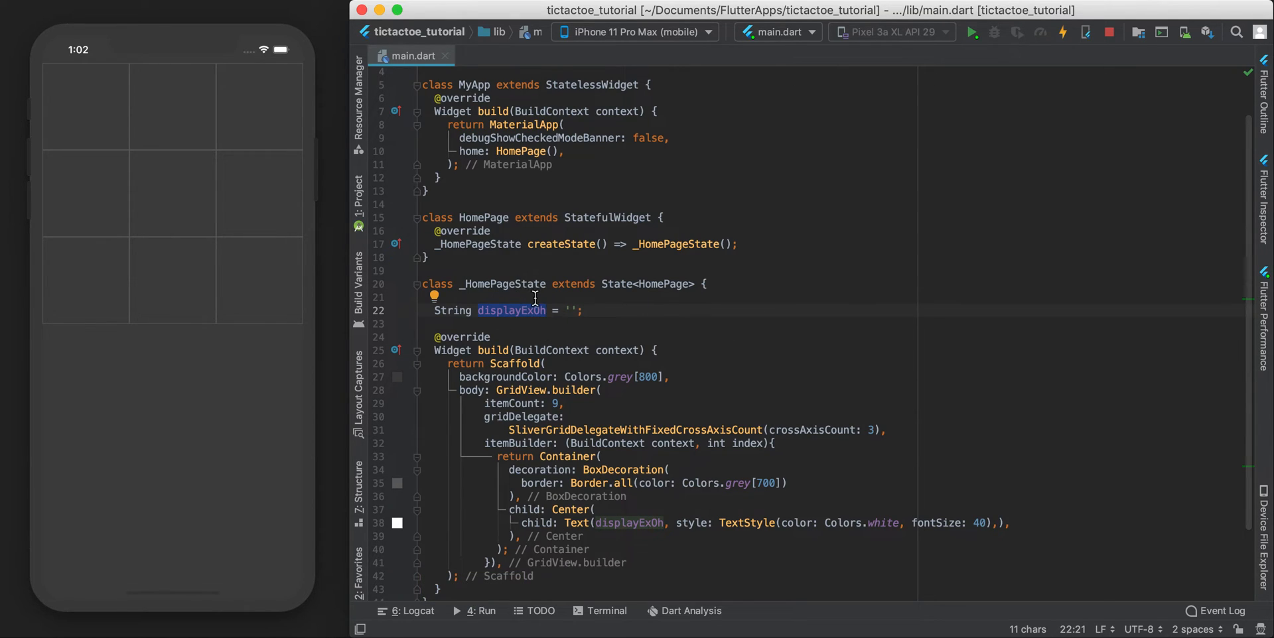
mouse_move(521, 320)
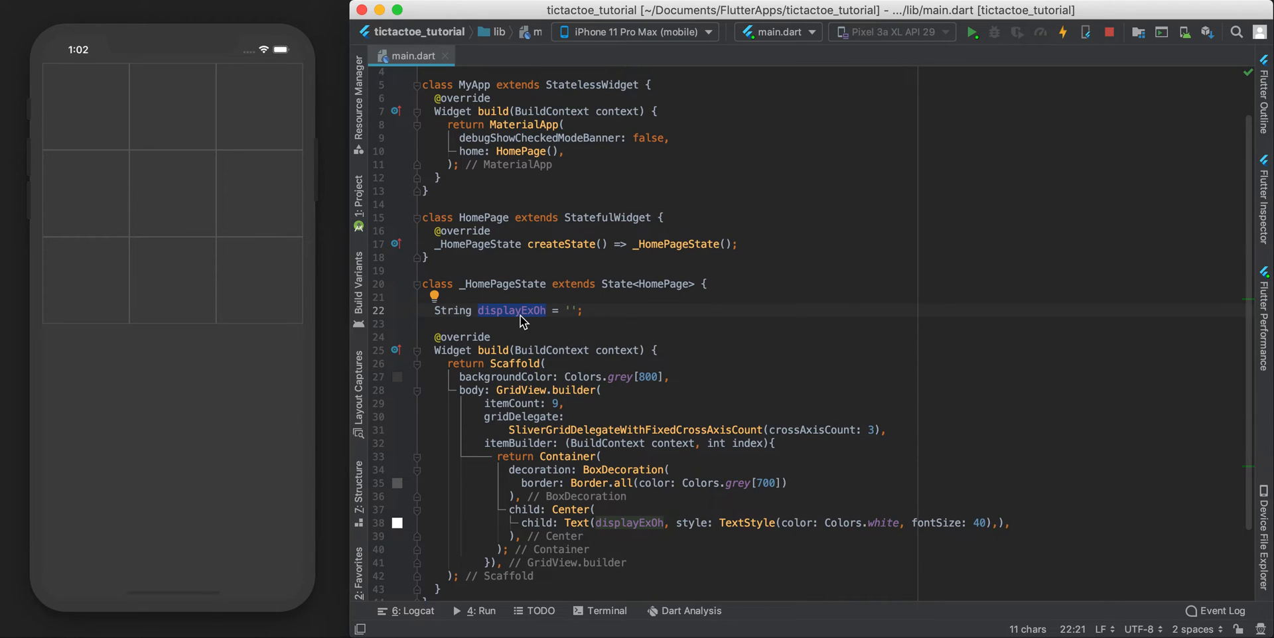
scroll("down", 3)
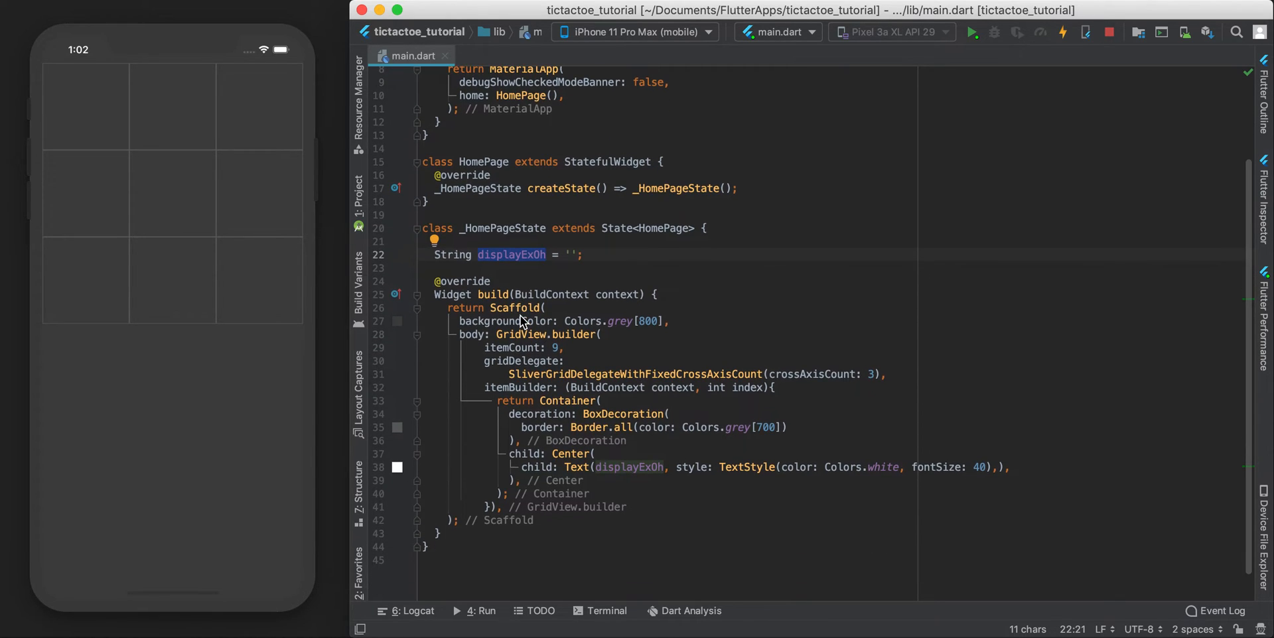
mouse_move(267, 119)
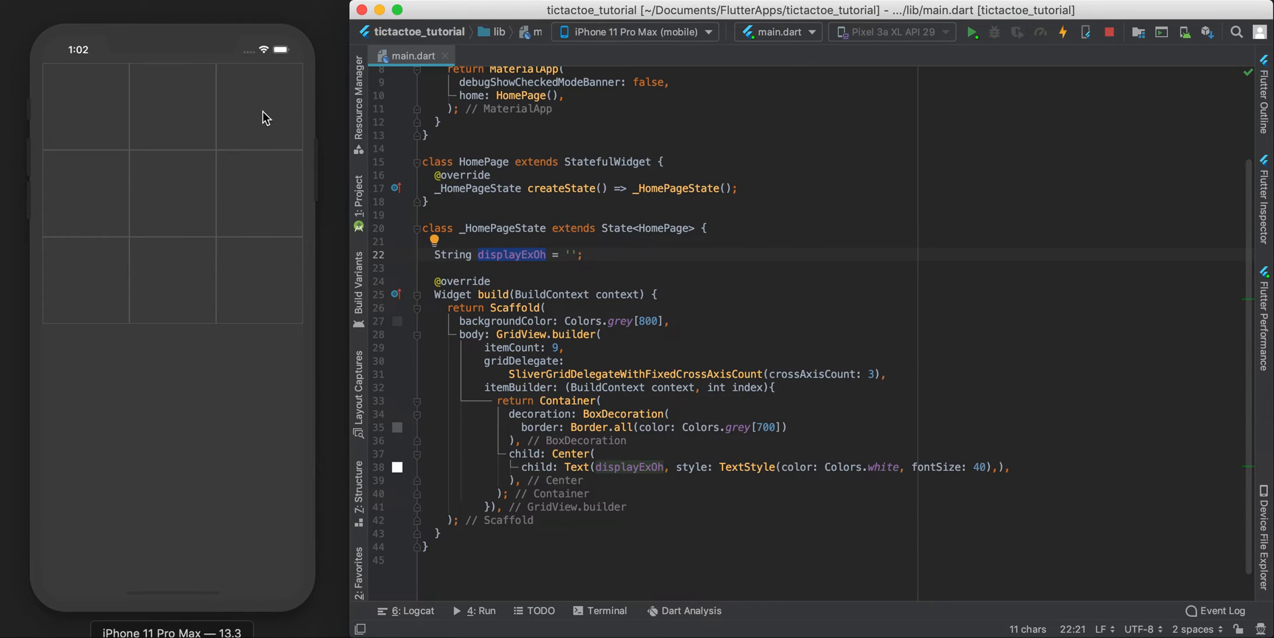
left_click(258, 109)
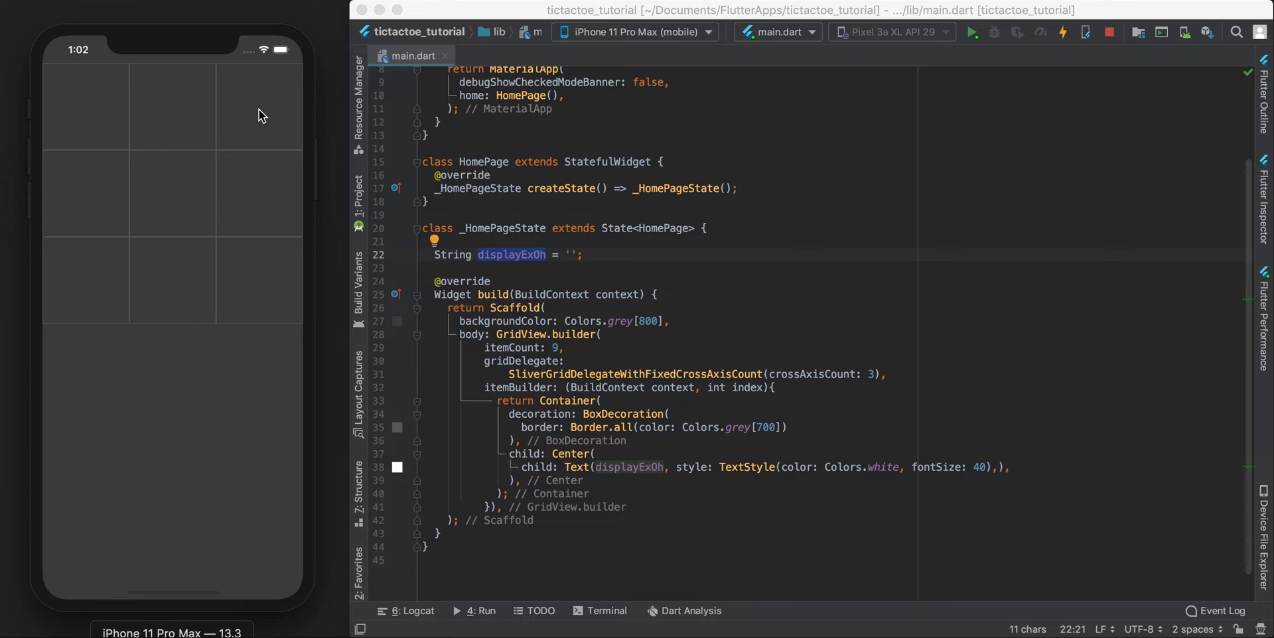
mouse_move(512, 294)
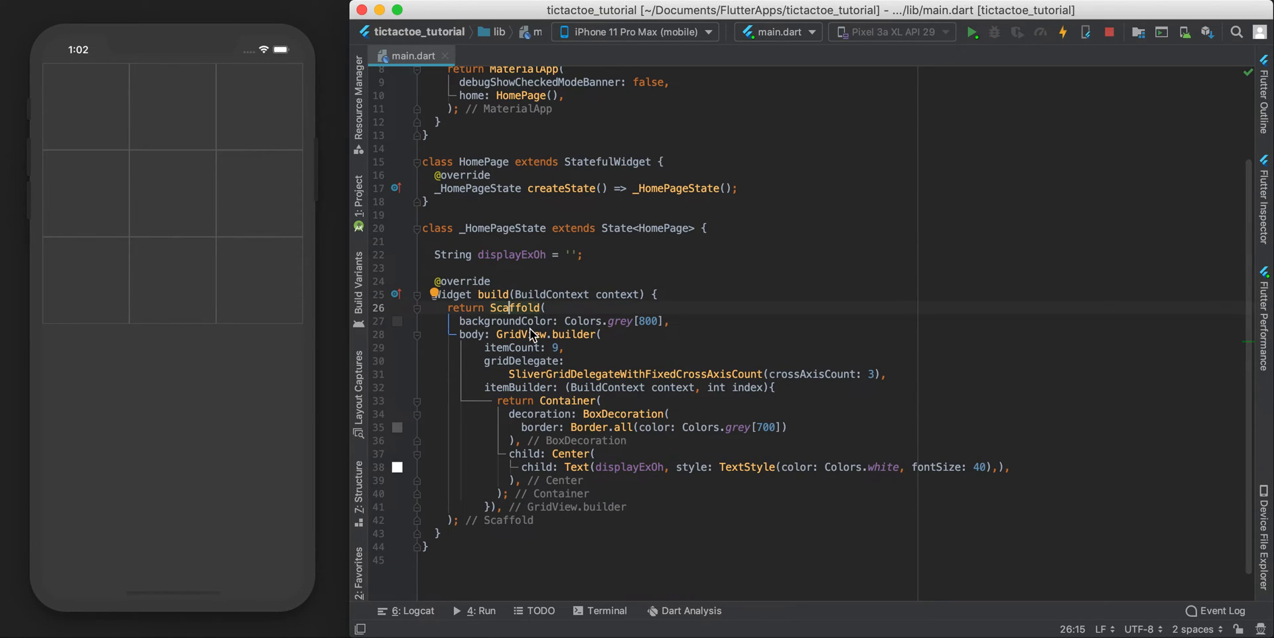
left_click(569, 400)
type("G")
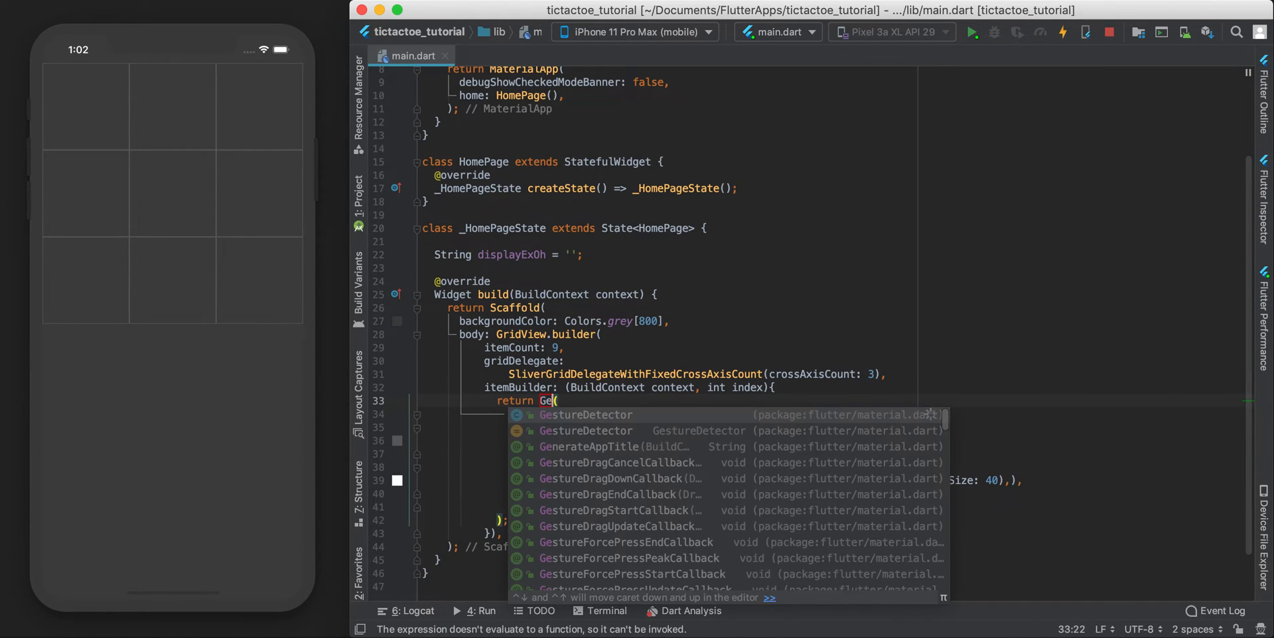
- Wrap the grid cell Container in a GestureDetector and start its onTap: _tapped handler
left_click(585, 414)
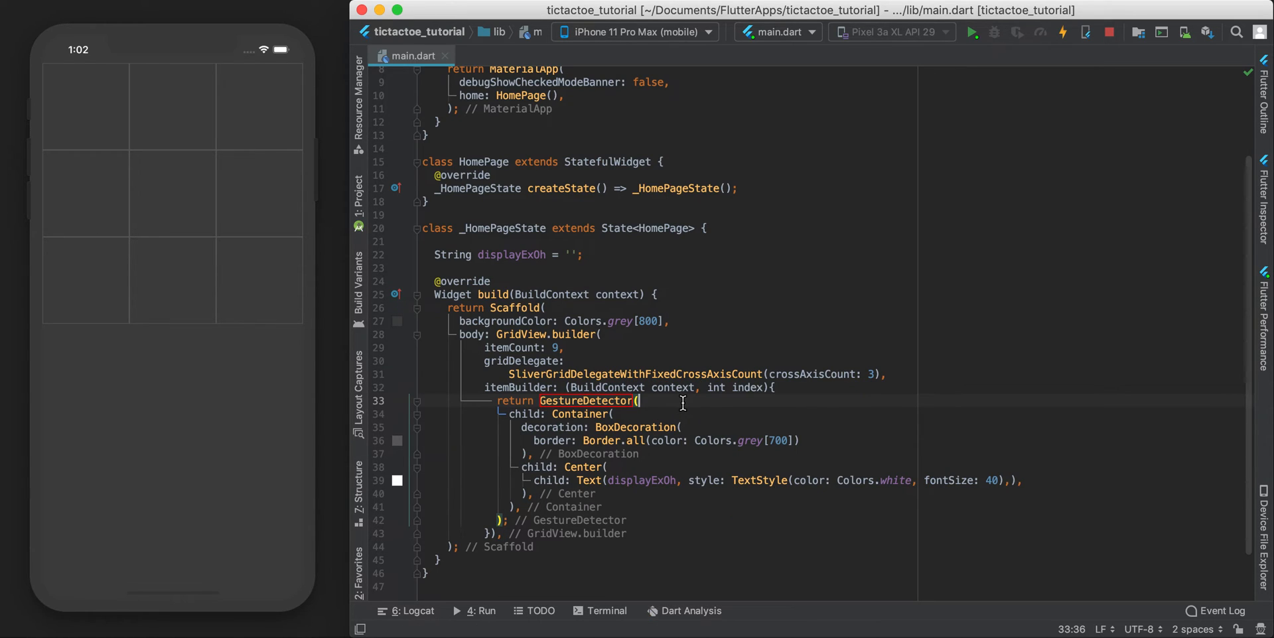
type("onTap: ,")
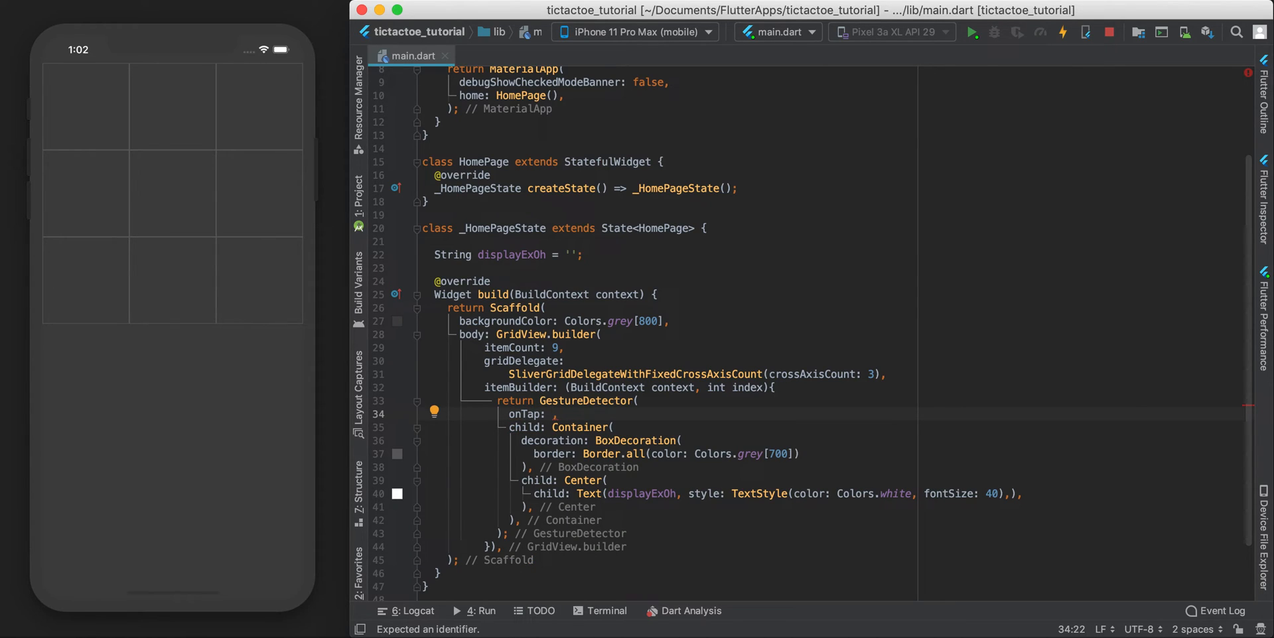
type("_tapped")
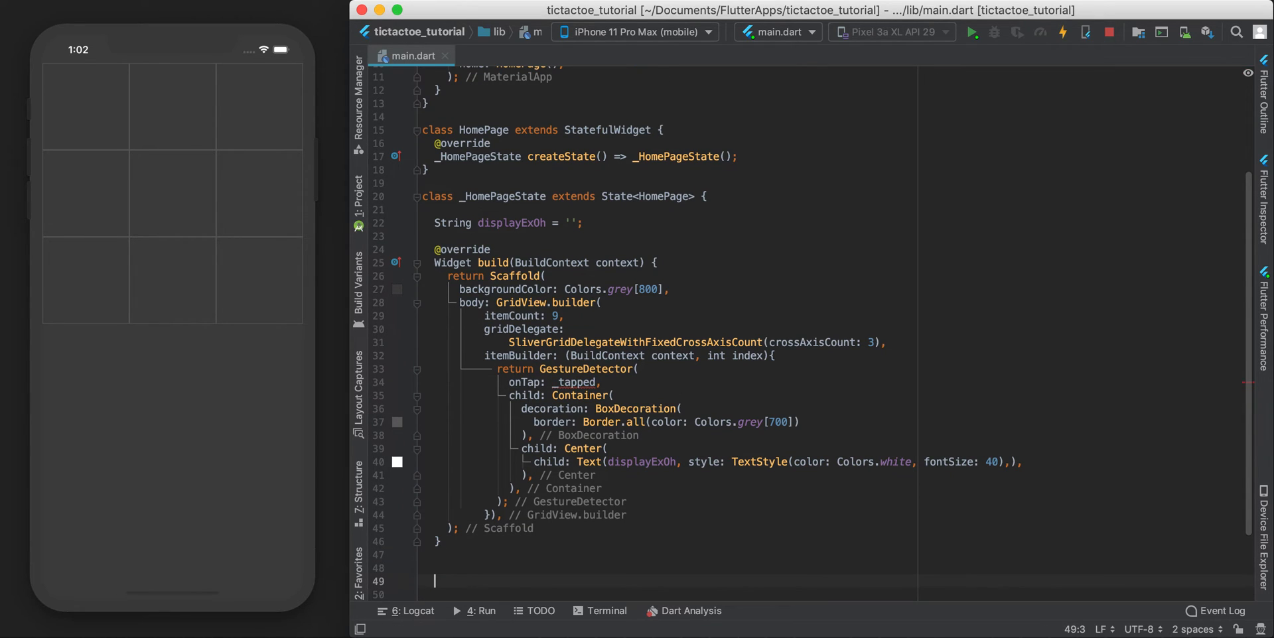
- Declare a void _tapped () method below build()
type("void")
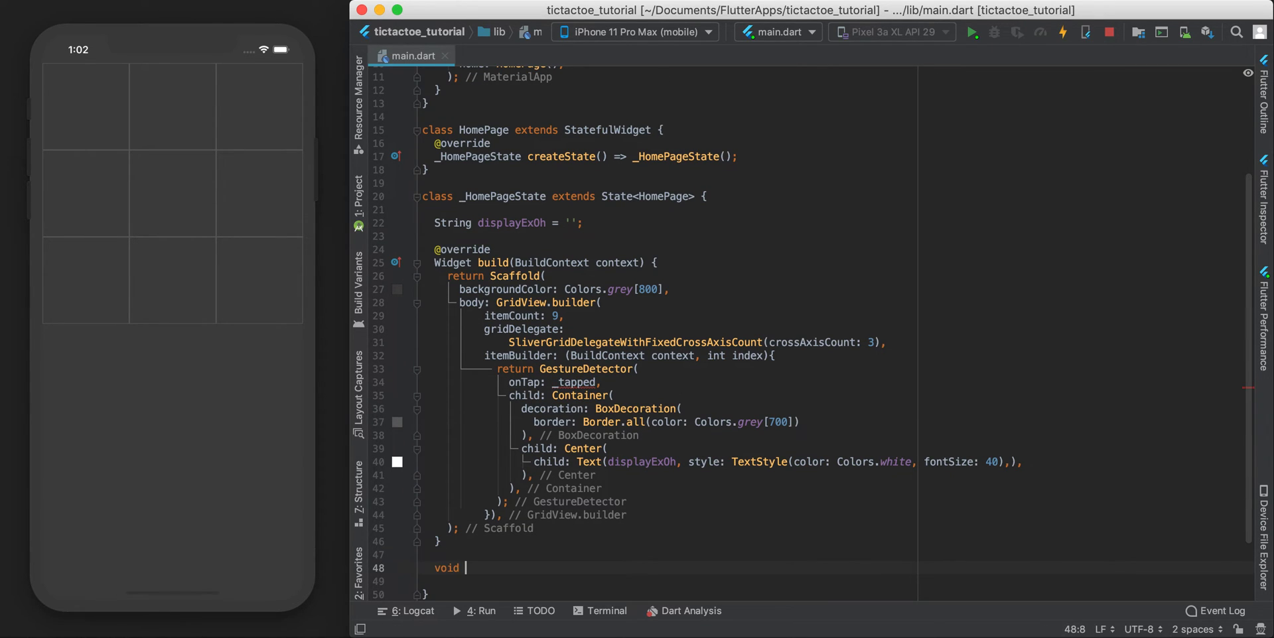
type("_tapped () {")
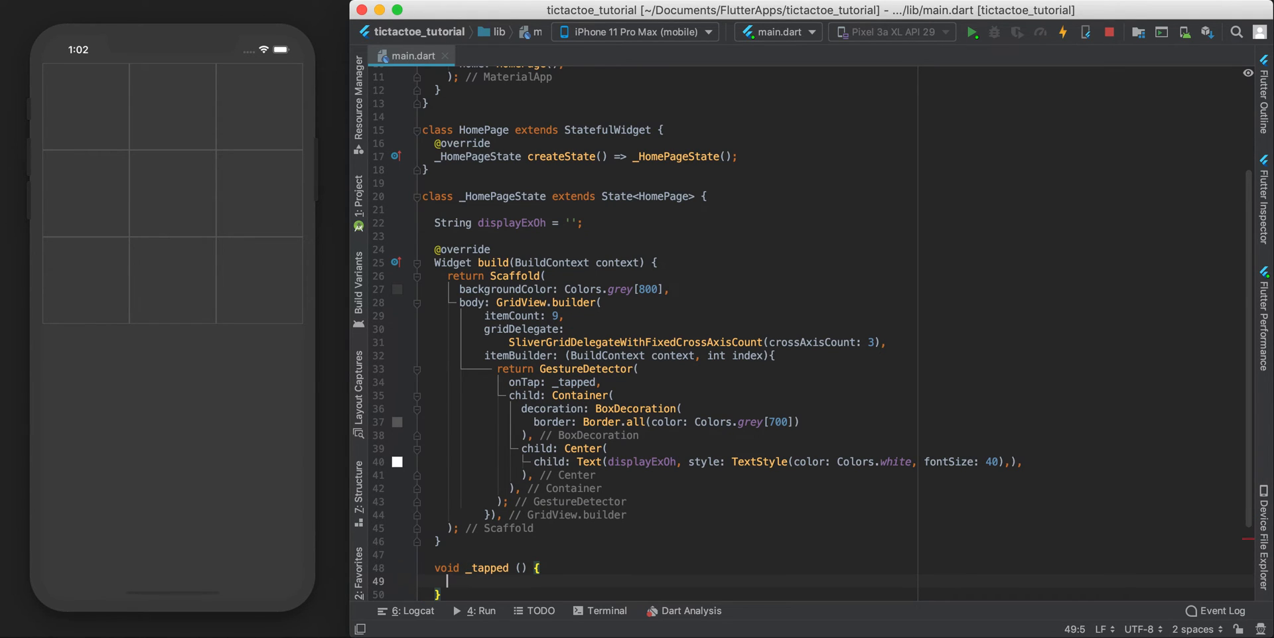
scroll("down", 3)
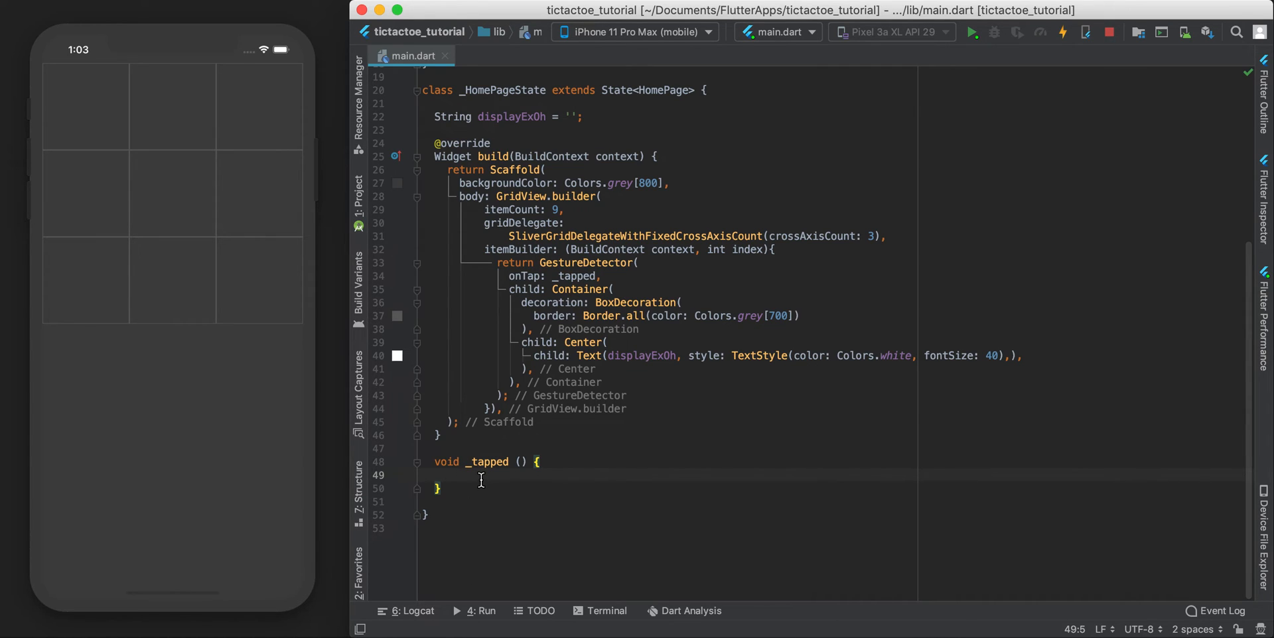
mouse_move(510, 462)
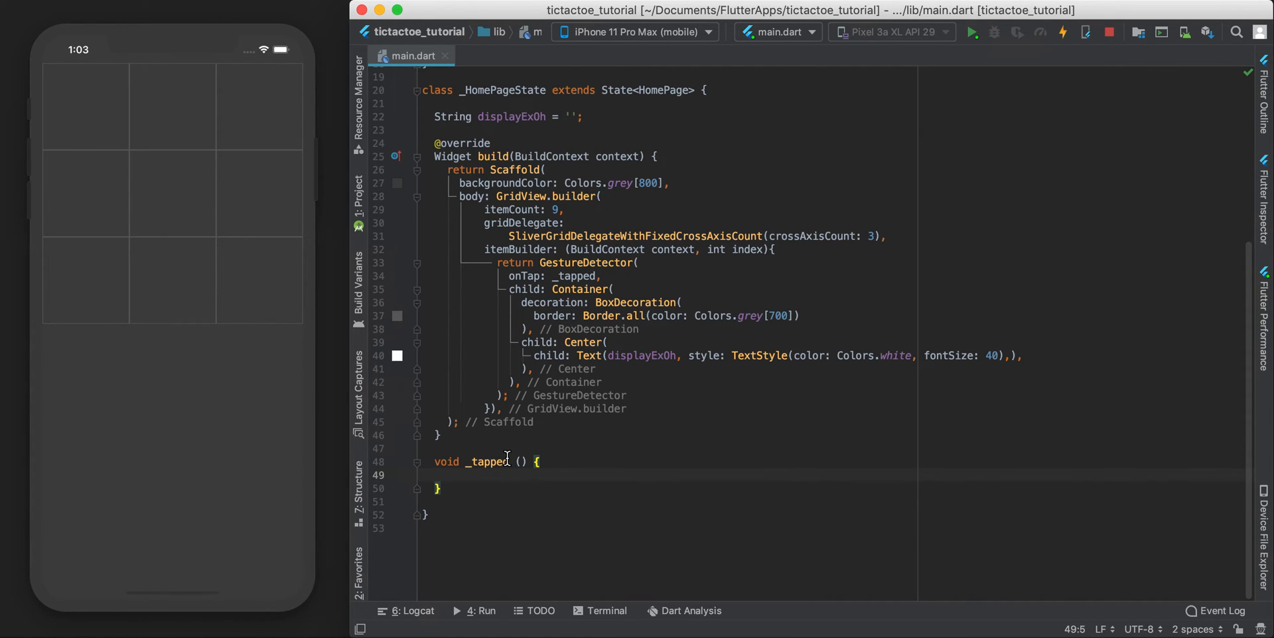
mouse_move(553, 236)
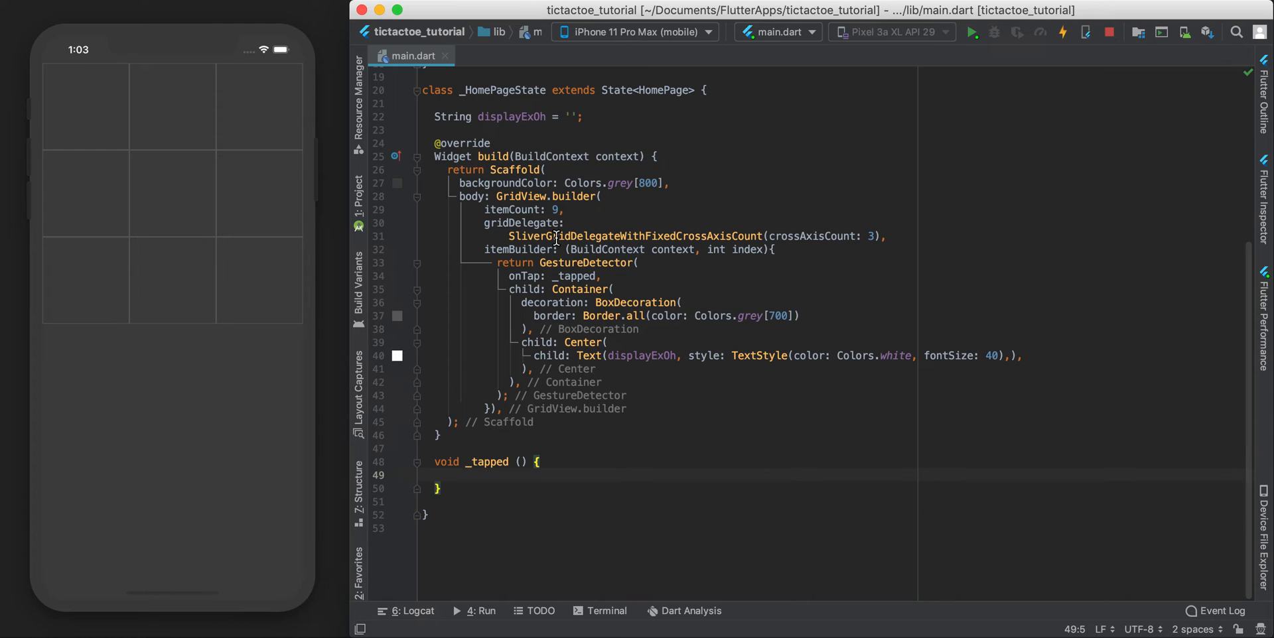
- Write displayExOh = 'o'; inside _tapped and tap a simulator grid cell to test
double_click(573, 275)
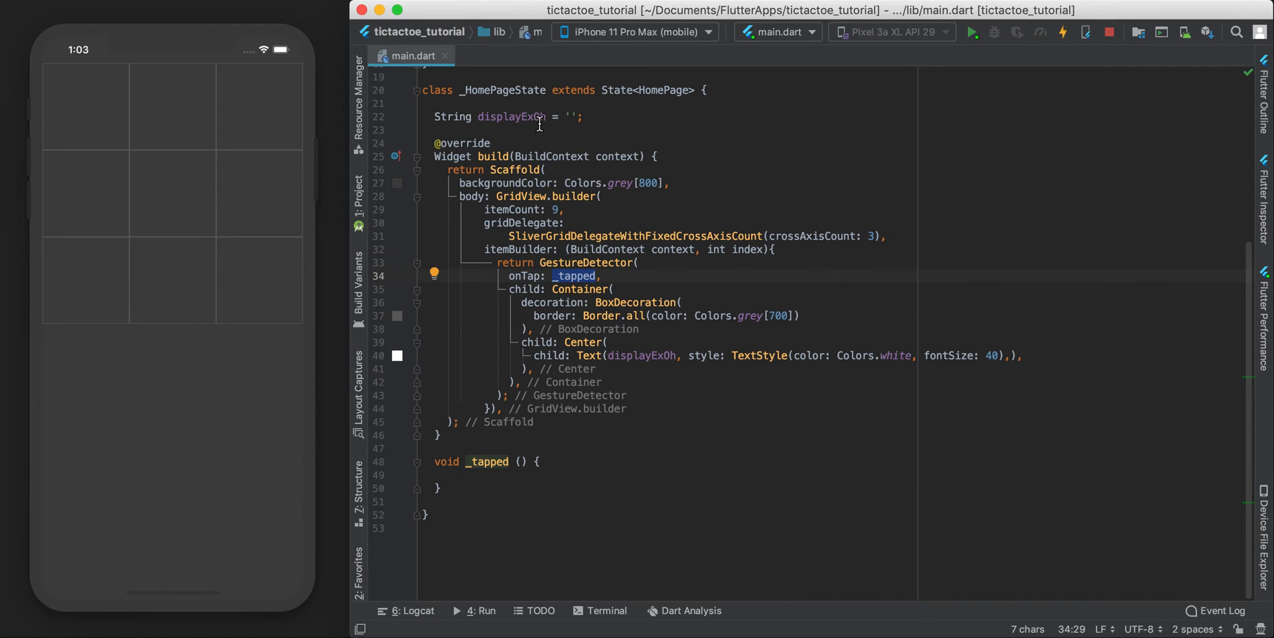
left_click(448, 475)
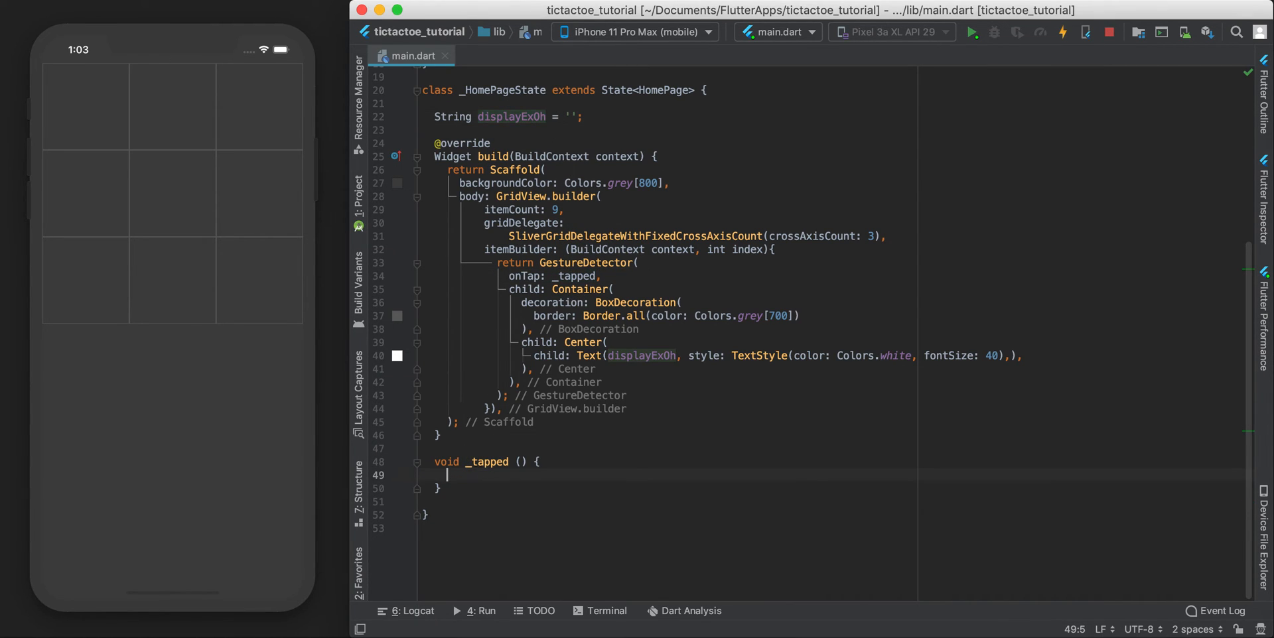
type("displayExOh =")
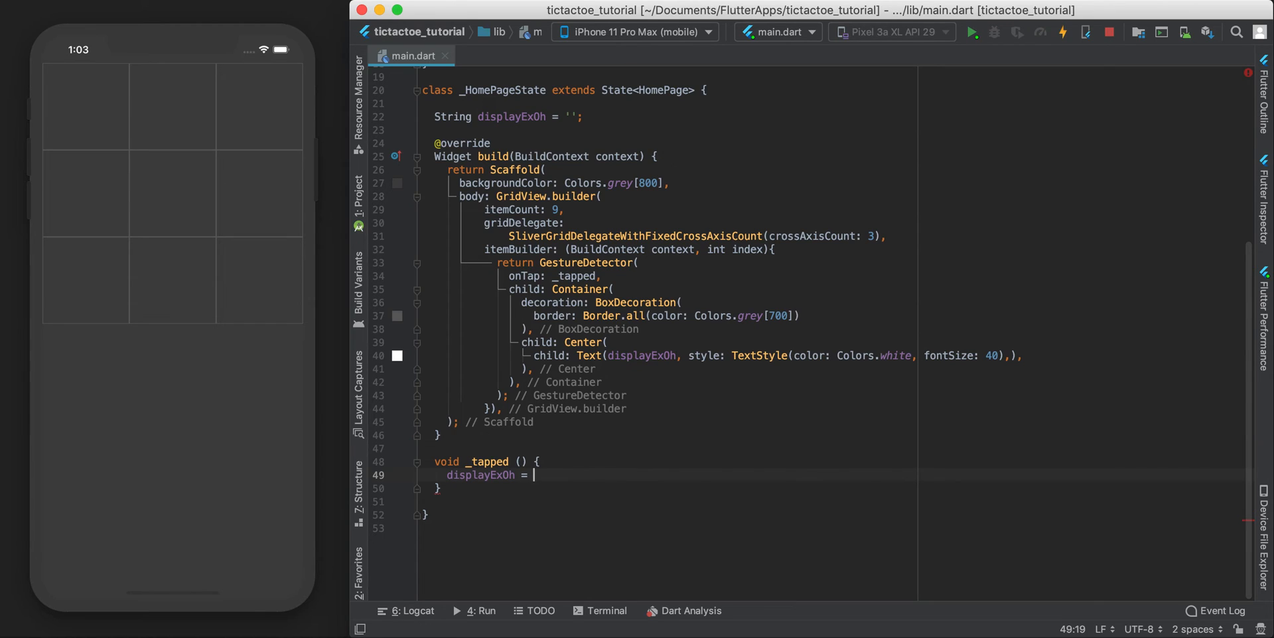
type("'o'")
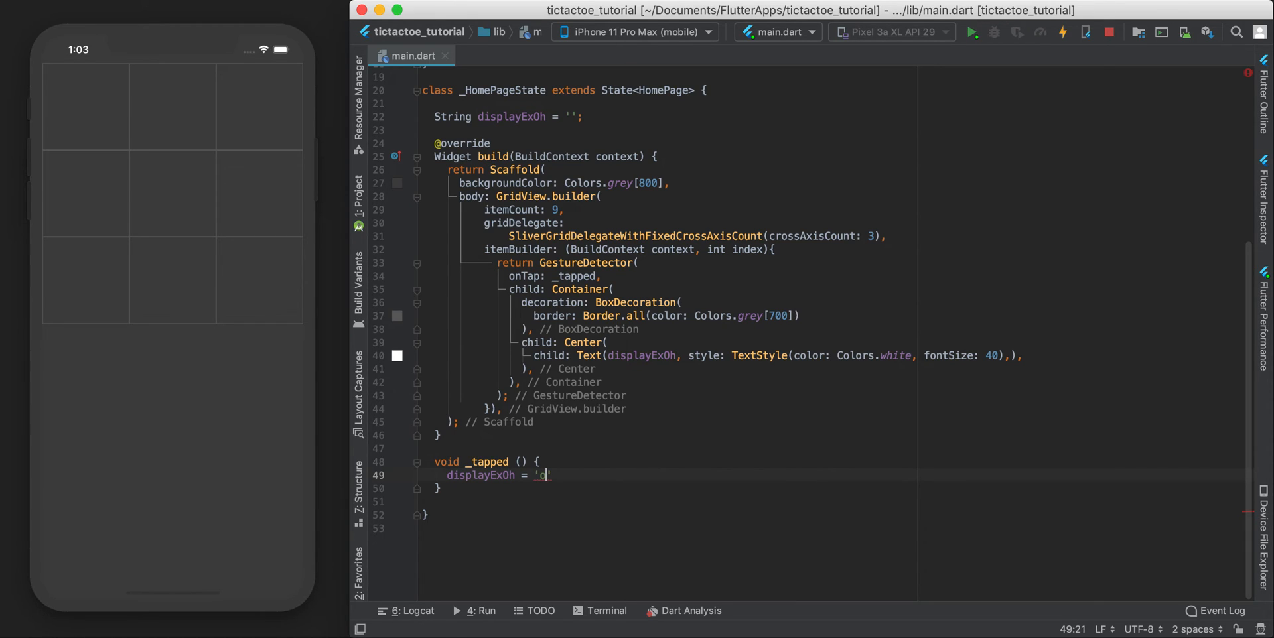
type("';")
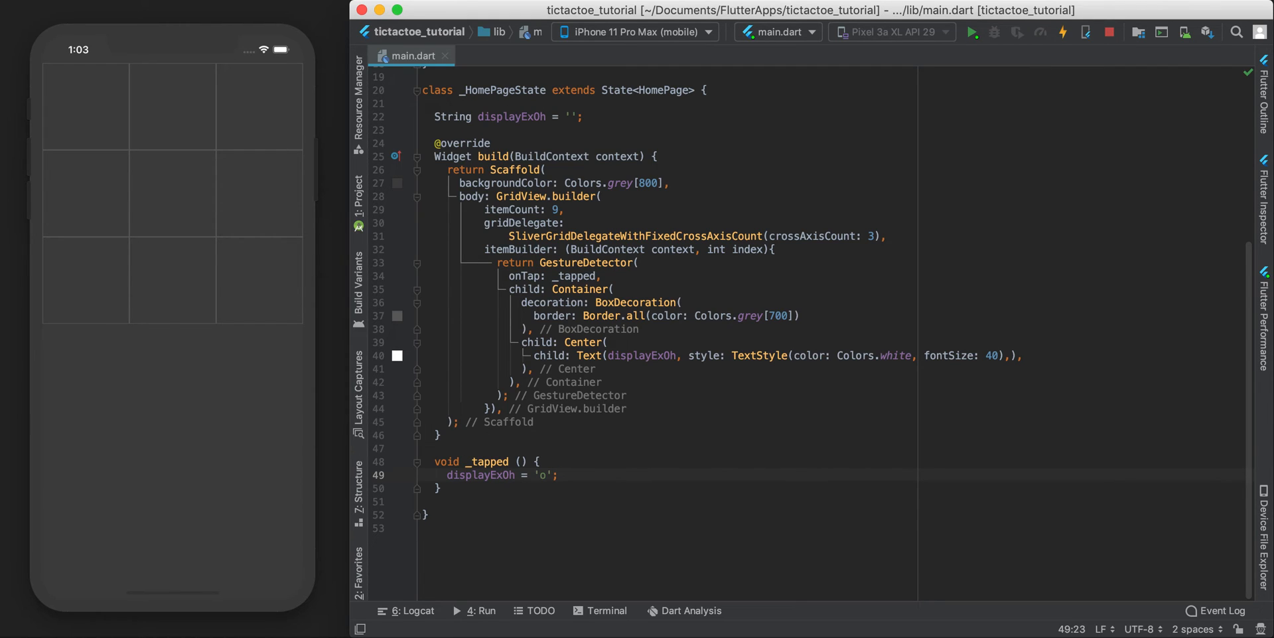
left_click(1062, 32)
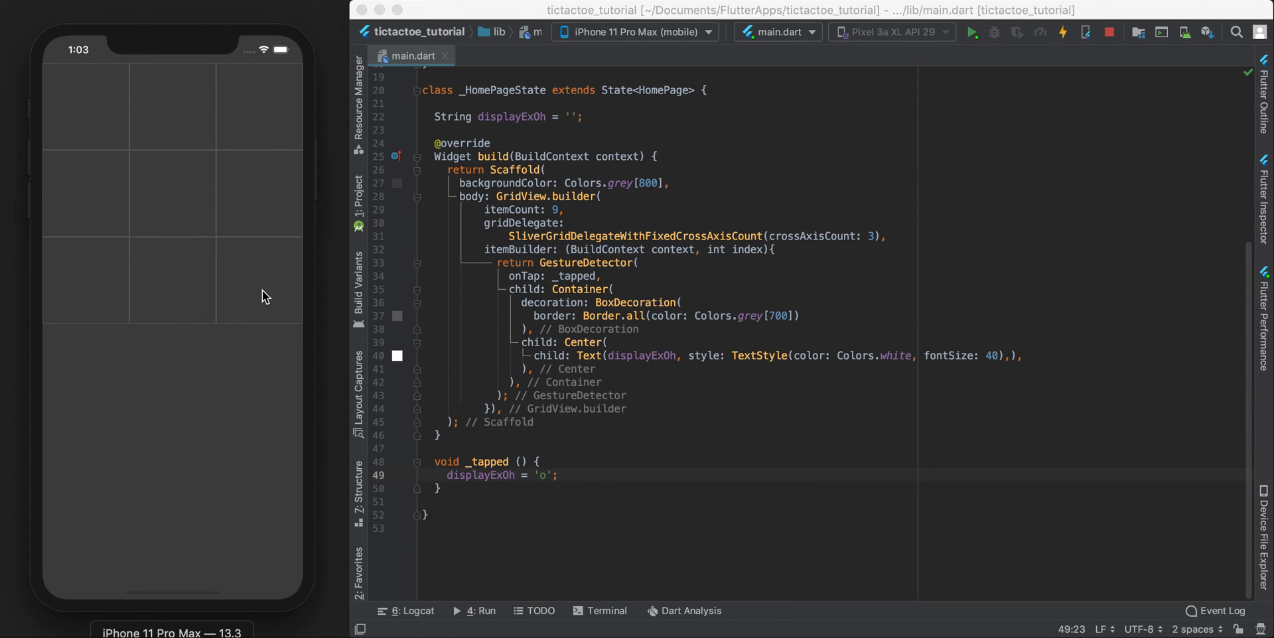
mouse_move(558, 330)
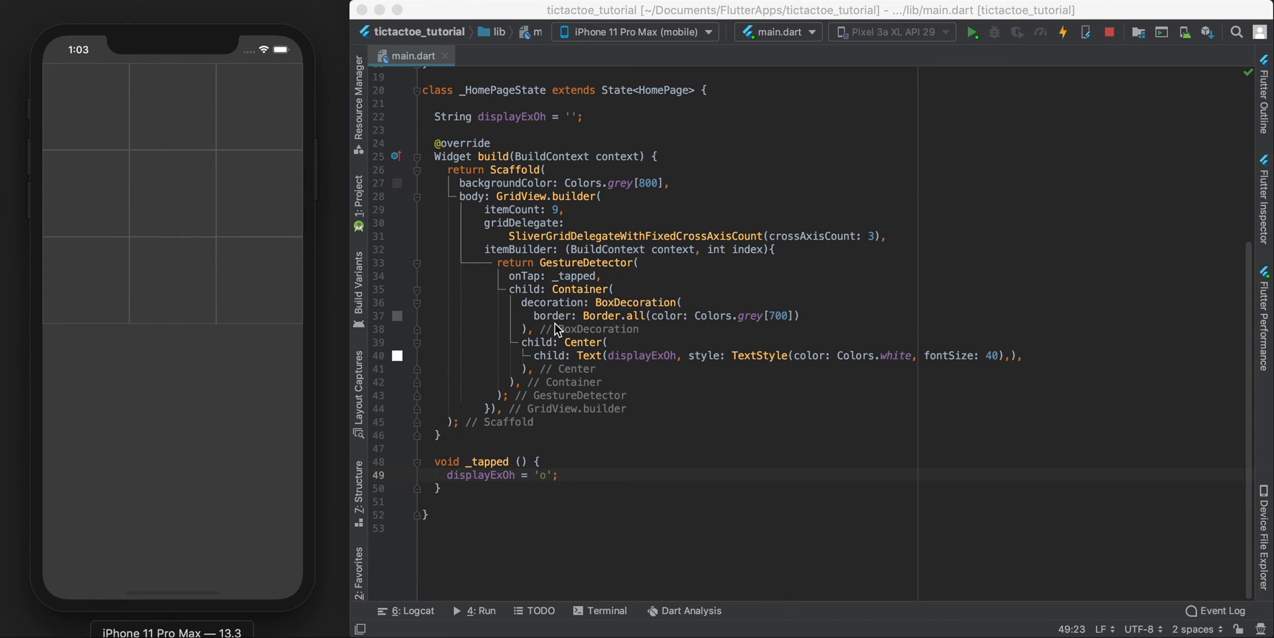
mouse_move(553, 459)
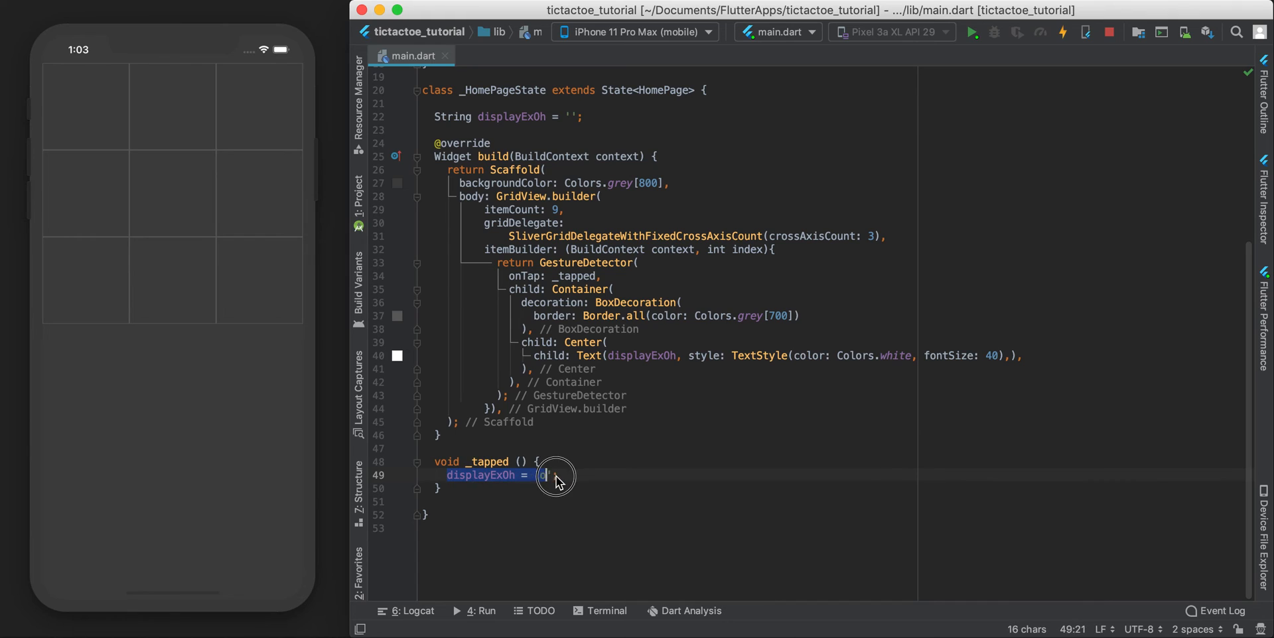
- Rewrite _tapped's body as setState(() { displayExOh = 'o'; })
type("o';")
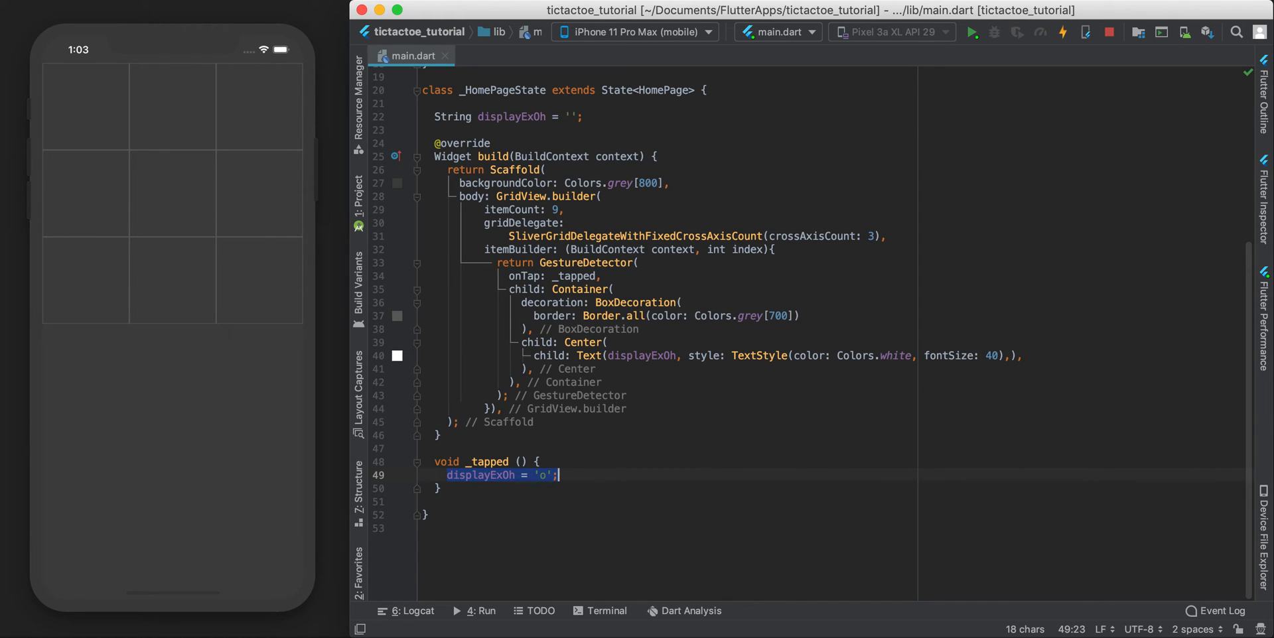
type("s")
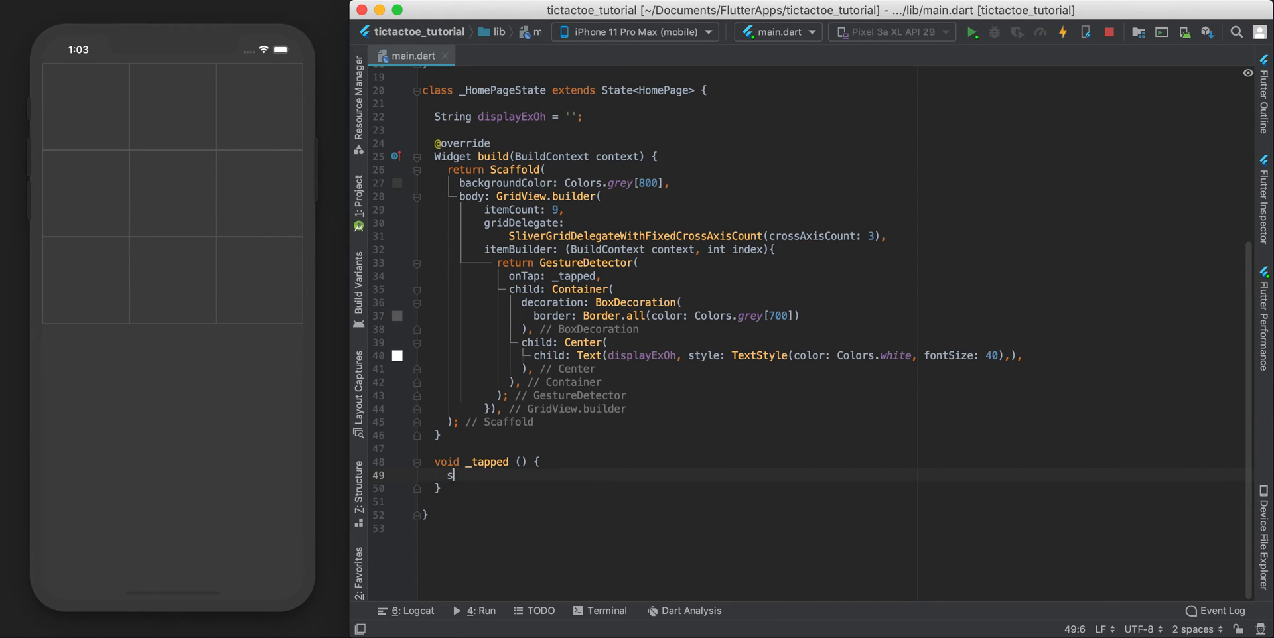
type("etState(() {")
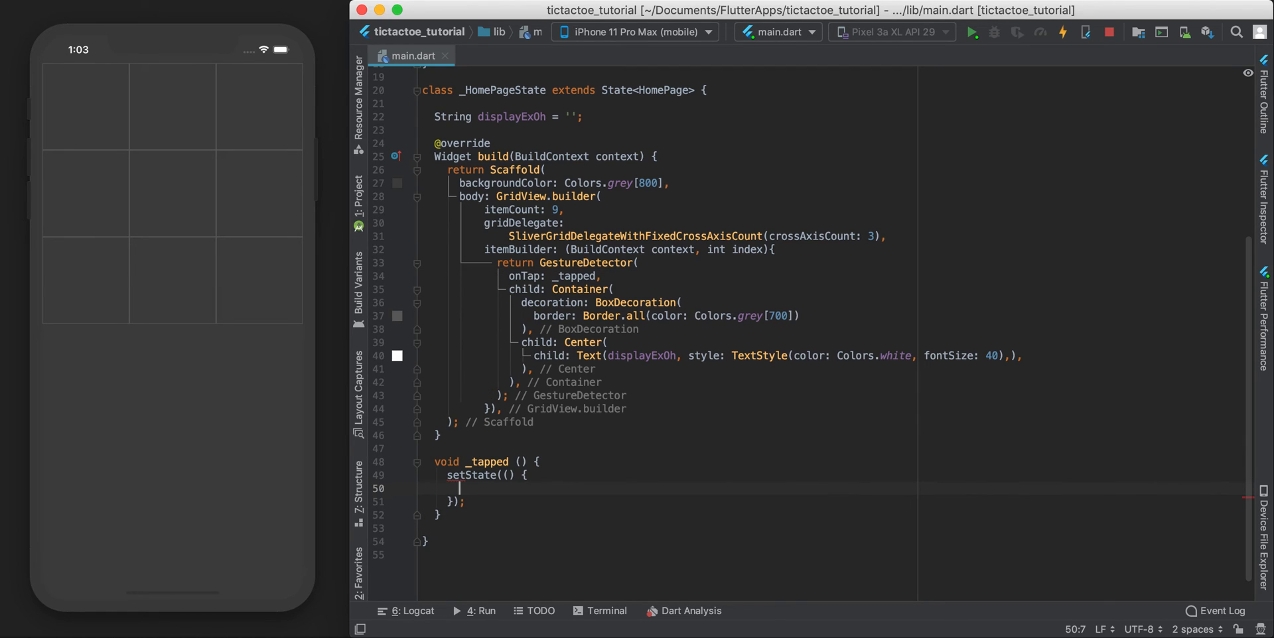
type("displayExOh = 'o';")
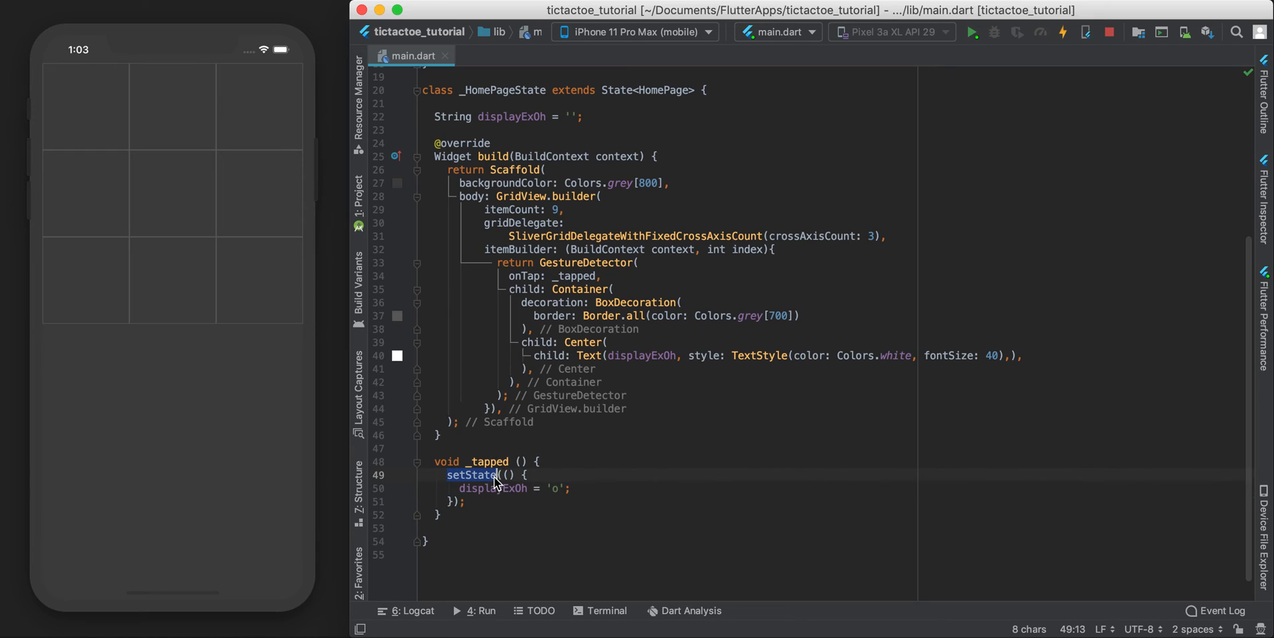
scroll("up", 3)
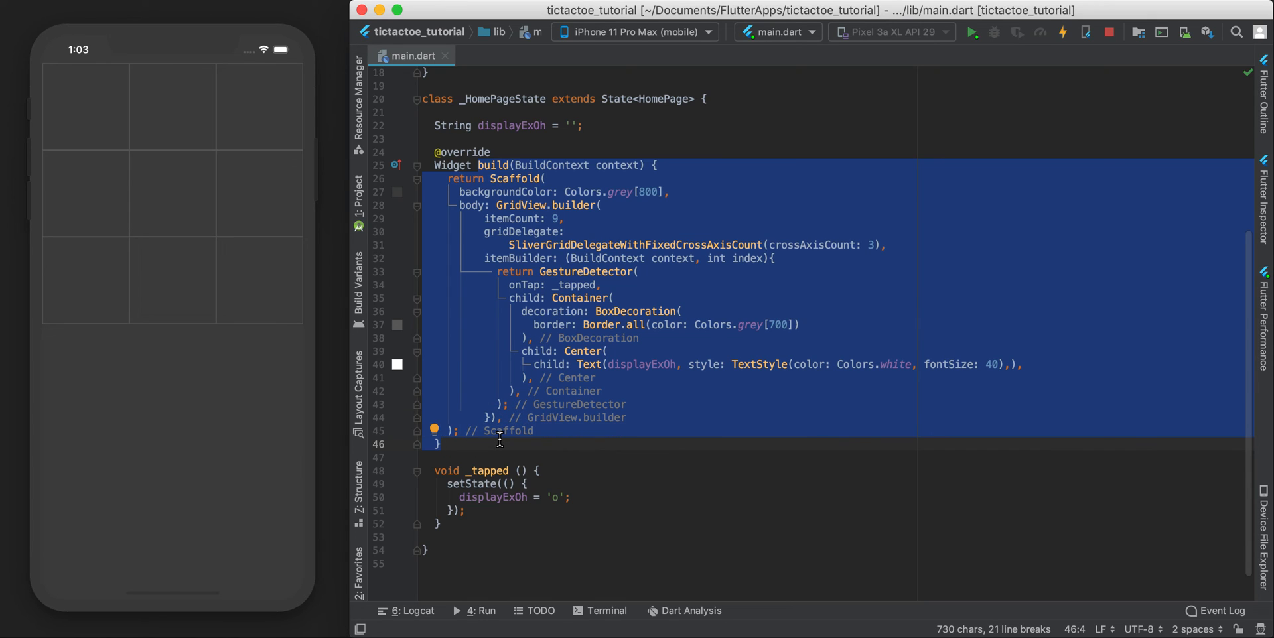
mouse_move(449, 490)
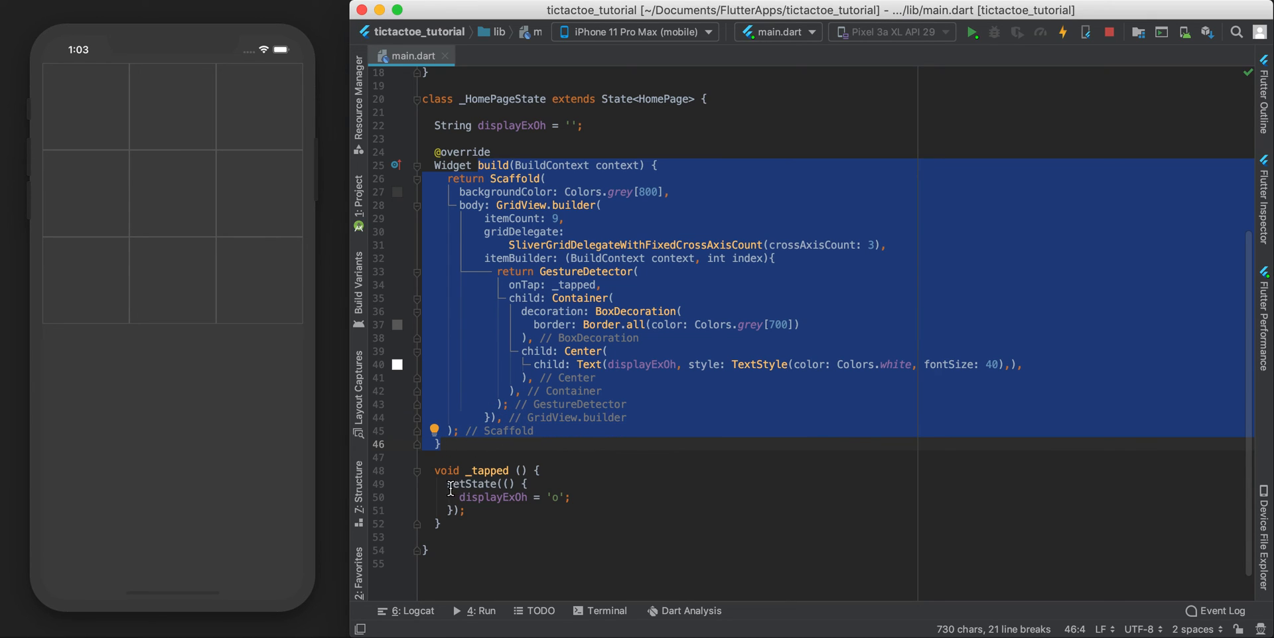
left_click(480, 512)
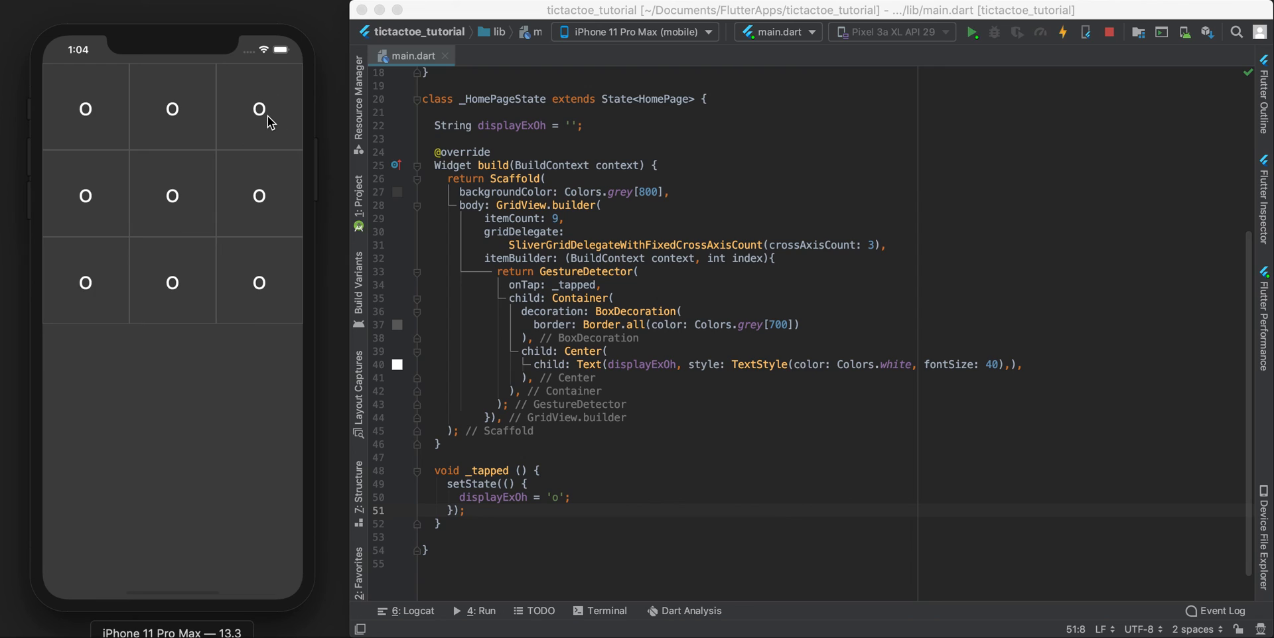
mouse_move(260, 120)
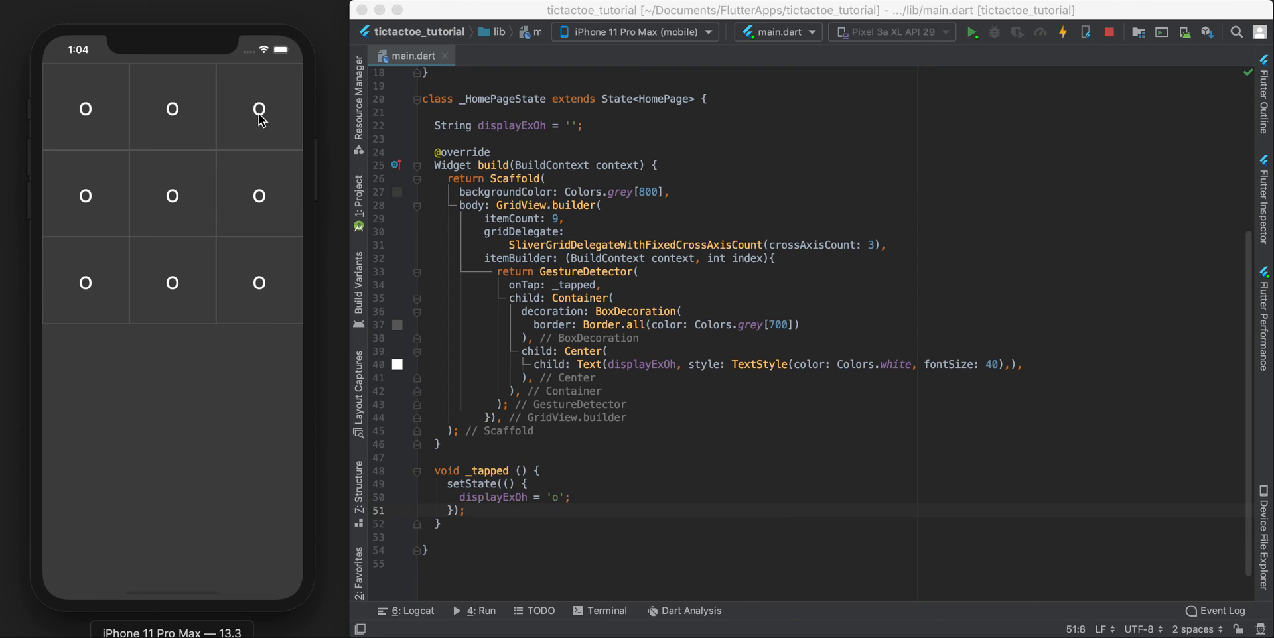
mouse_move(510, 502)
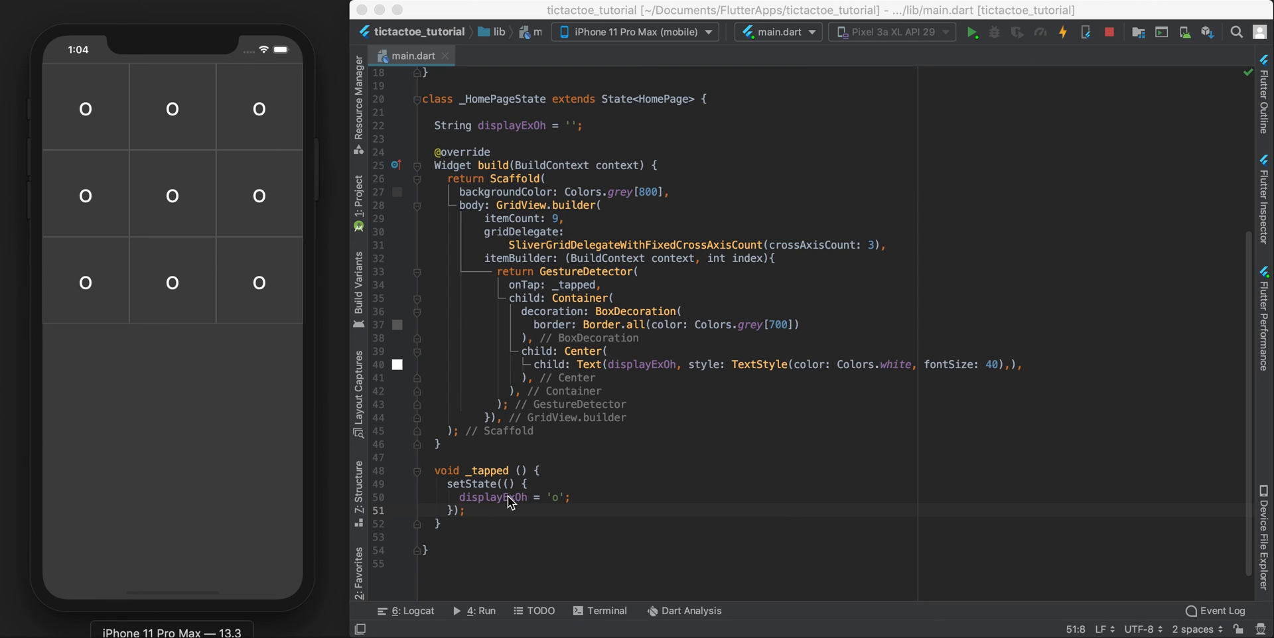
mouse_move(543, 294)
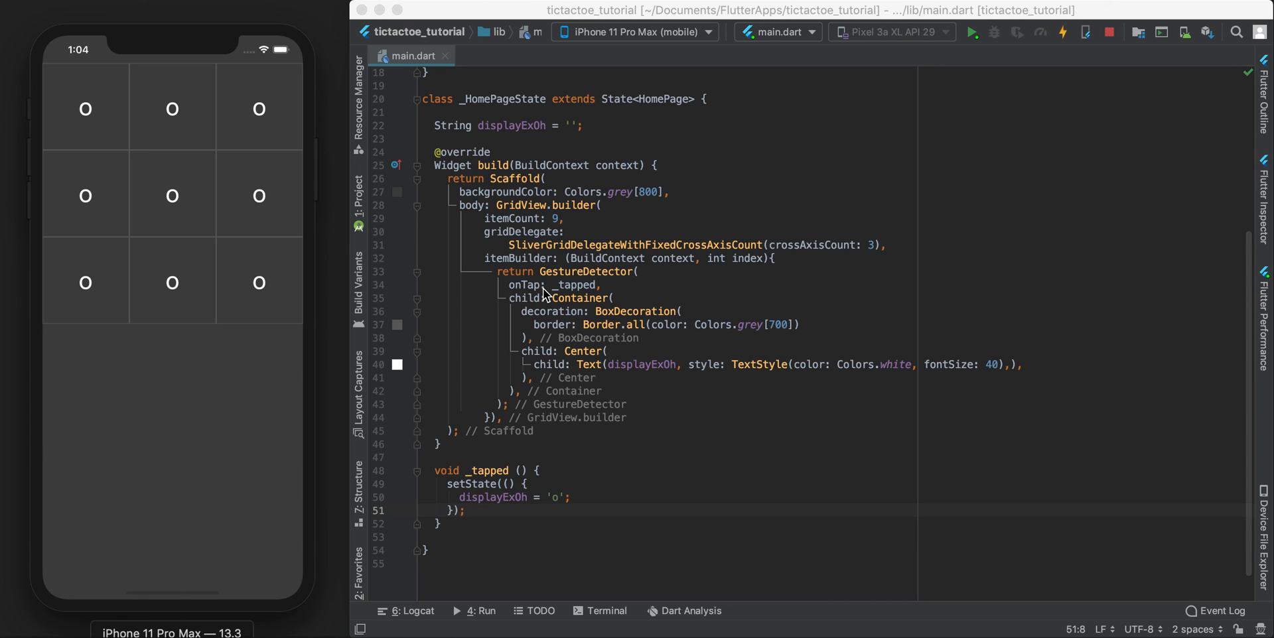
mouse_move(290, 153)
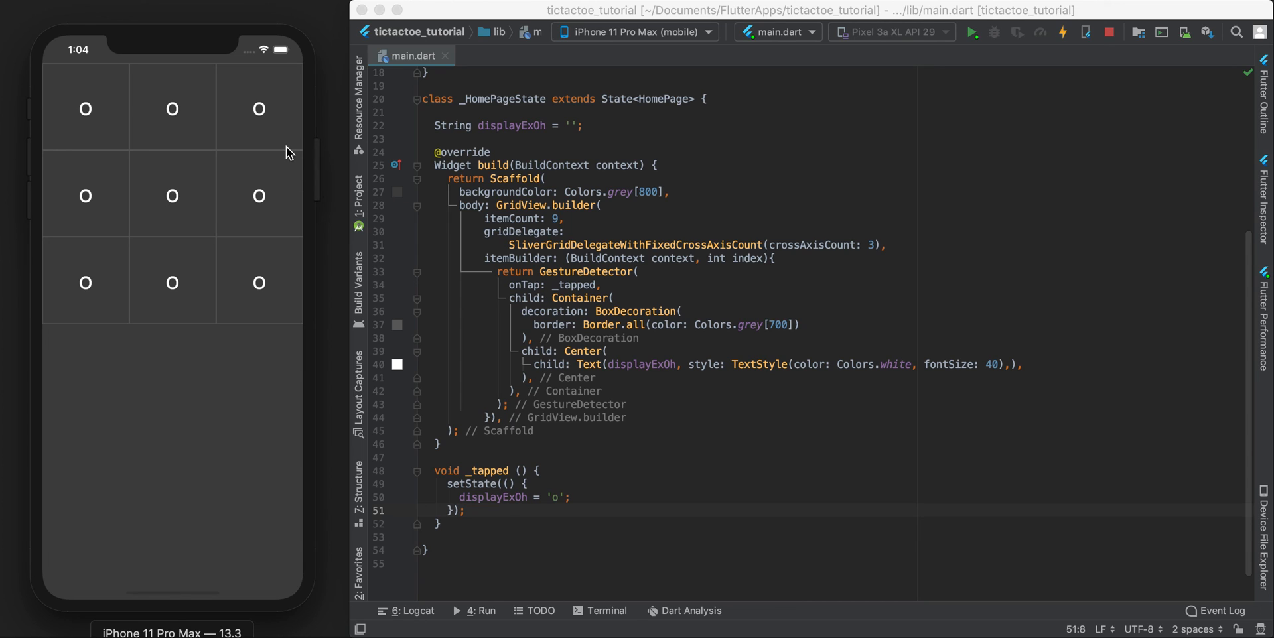
mouse_move(188, 130)
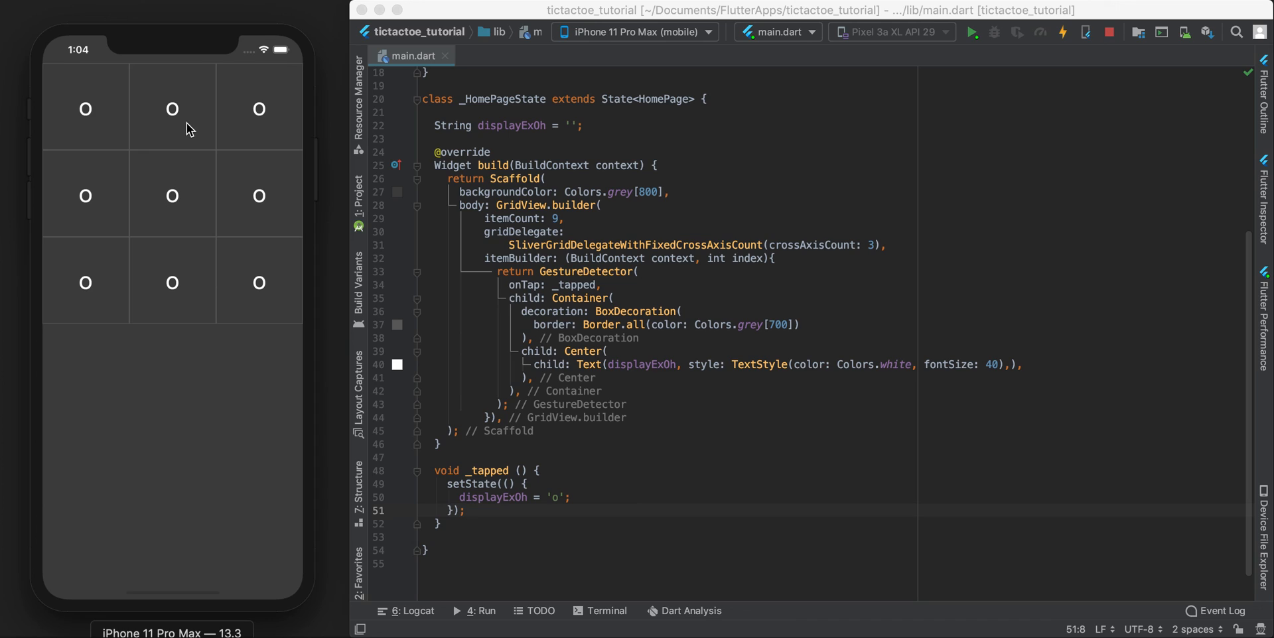
mouse_move(84, 293)
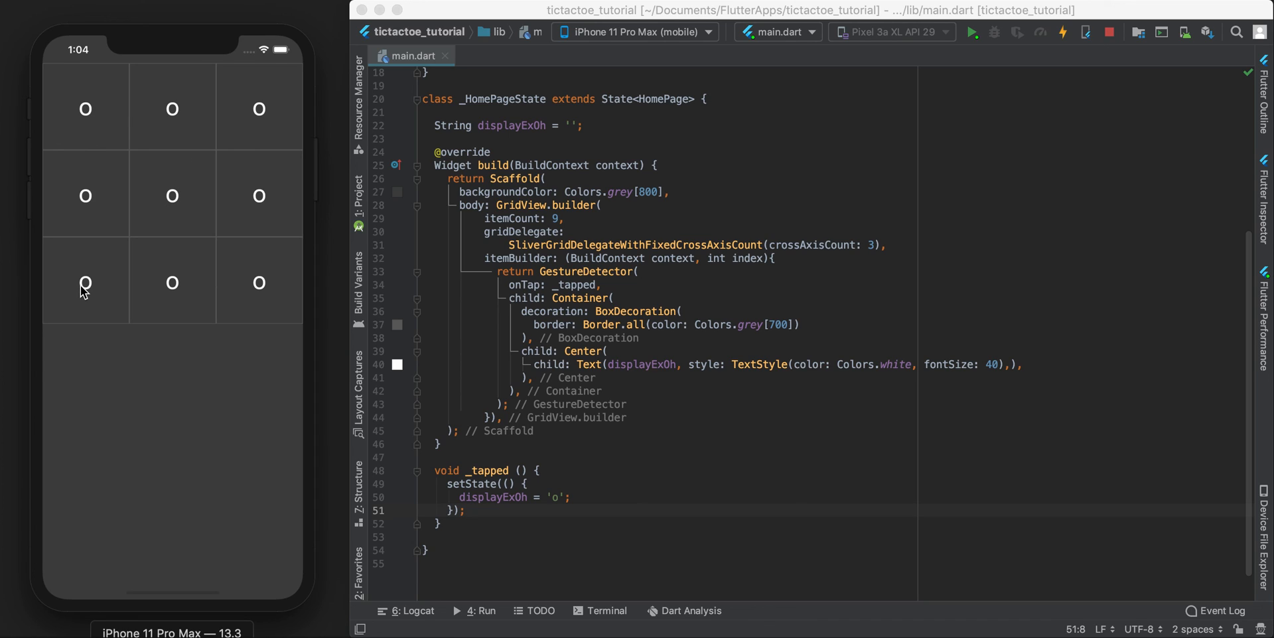
mouse_move(89, 275)
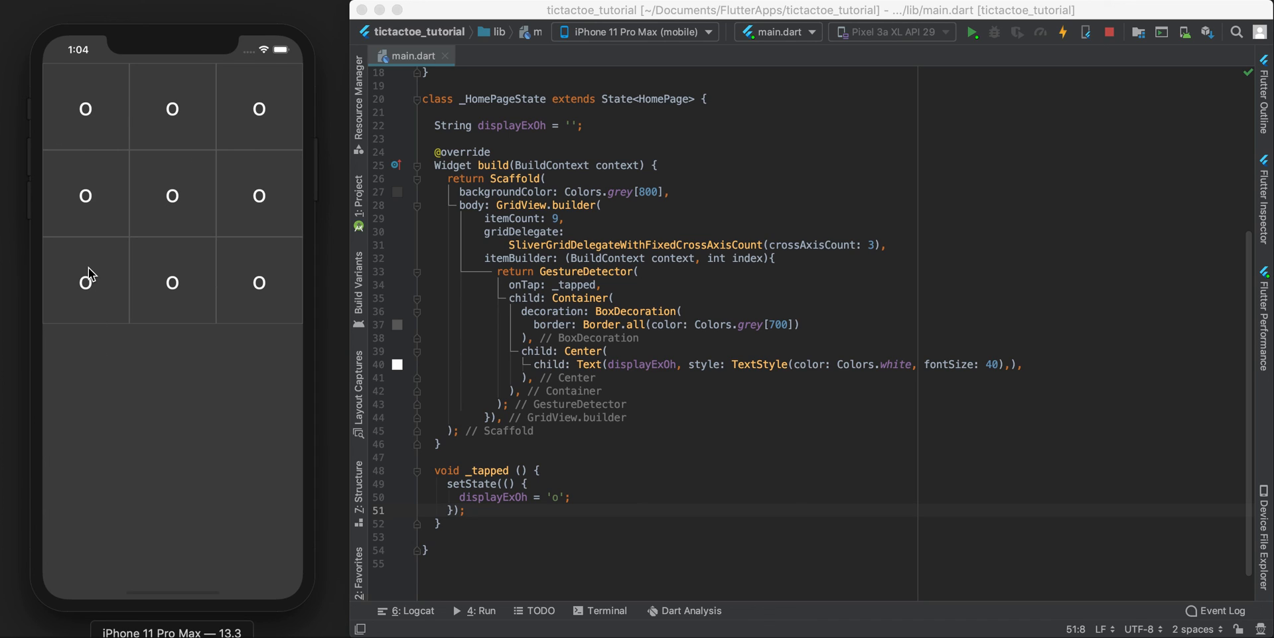